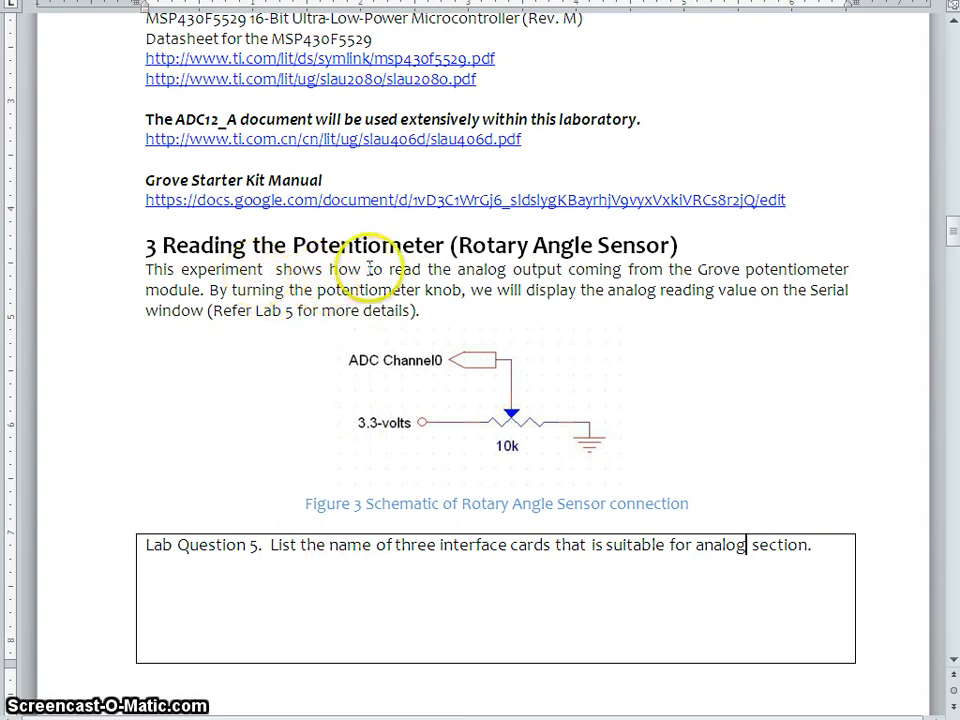
# Highlight 'Potentiometer', scroll to section 3.1 and highlight the 12-Bit ADC Core heading above the block diagram
pyautogui.doubleClick(368, 244)
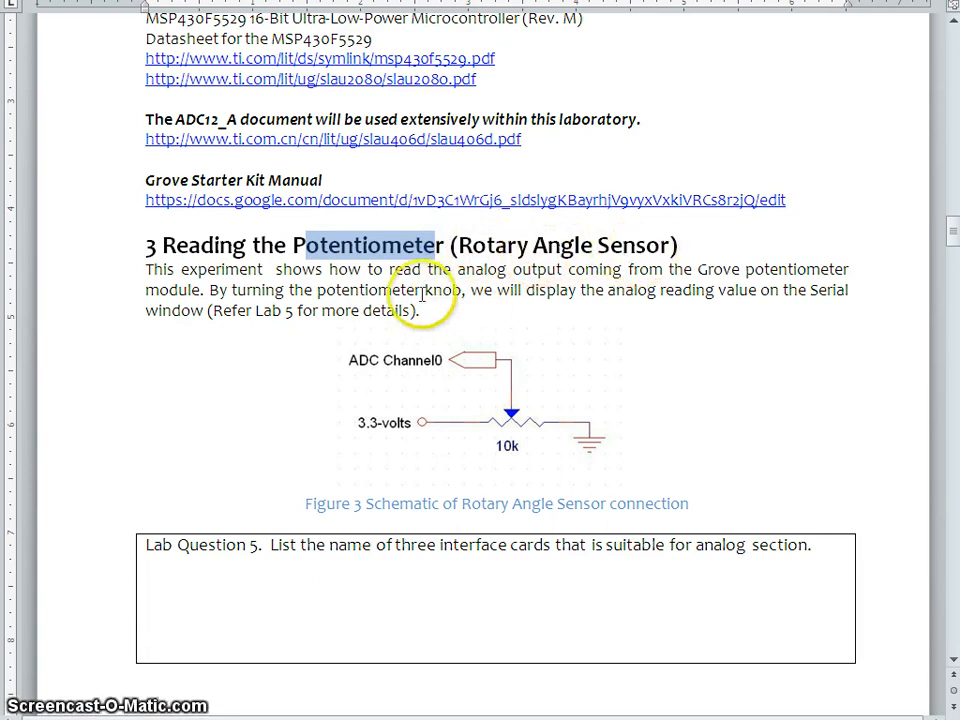
pyautogui.moveTo(440, 422)
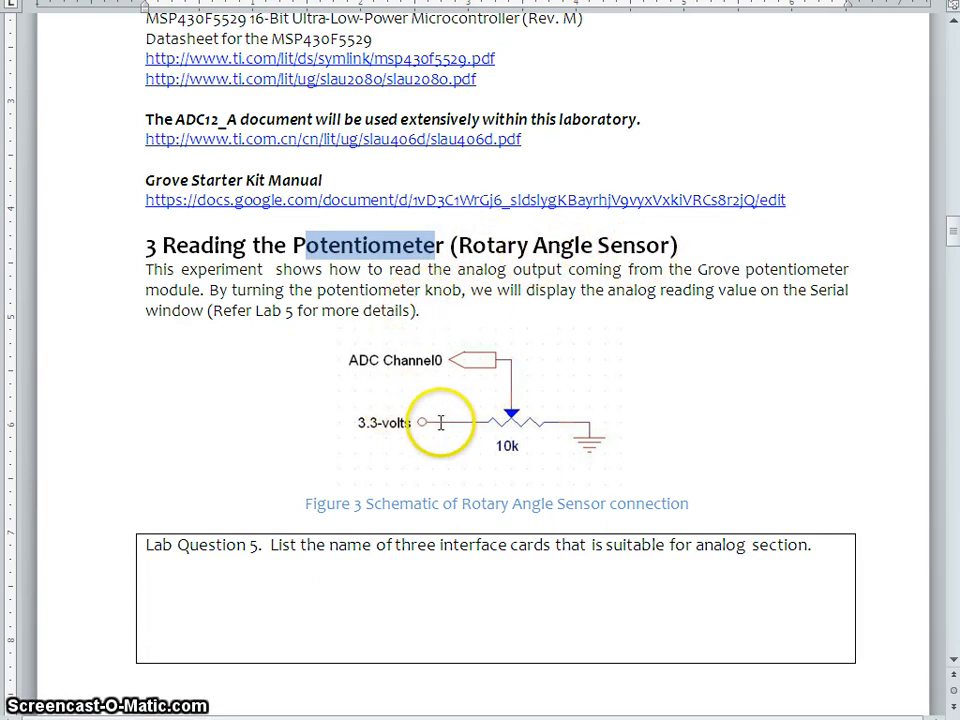
pyautogui.moveTo(558, 446)
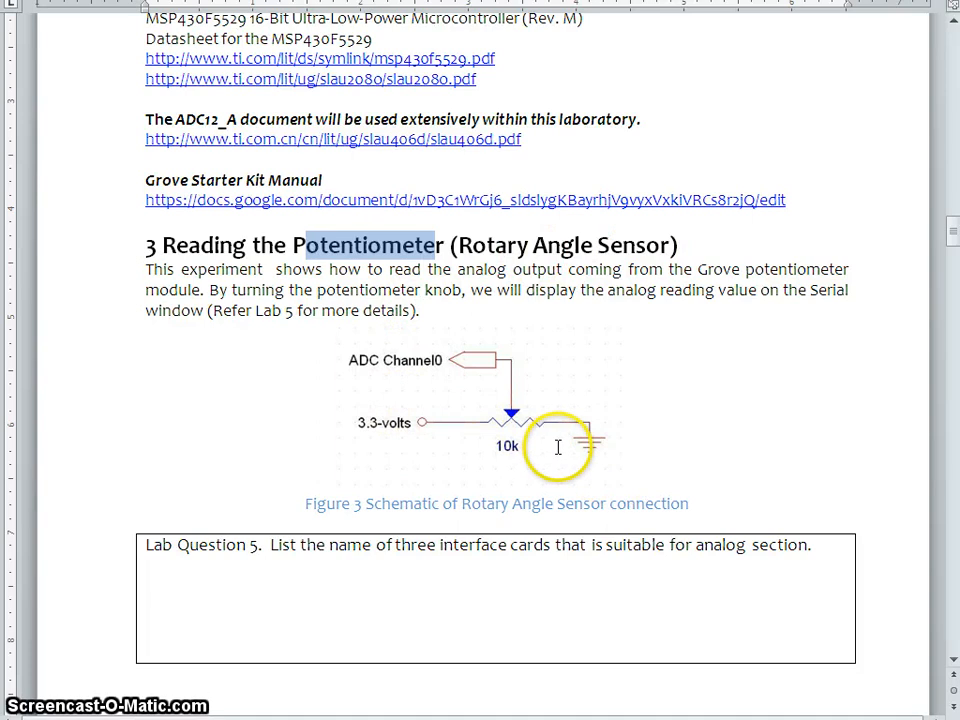
pyautogui.moveTo(490, 424)
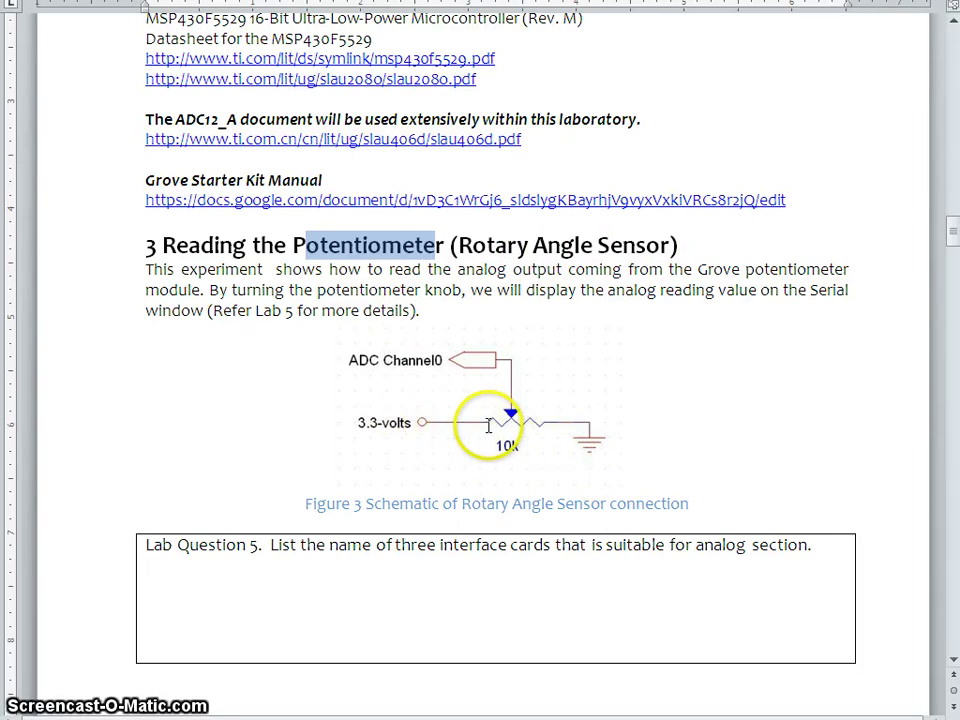
pyautogui.moveTo(424, 430)
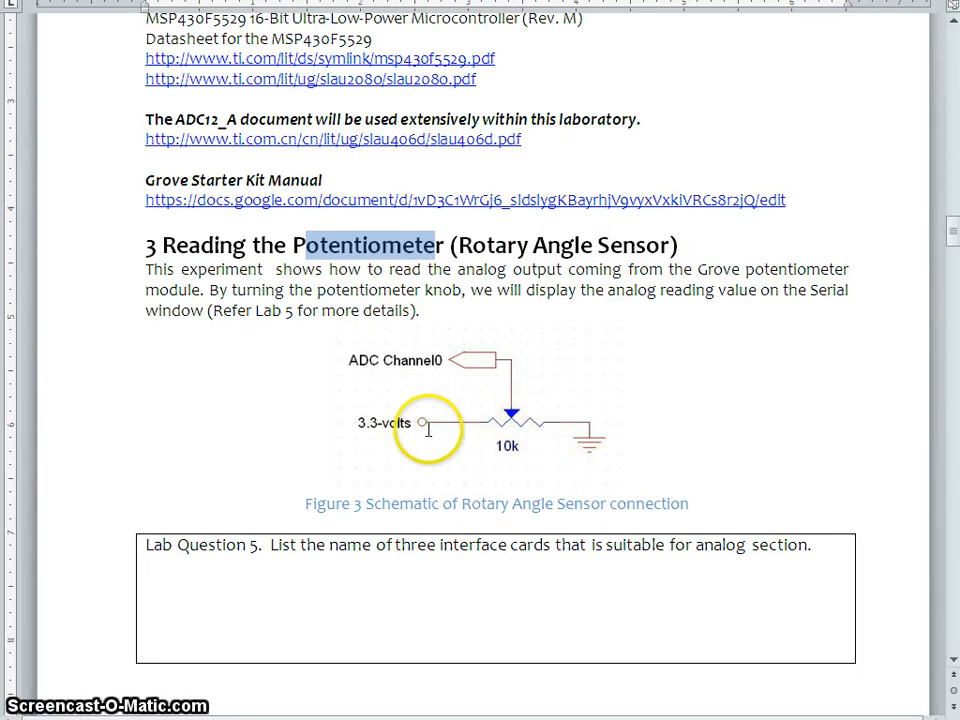
pyautogui.moveTo(362, 424)
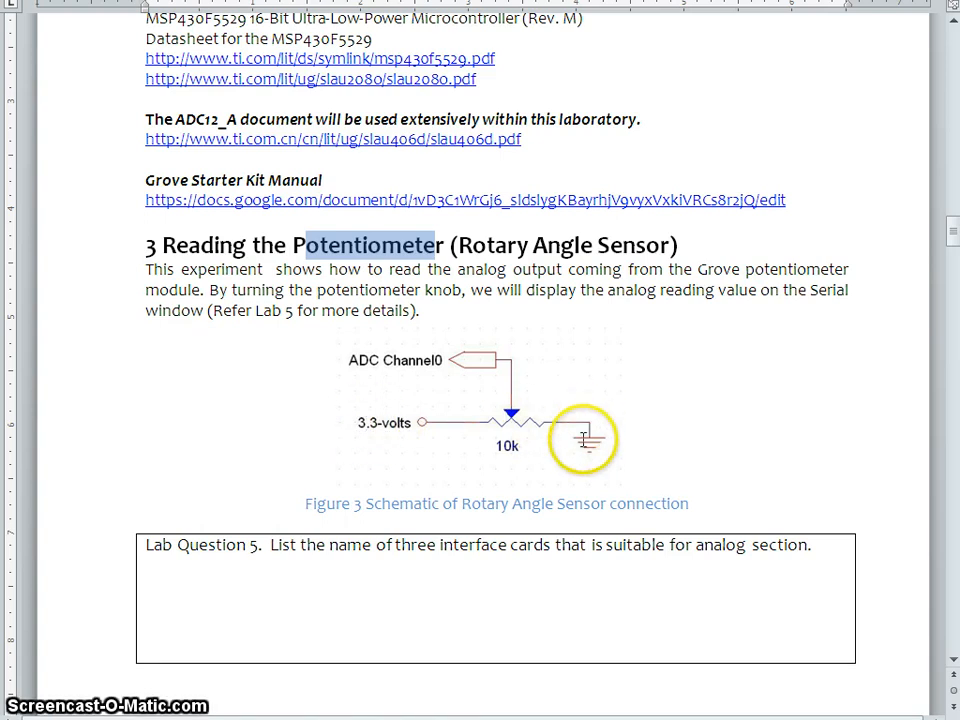
pyautogui.moveTo(596, 432)
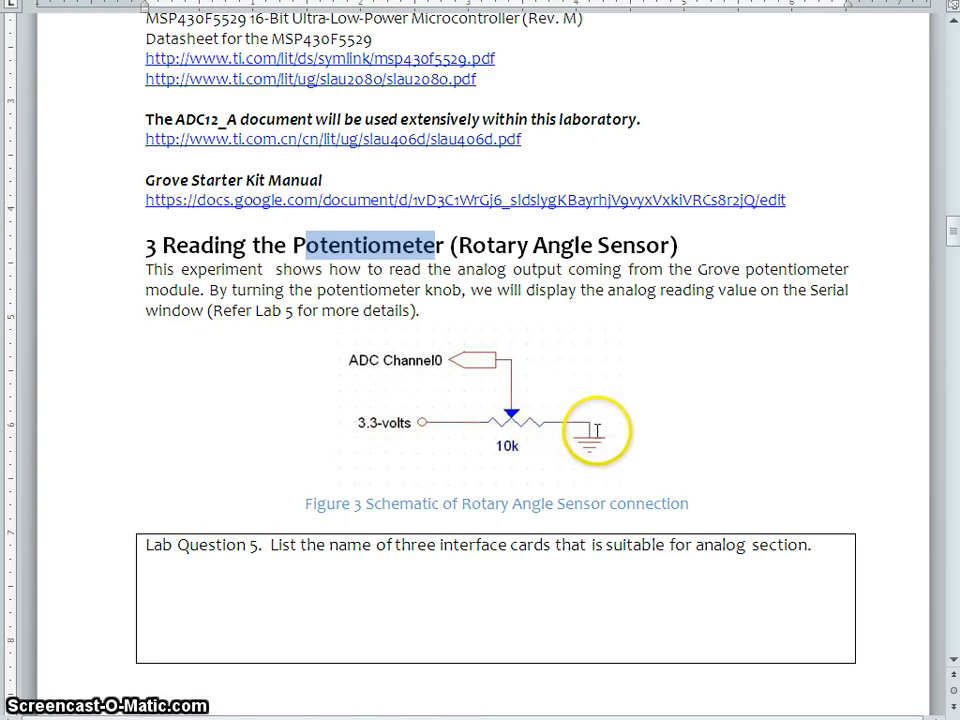
pyautogui.moveTo(516, 368)
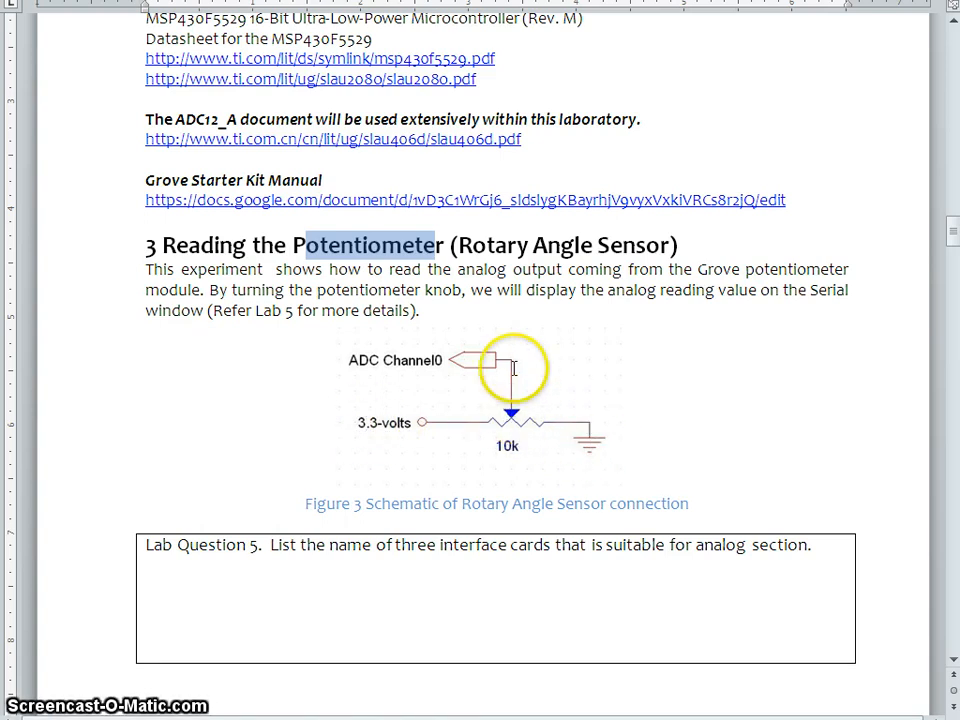
pyautogui.moveTo(420, 360)
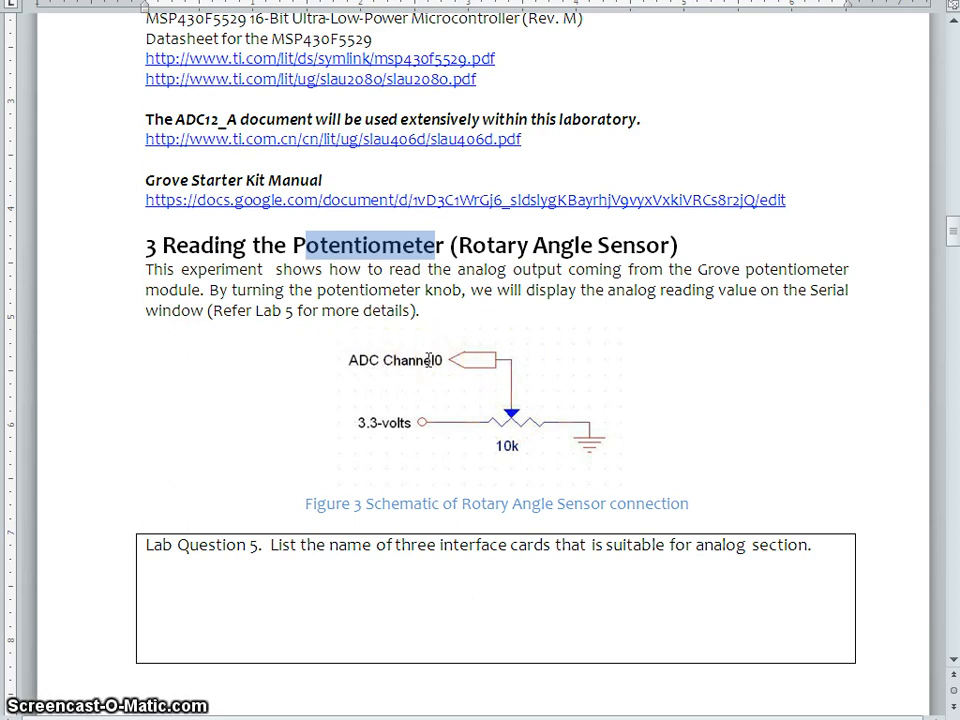
pyautogui.moveTo(512, 418)
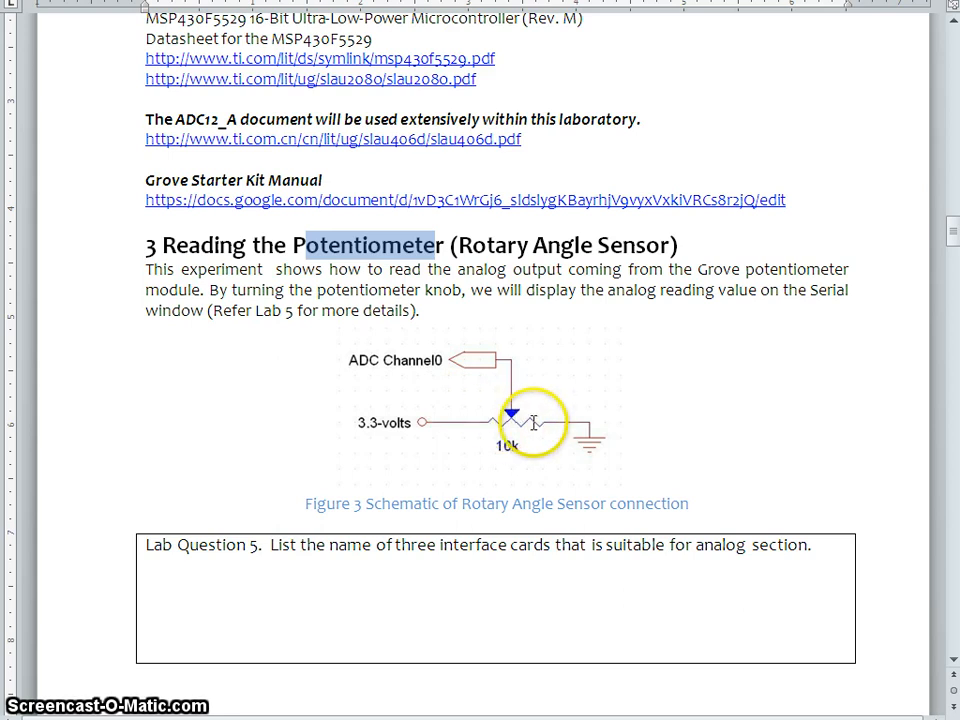
pyautogui.moveTo(500, 420)
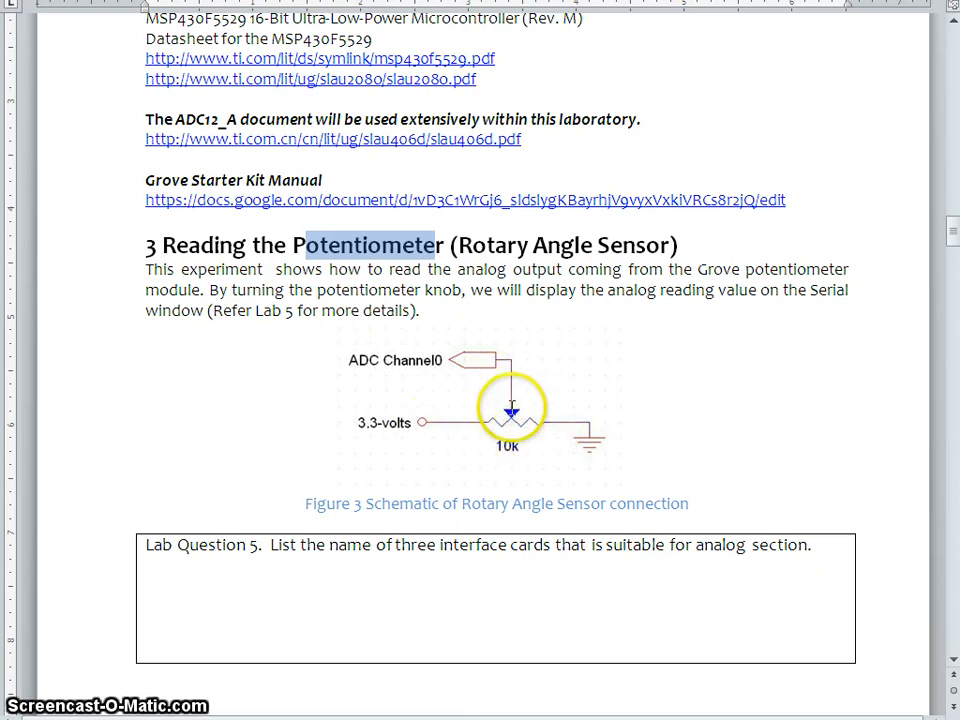
pyautogui.moveTo(400, 360)
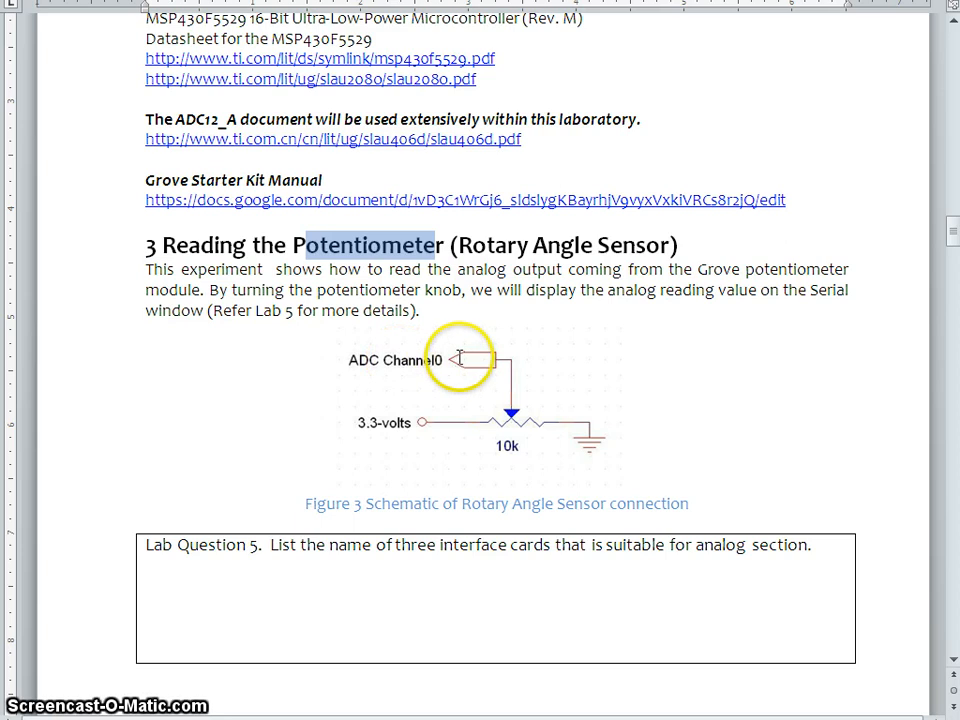
pyautogui.moveTo(410, 362)
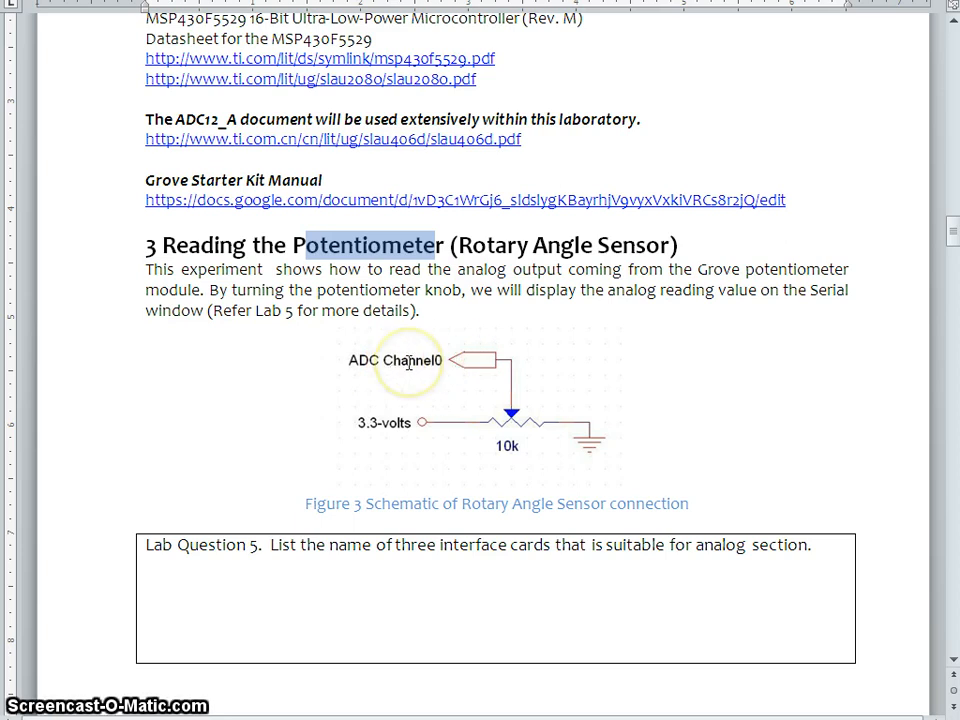
pyautogui.moveTo(436, 354)
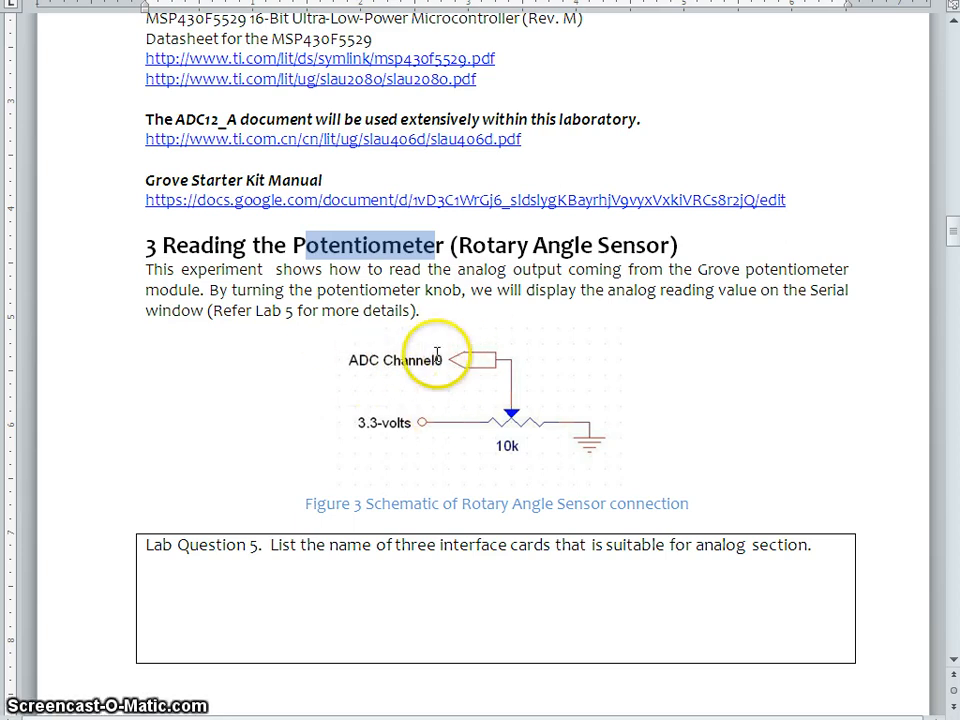
pyautogui.scroll(-3)
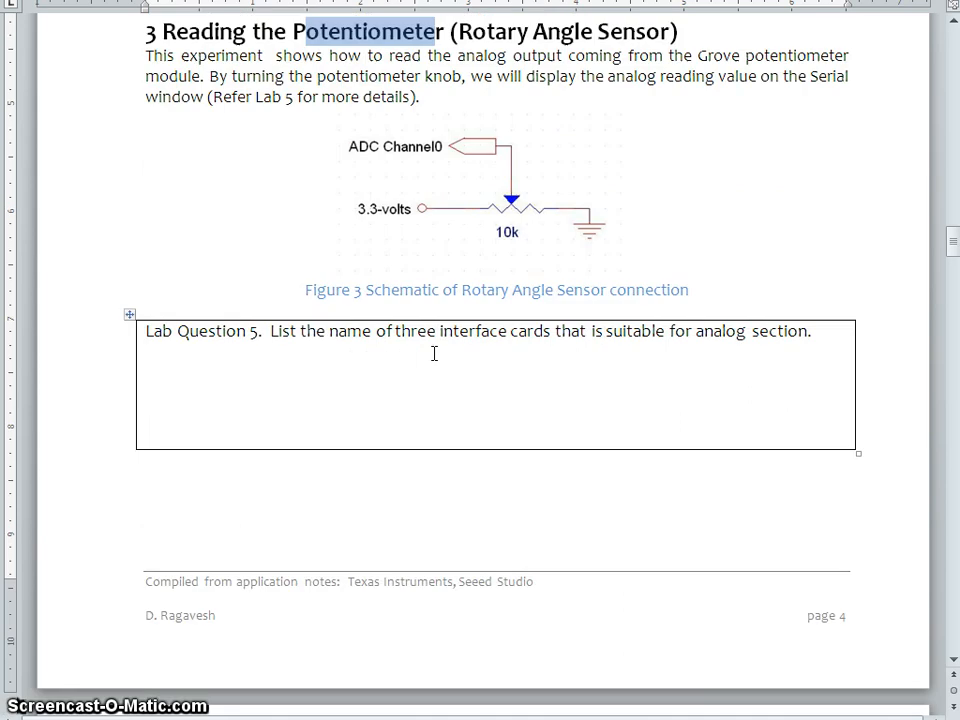
pyautogui.scroll(-3)
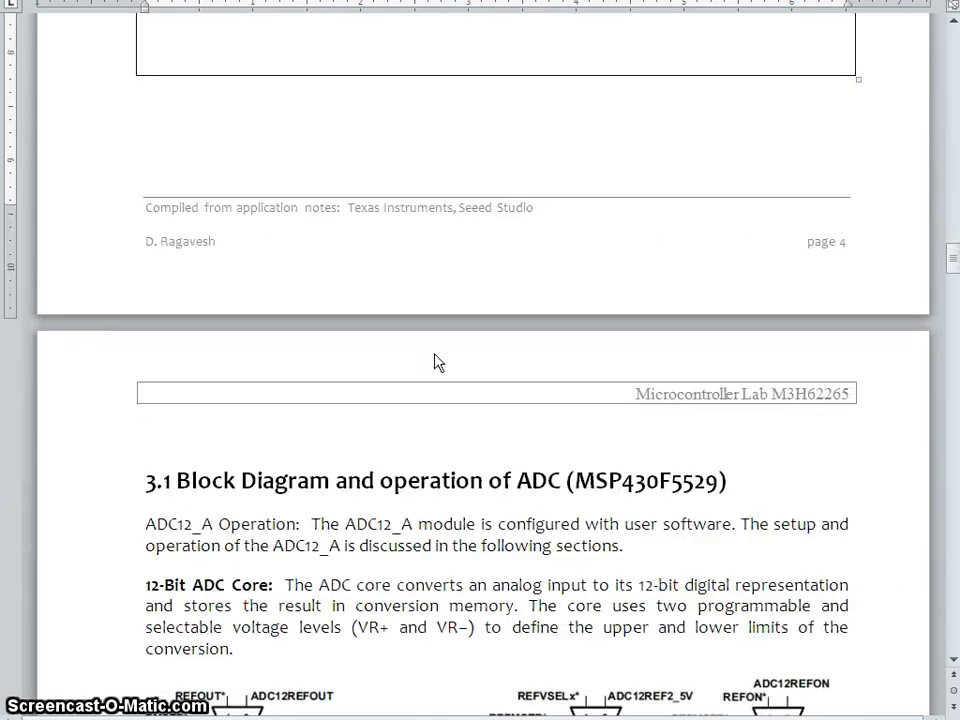
pyautogui.scroll(-3)
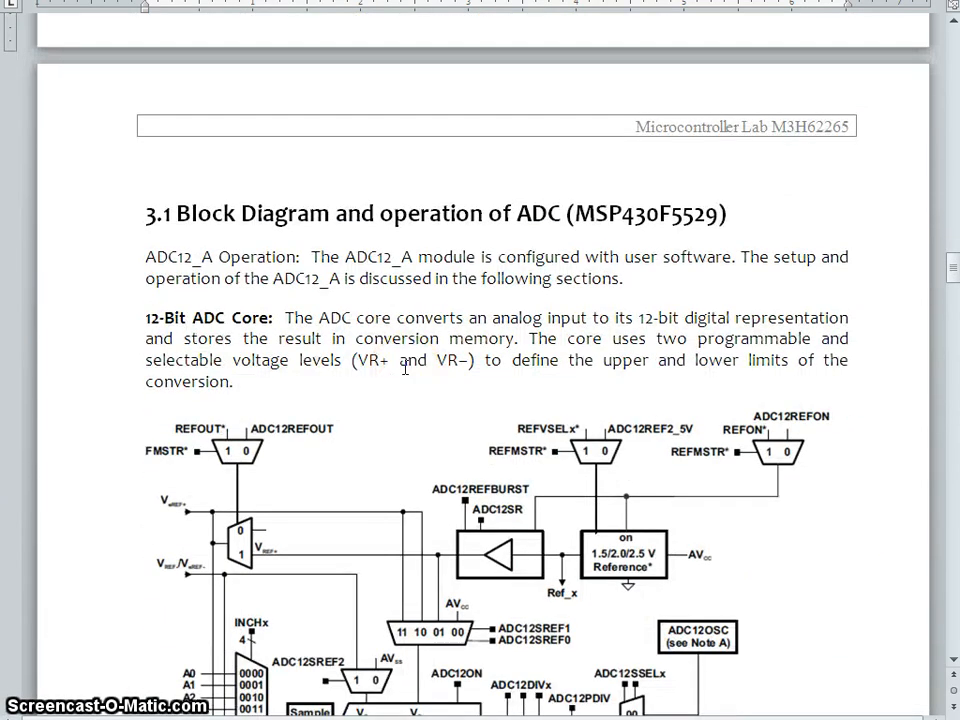
pyautogui.scroll(-3)
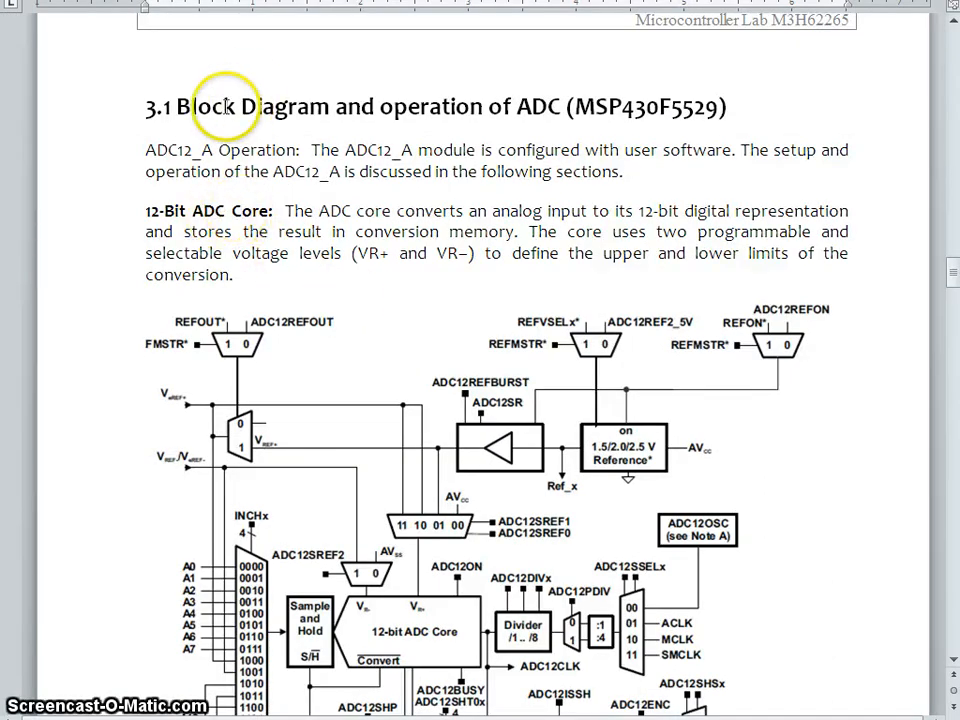
pyautogui.doubleClick(536, 108)
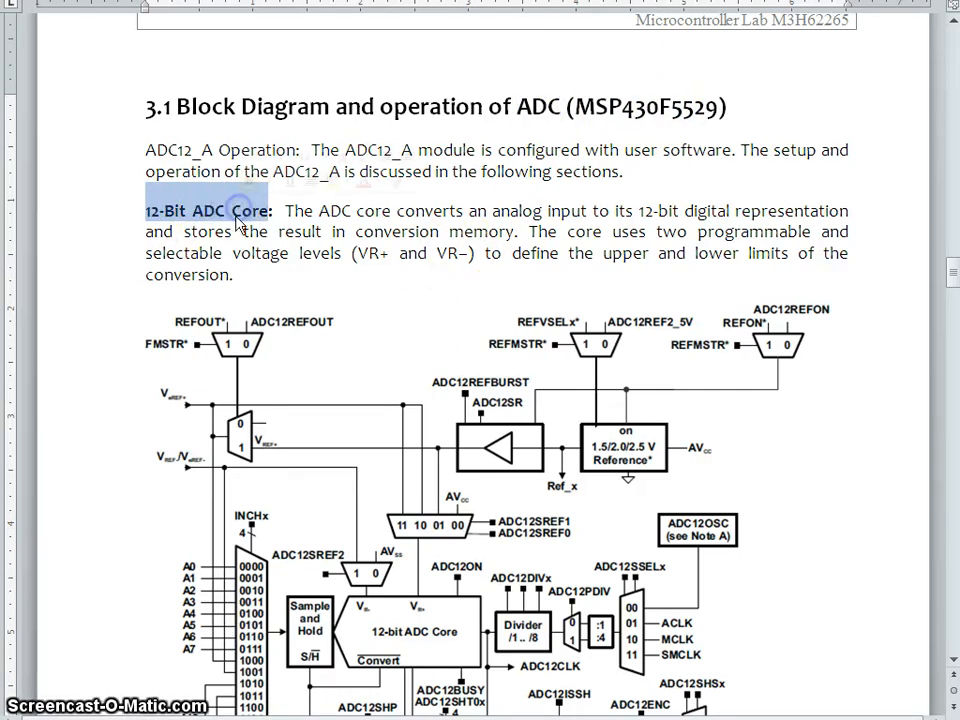
pyautogui.scroll(-3)
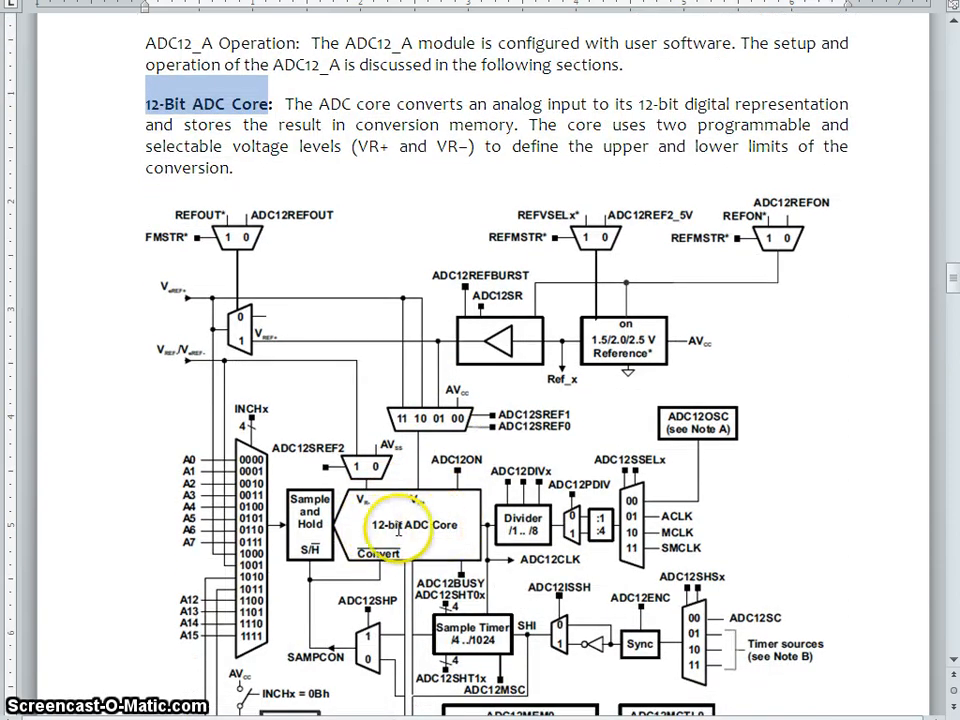
pyautogui.scroll(-3)
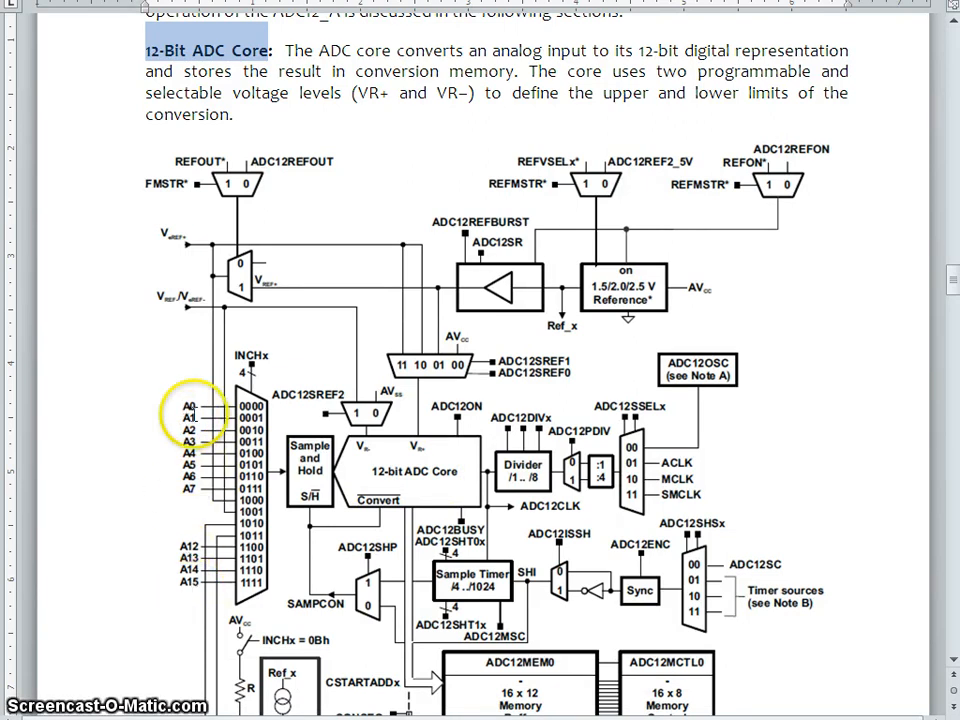
# Scroll so the ADC12_A block diagram down to the memory buffers and temperature sensor is visible
pyautogui.scroll(-3)
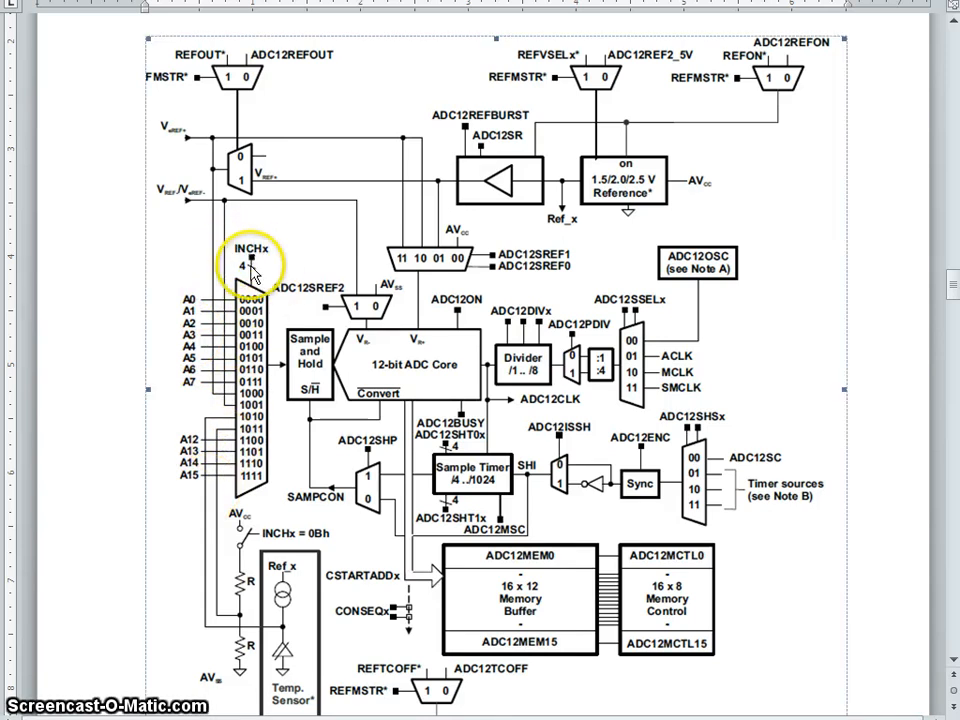
pyautogui.moveTo(258, 320)
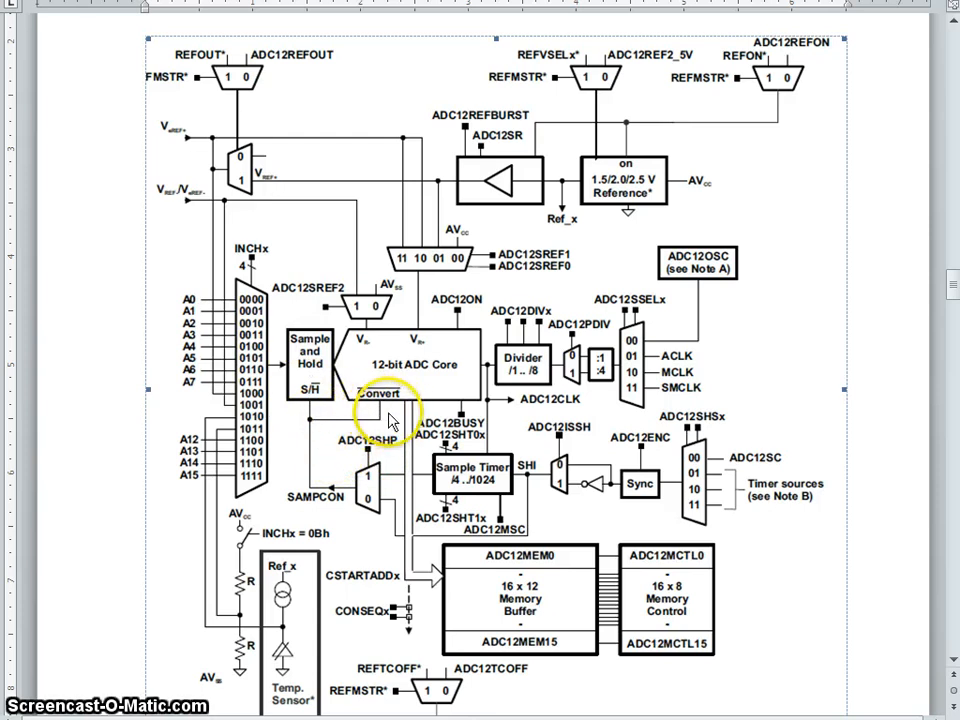
pyautogui.moveTo(428, 376)
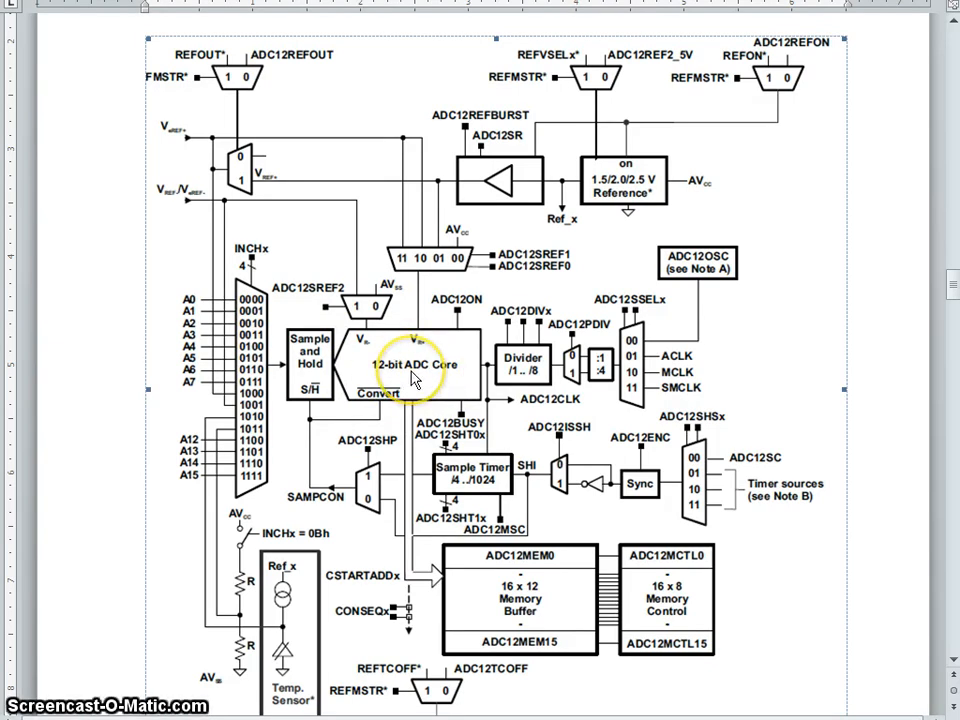
pyautogui.moveTo(736, 224)
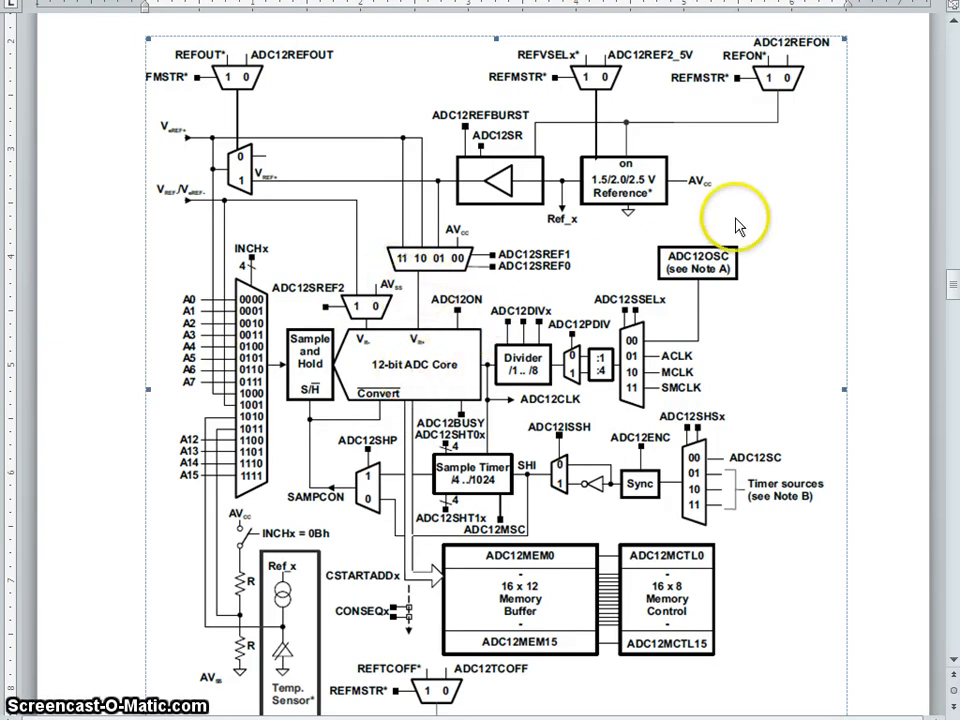
pyautogui.moveTo(212, 234)
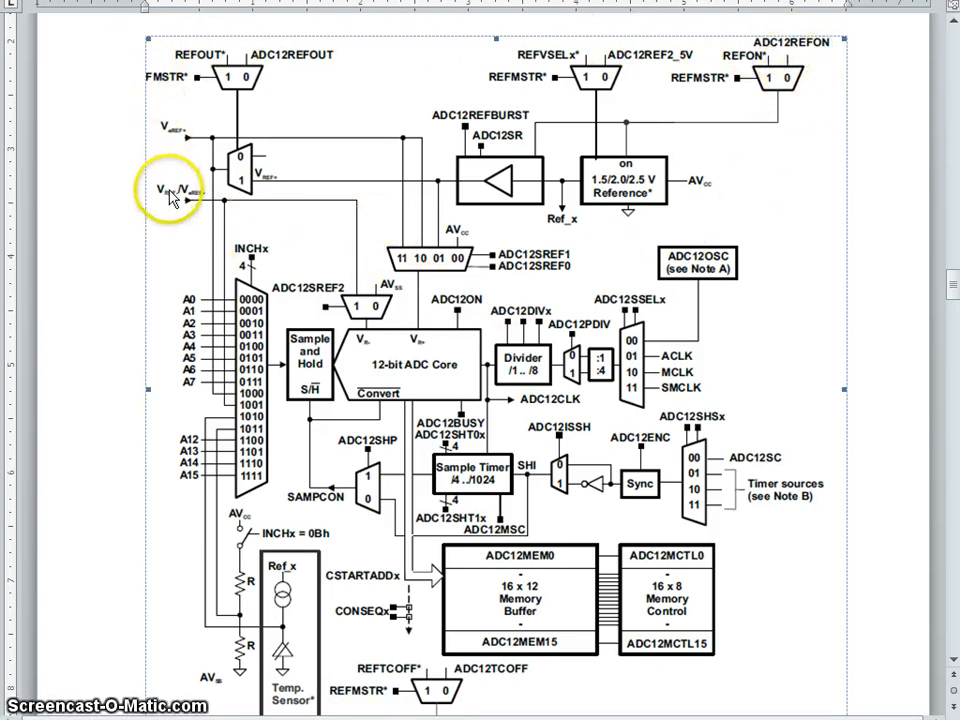
pyautogui.moveTo(648, 204)
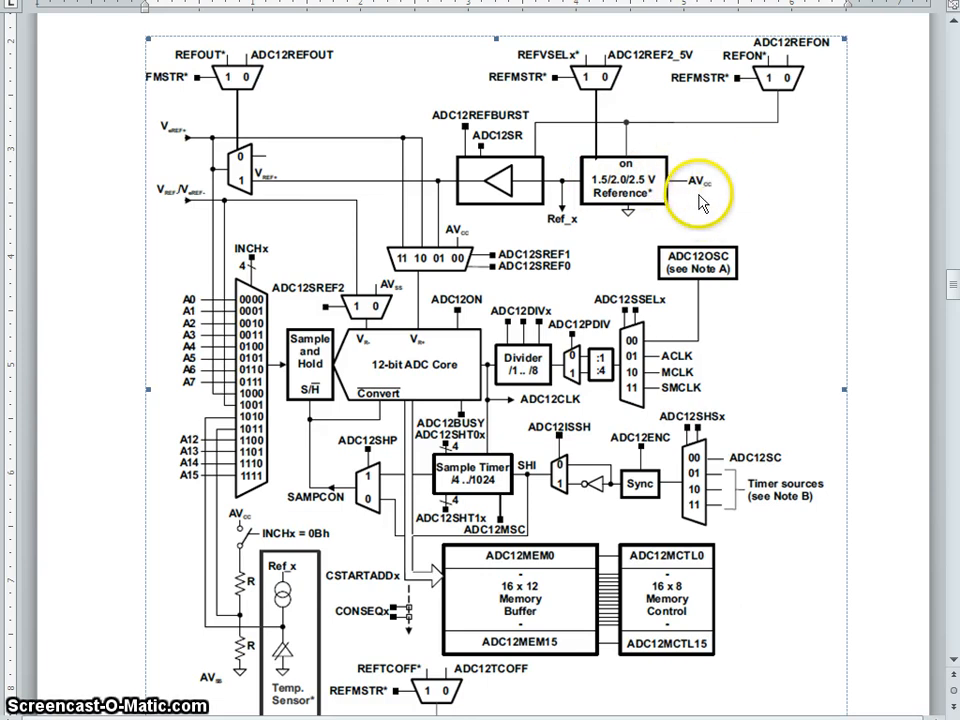
pyautogui.moveTo(628, 196)
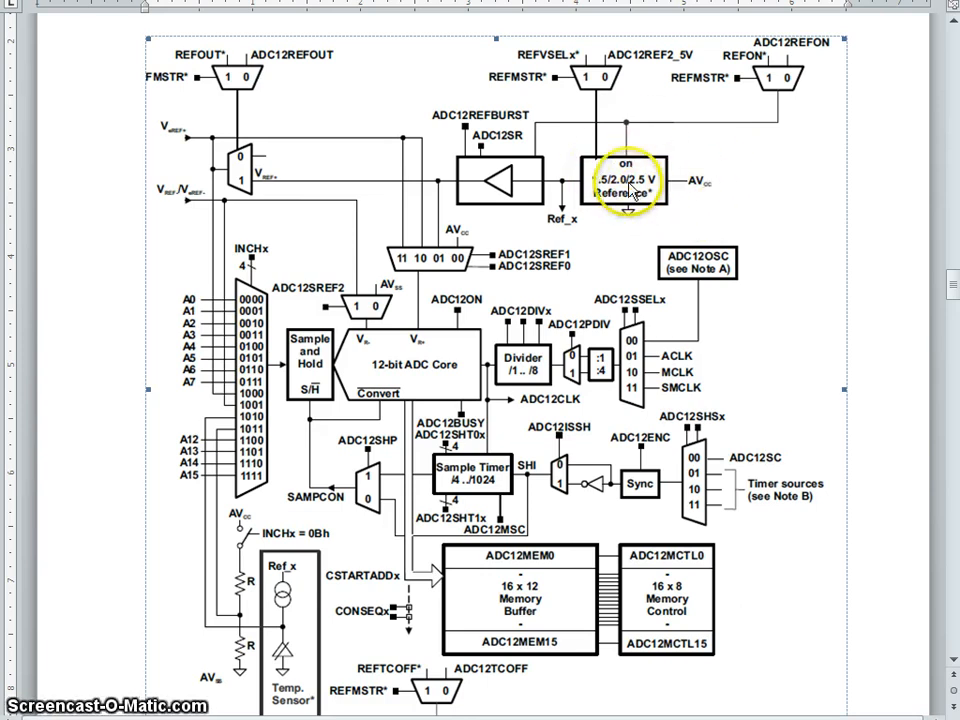
pyautogui.moveTo(816, 56)
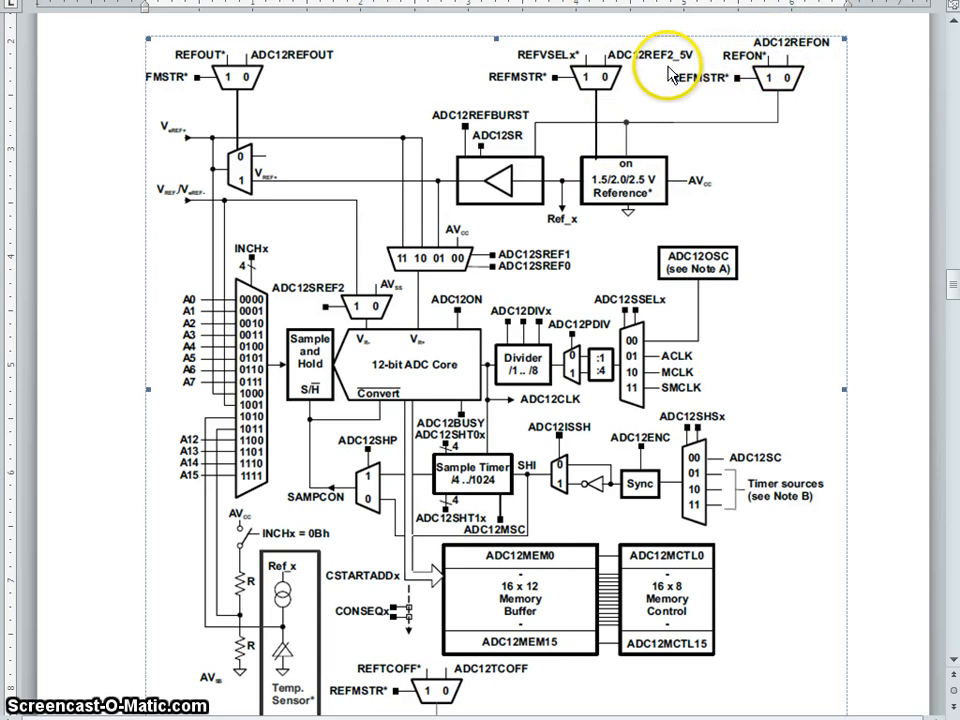
pyautogui.moveTo(552, 200)
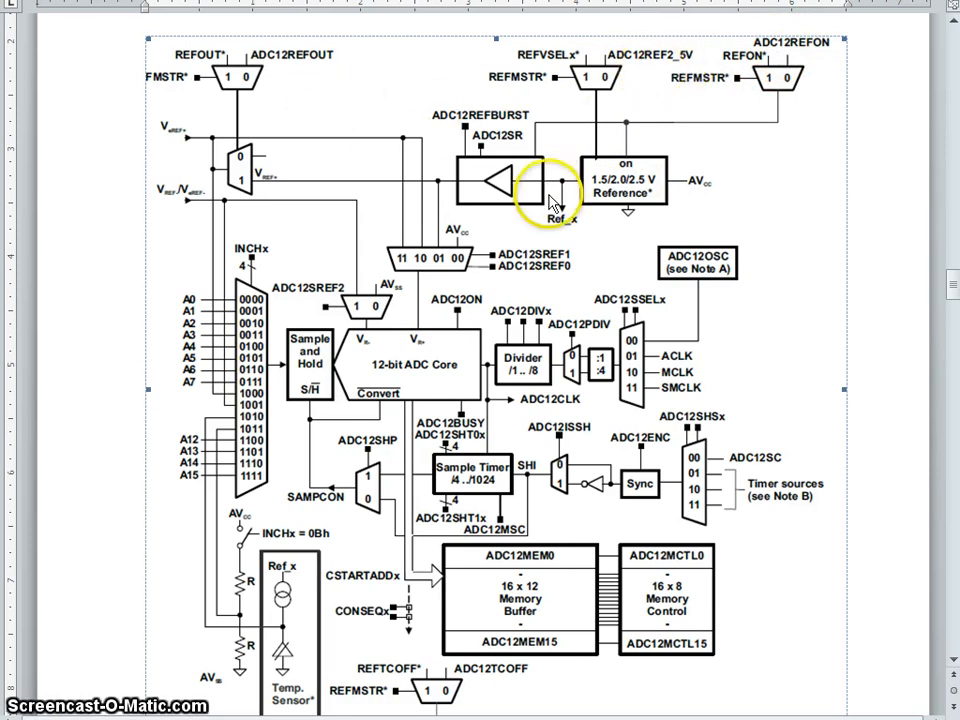
pyautogui.moveTo(578, 224)
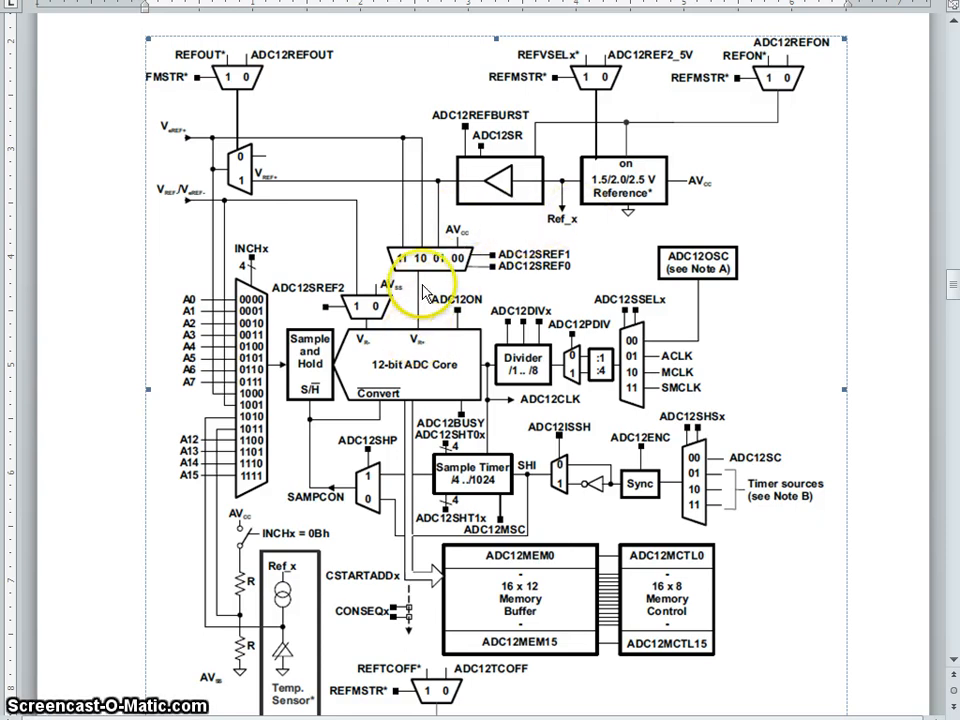
pyautogui.moveTo(360, 350)
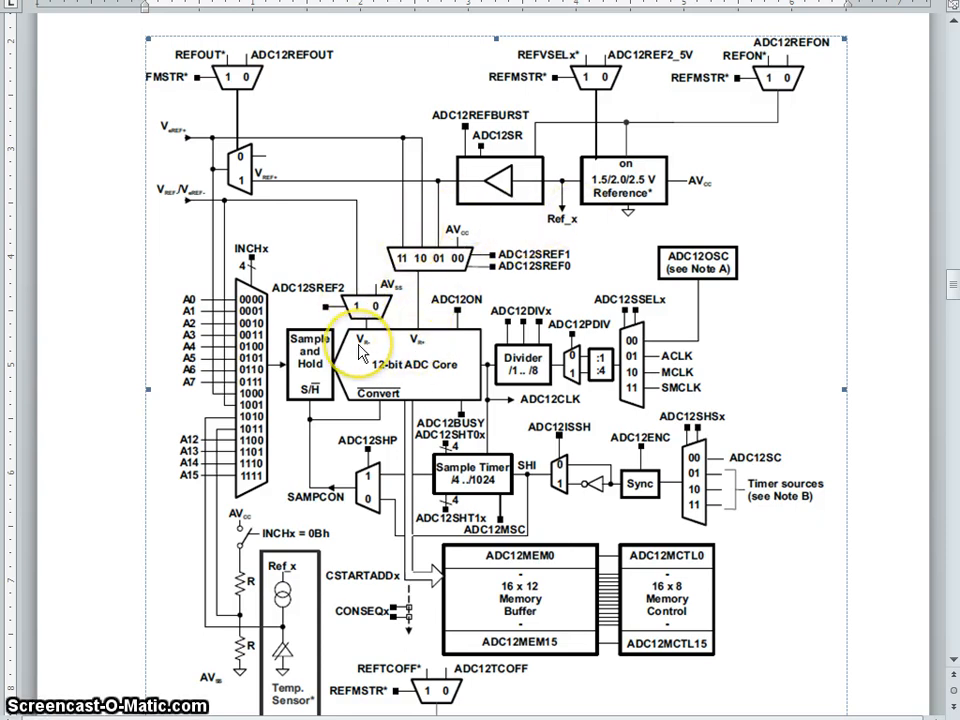
pyautogui.moveTo(410, 318)
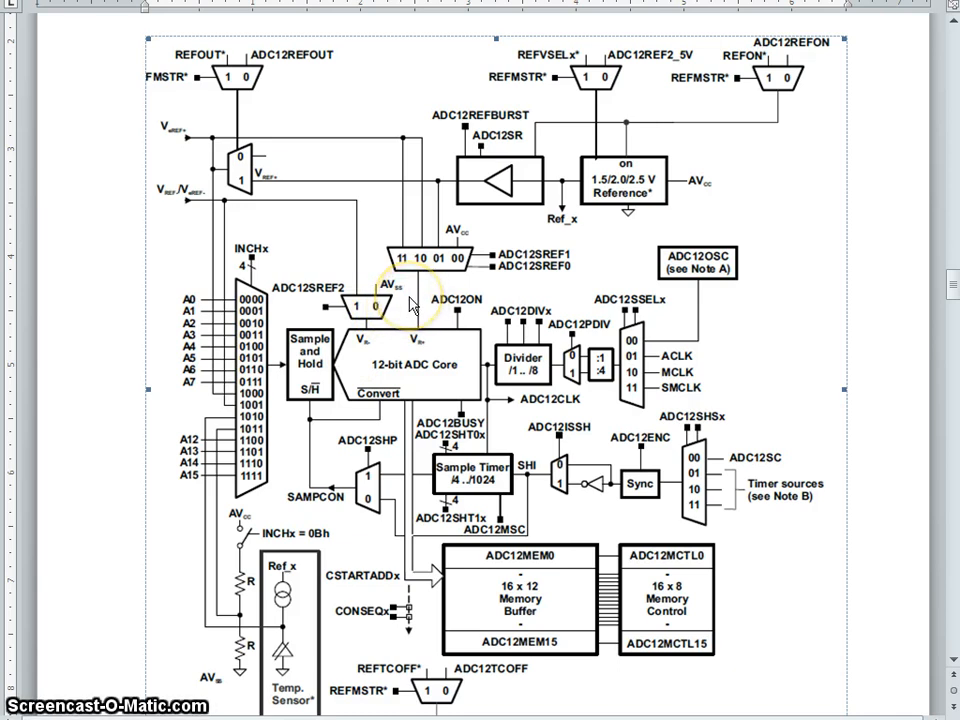
pyautogui.moveTo(630, 192)
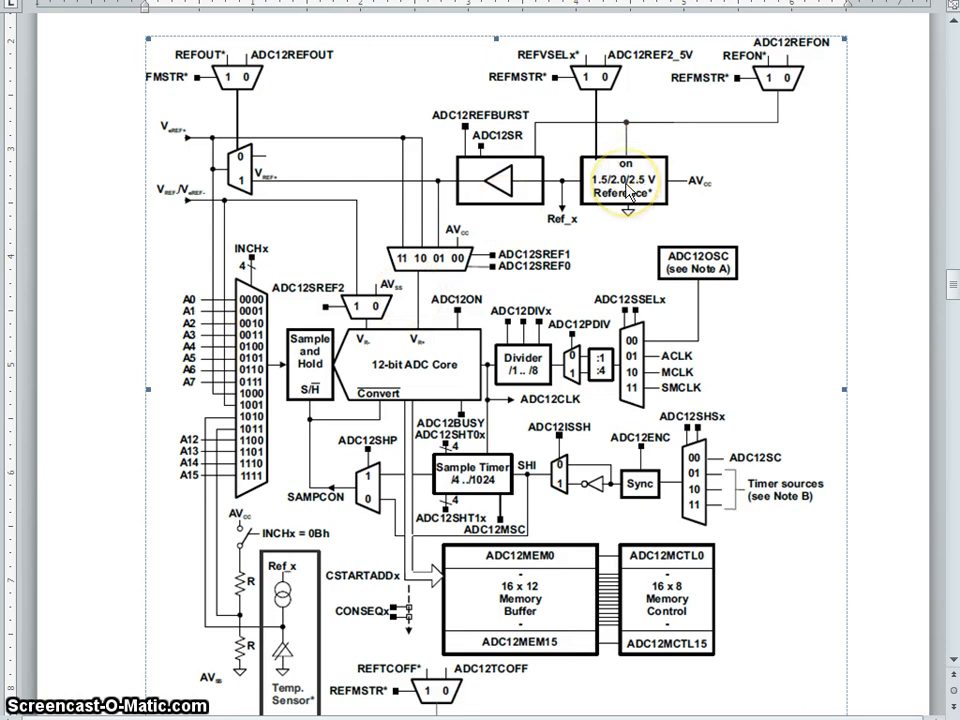
pyautogui.moveTo(536, 224)
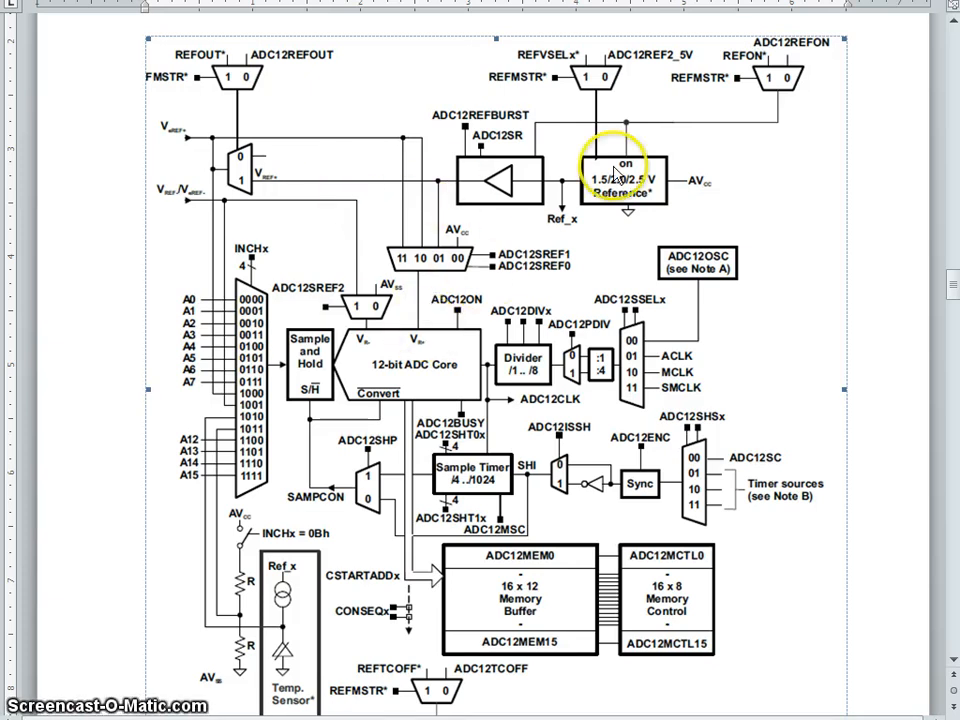
pyautogui.moveTo(424, 316)
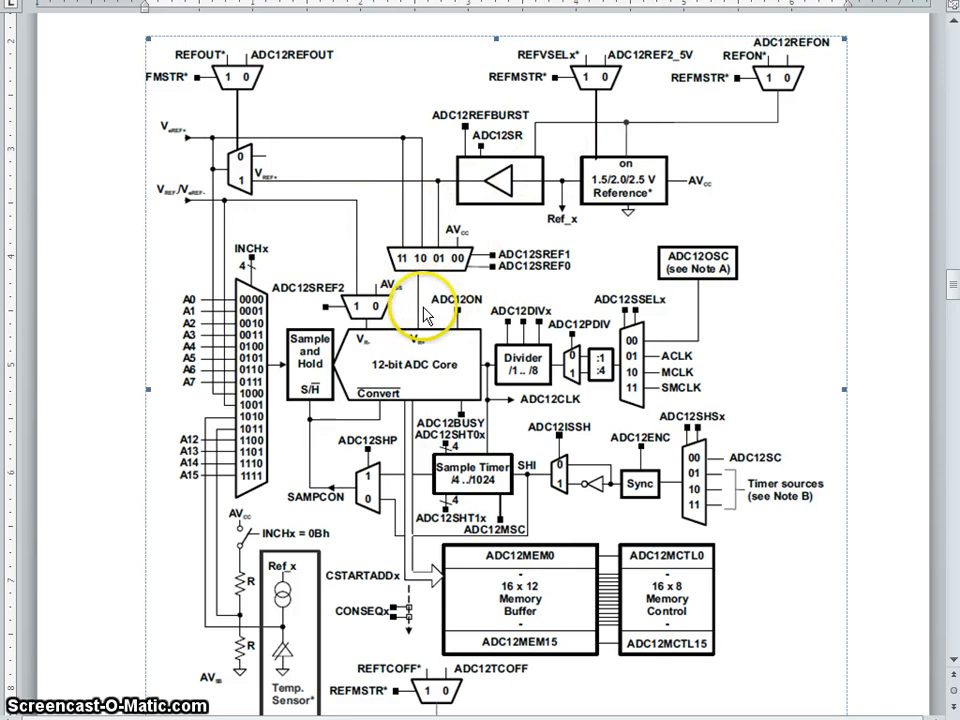
pyautogui.moveTo(356, 330)
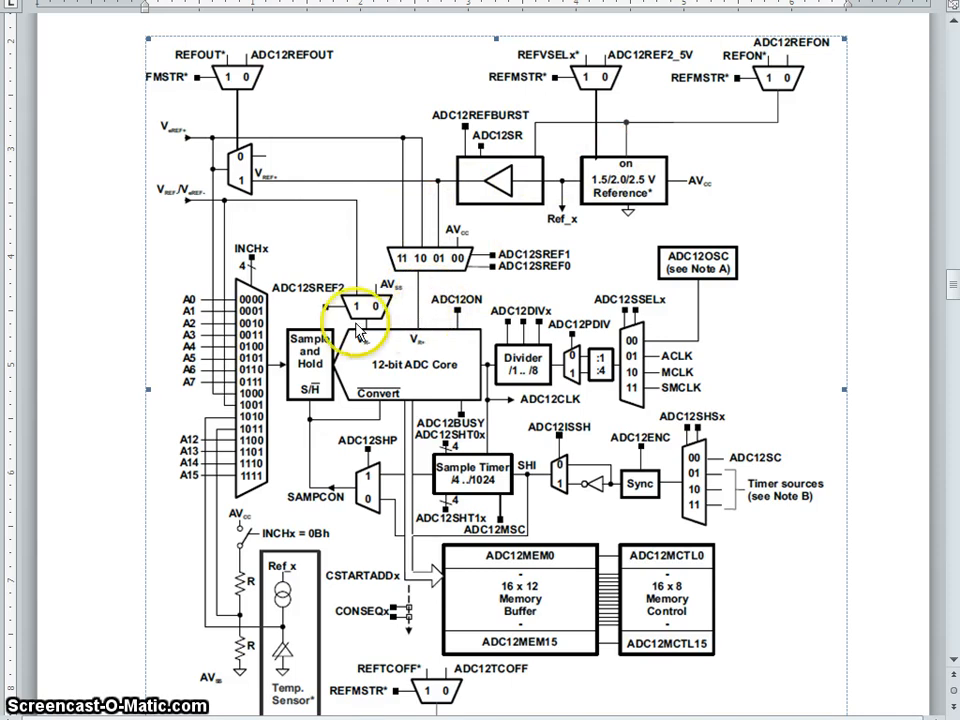
pyautogui.moveTo(470, 380)
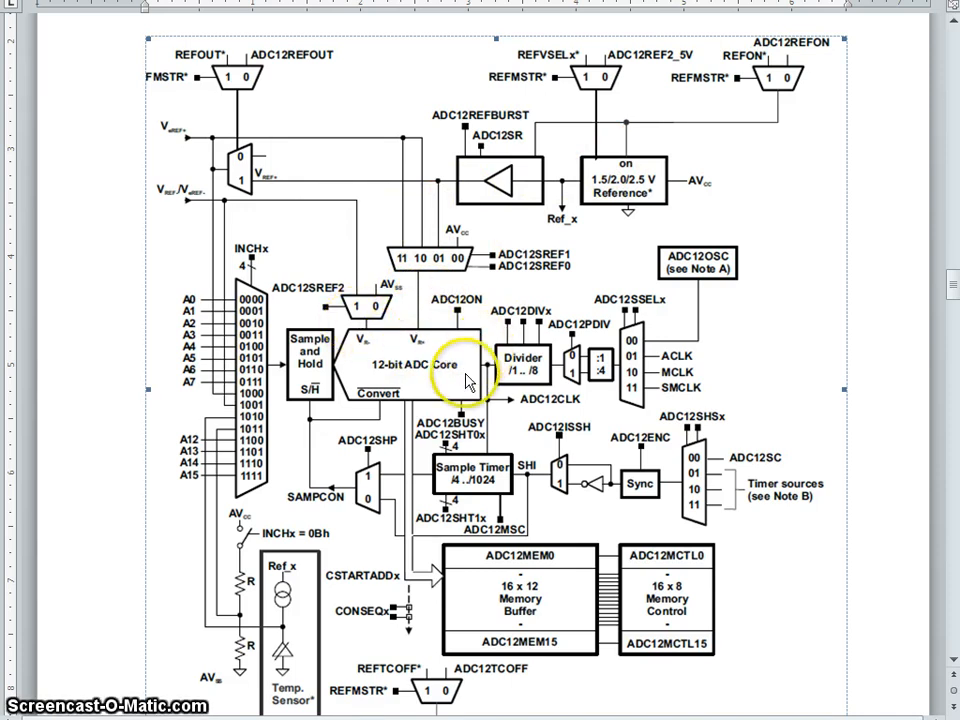
pyautogui.moveTo(704, 336)
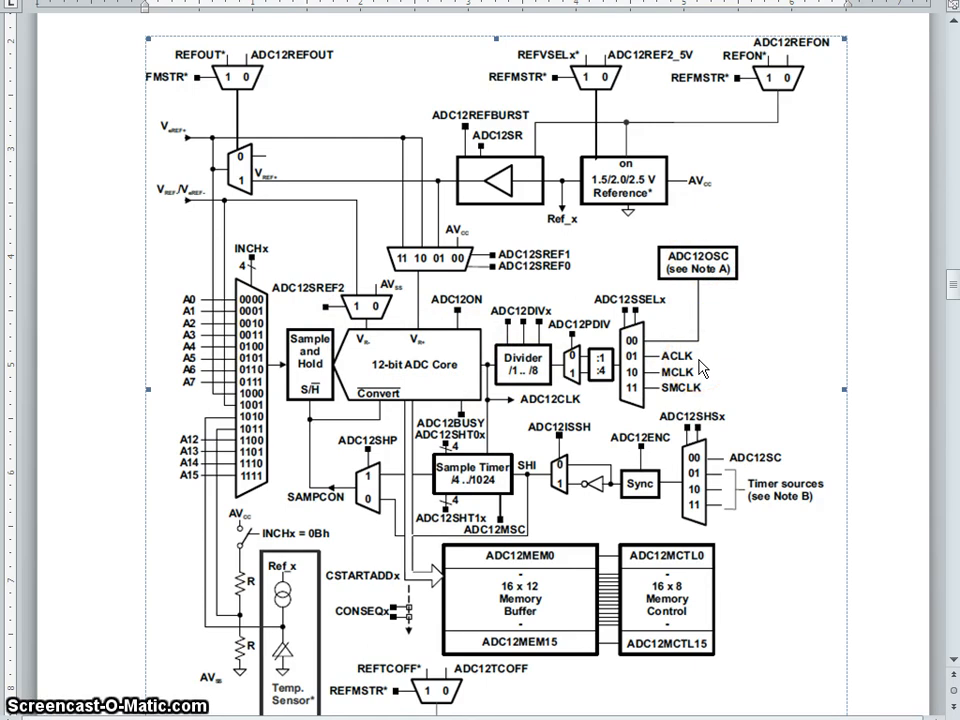
pyautogui.moveTo(688, 310)
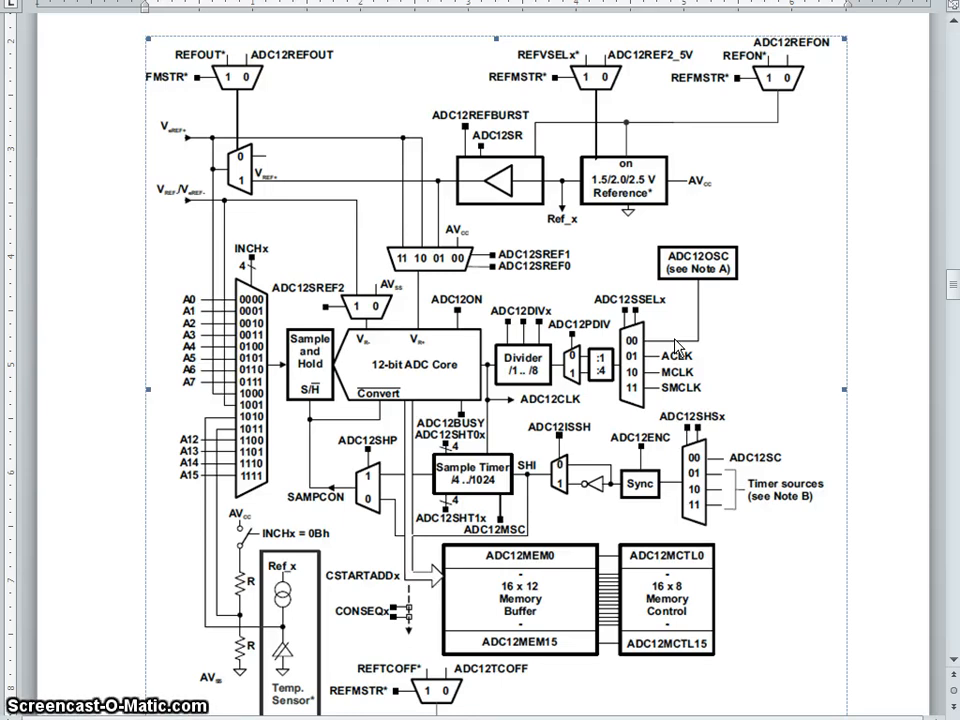
pyautogui.click(616, 304)
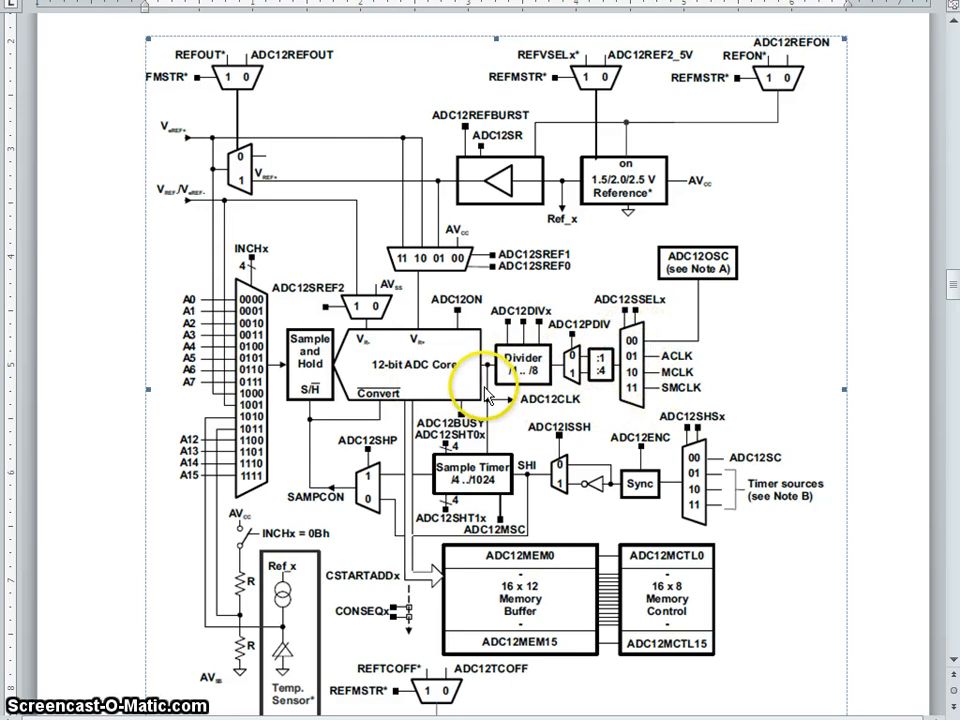
pyautogui.moveTo(676, 390)
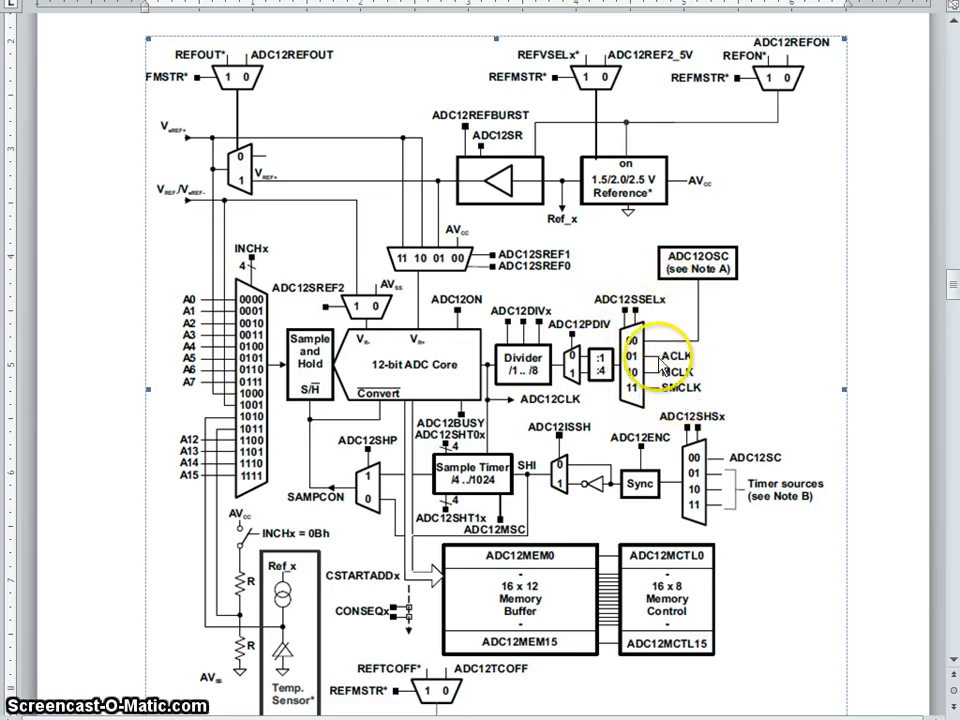
pyautogui.moveTo(710, 376)
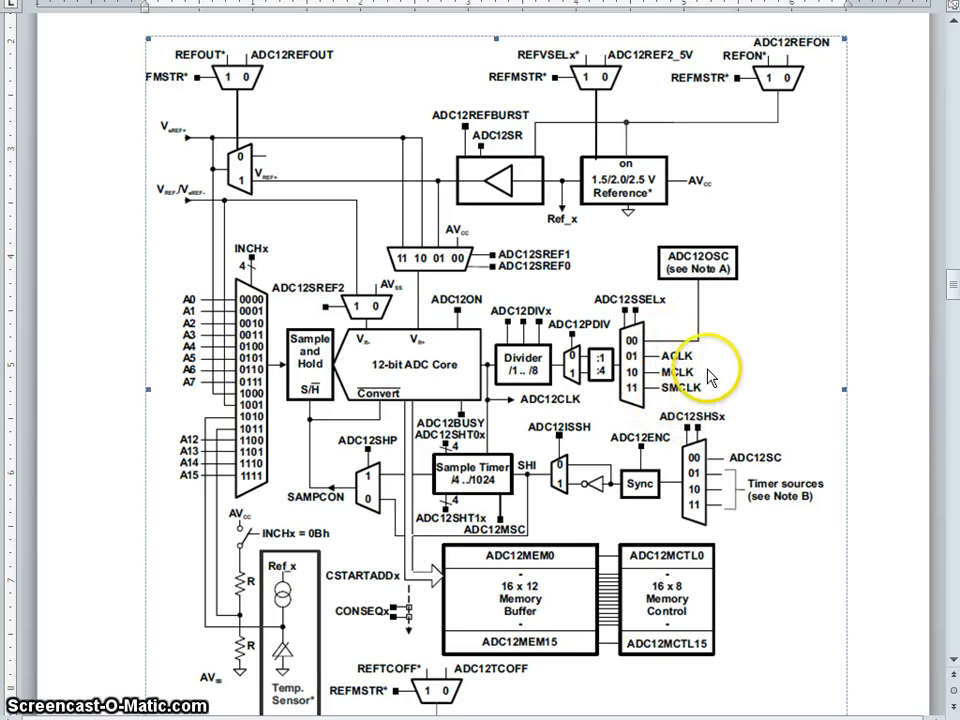
pyautogui.moveTo(596, 390)
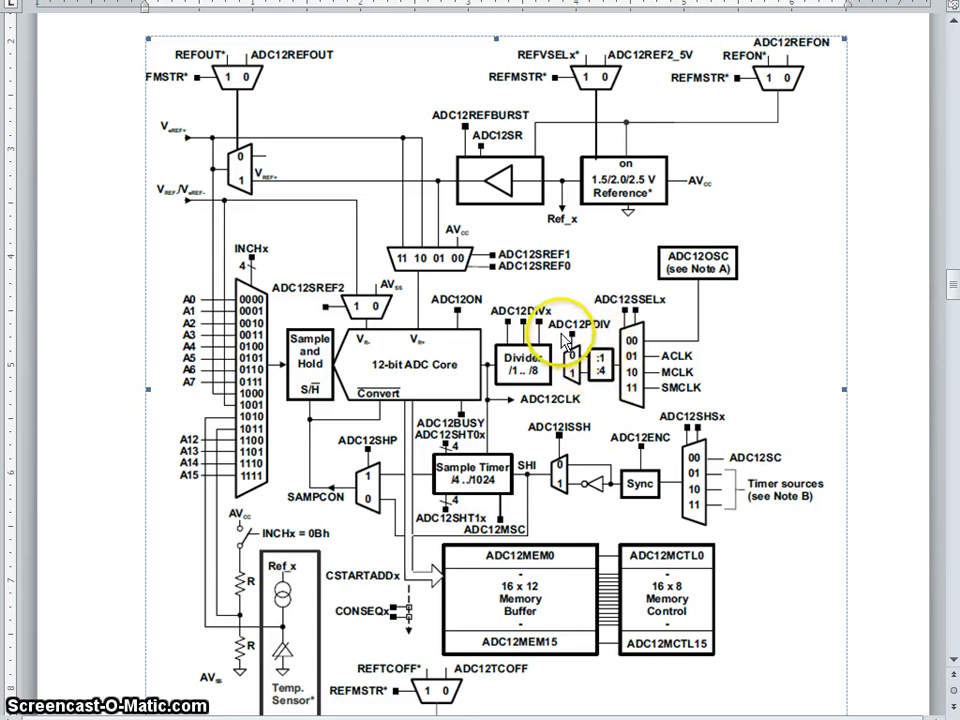
pyautogui.moveTo(596, 338)
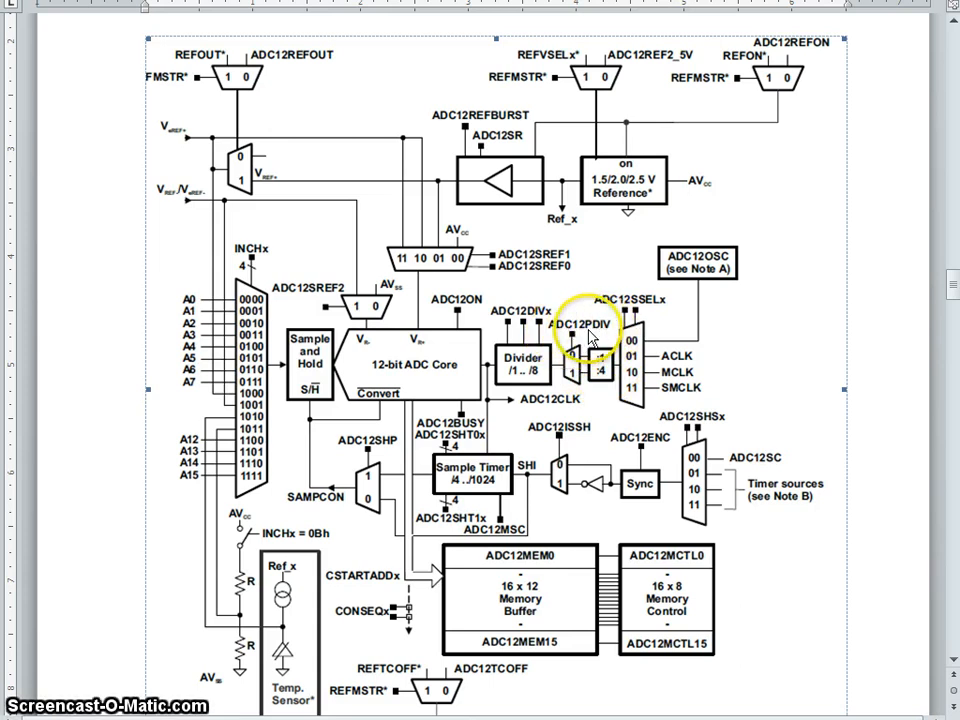
pyautogui.moveTo(508, 390)
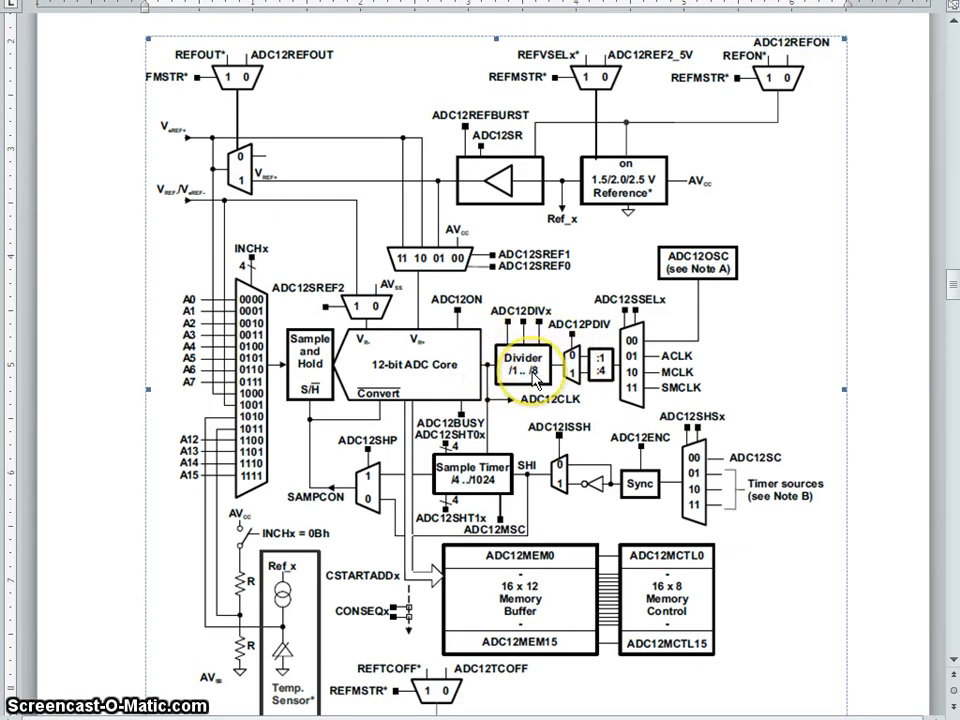
pyautogui.moveTo(532, 348)
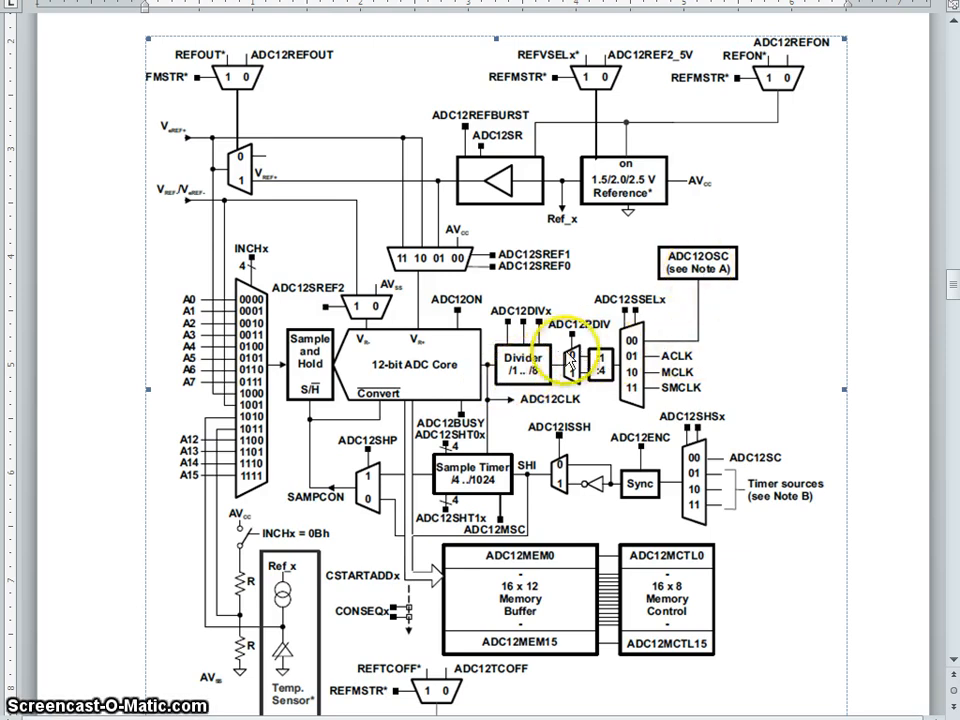
# Scroll to the bottom of Figure 4 with its caption and the REF module footnote
pyautogui.scroll(-3)
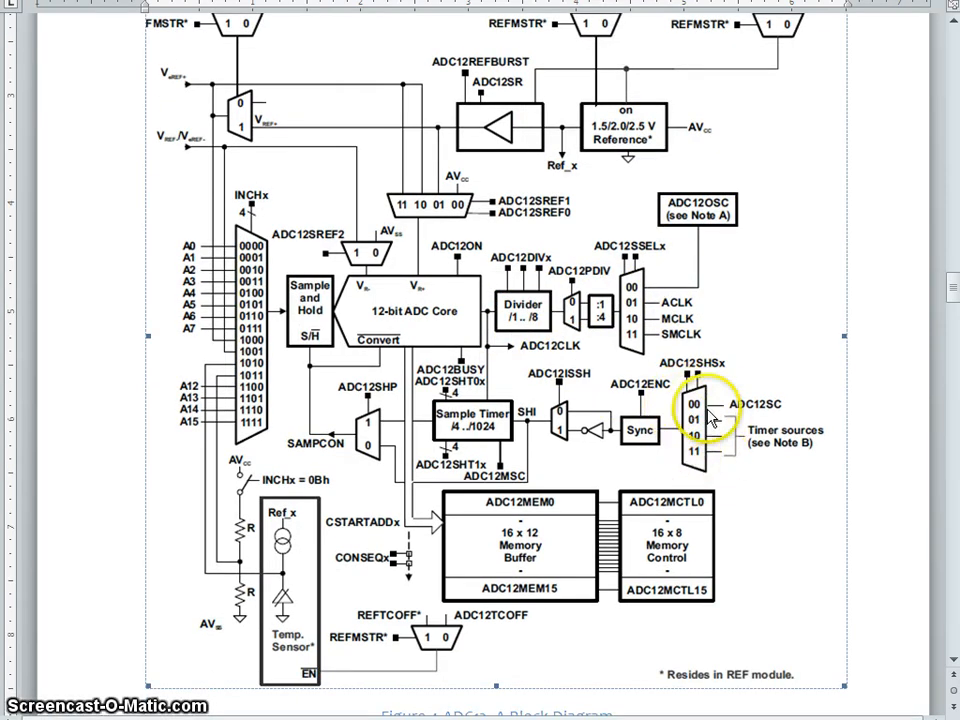
pyautogui.moveTo(684, 420)
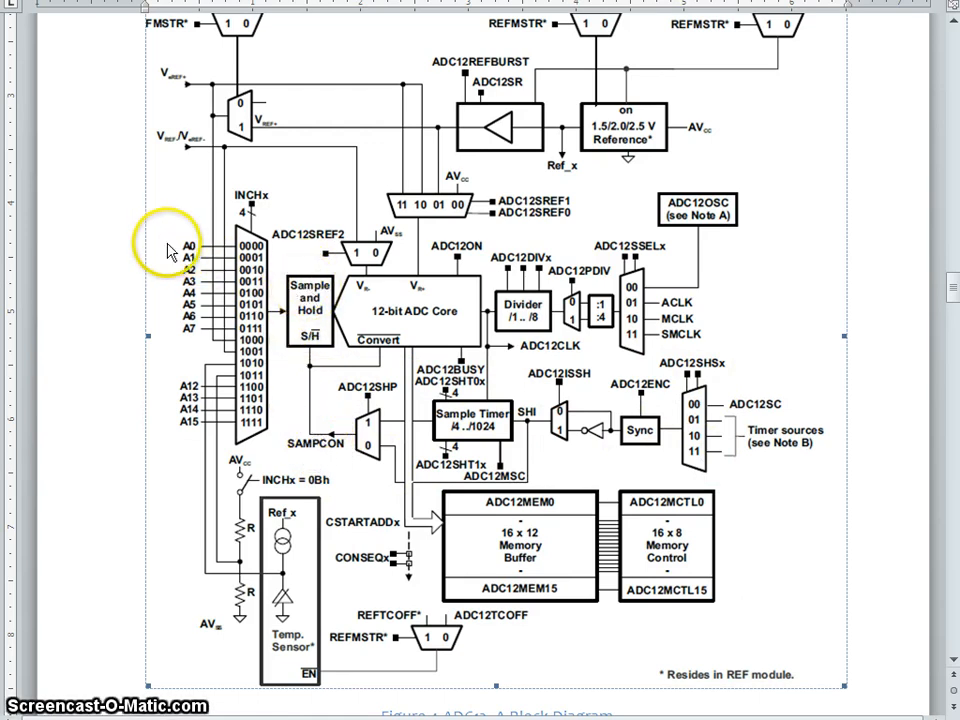
pyautogui.moveTo(238, 242)
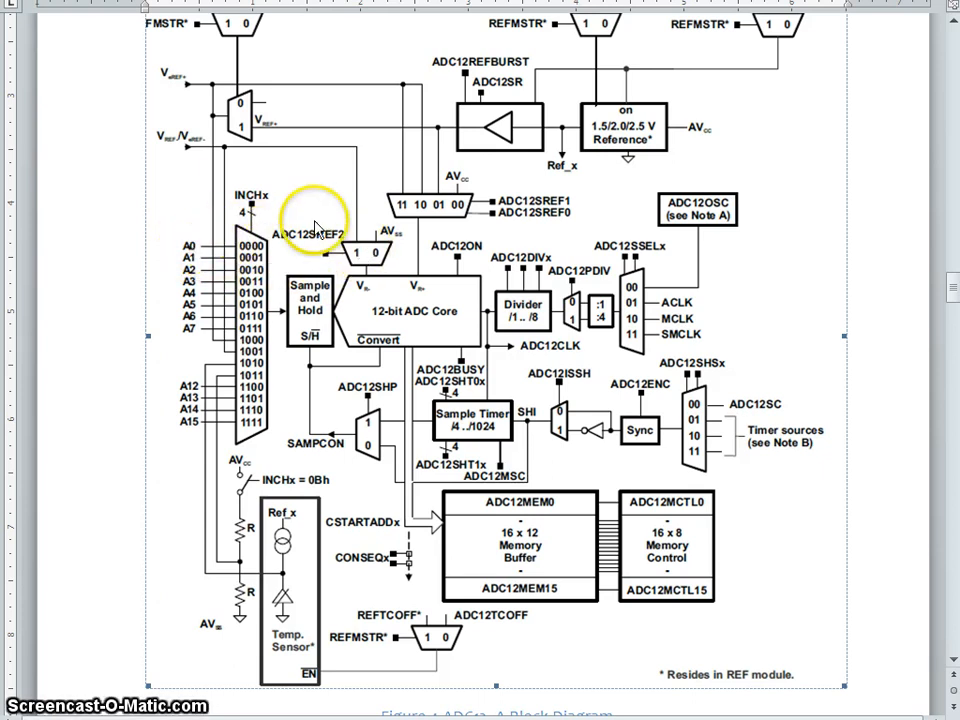
pyautogui.moveTo(284, 320)
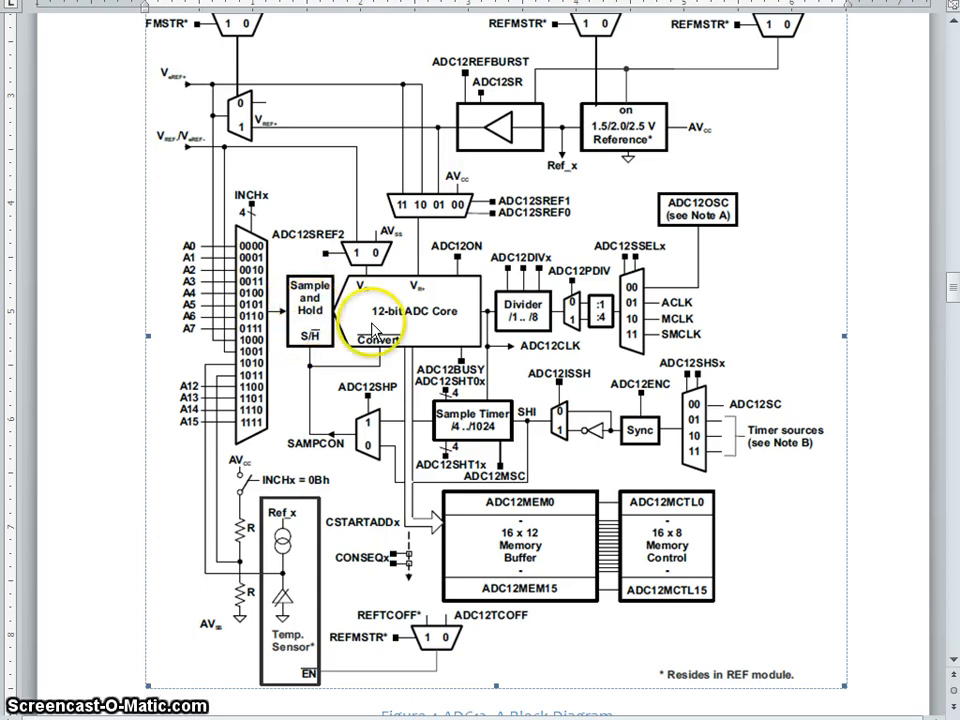
pyautogui.moveTo(428, 332)
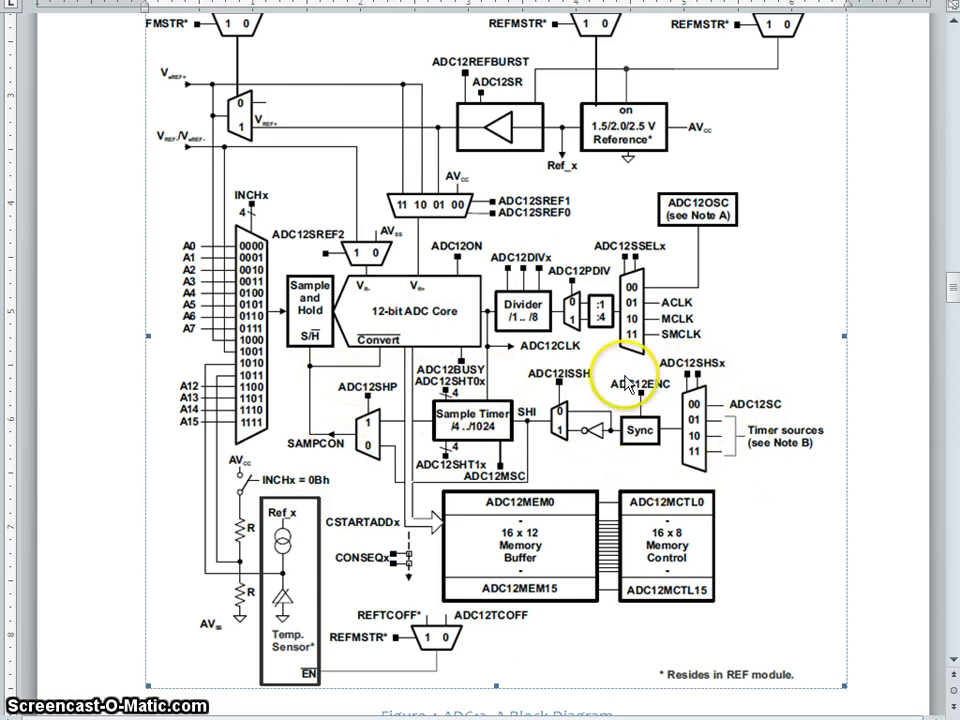
pyautogui.moveTo(716, 378)
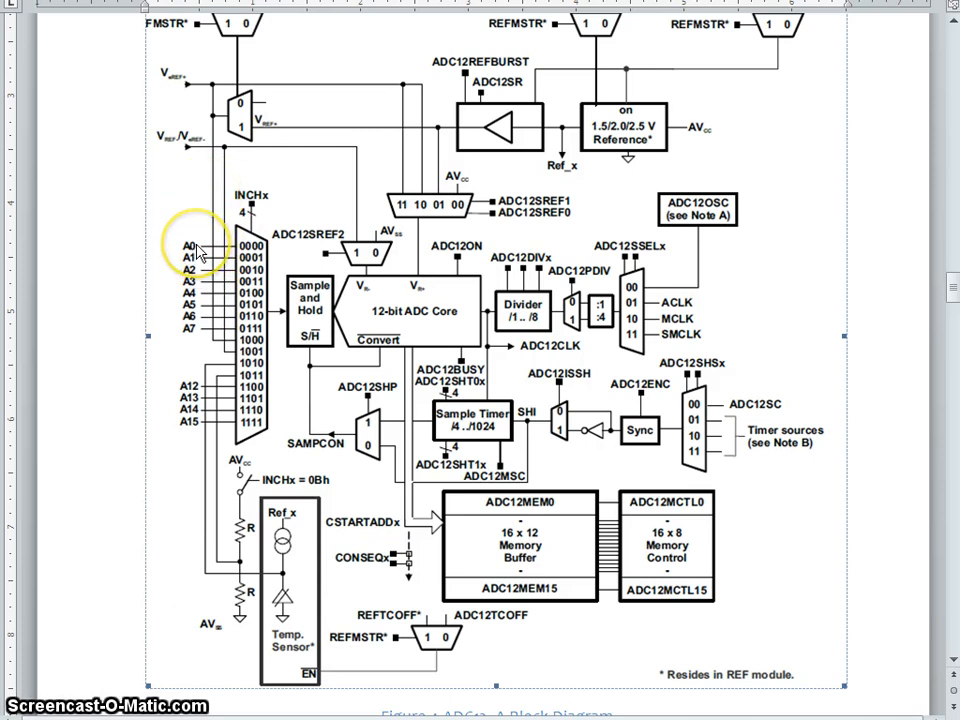
pyautogui.moveTo(682, 114)
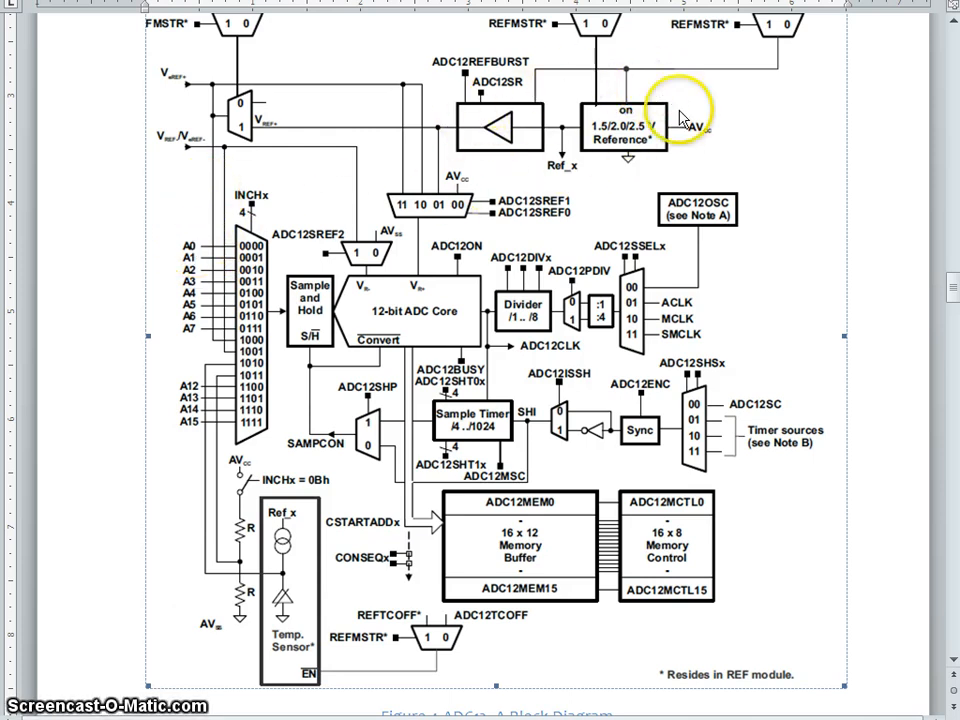
pyautogui.moveTo(376, 168)
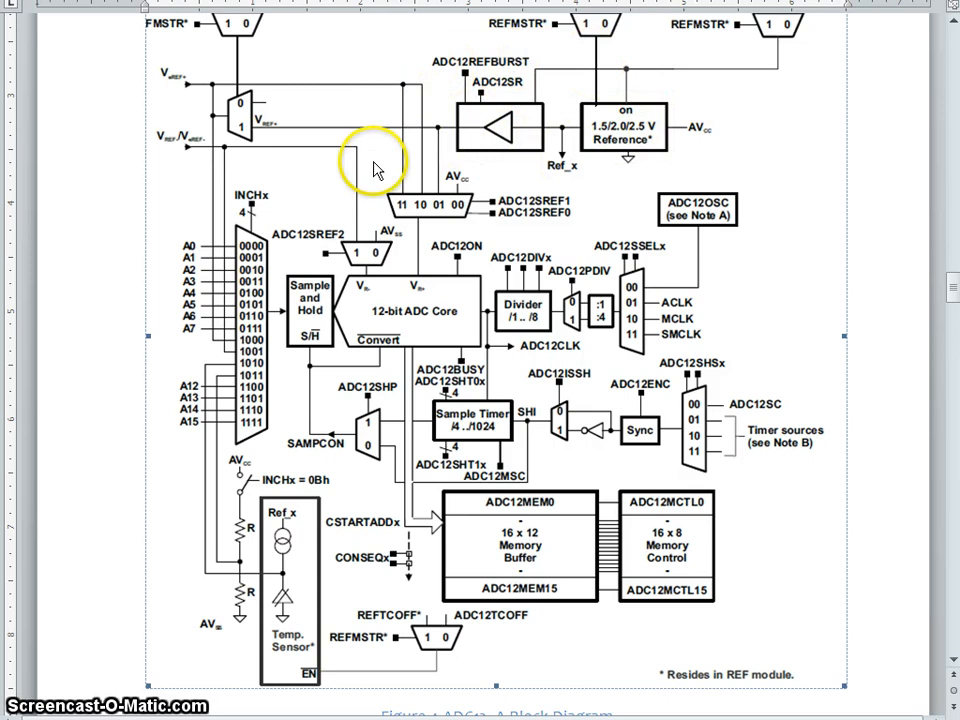
pyautogui.moveTo(616, 152)
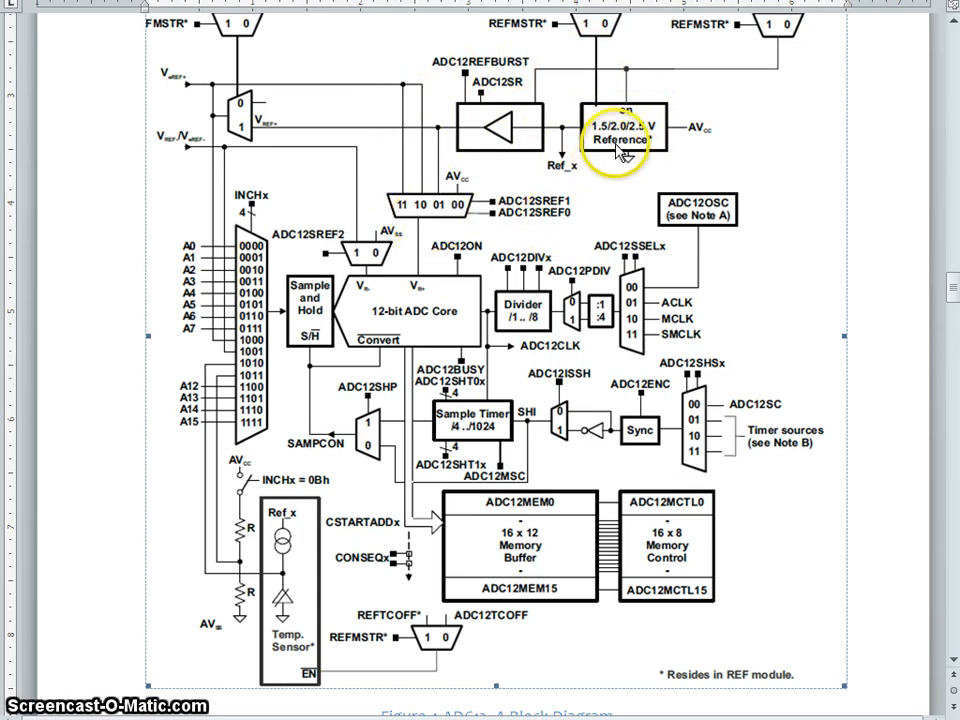
pyautogui.moveTo(404, 262)
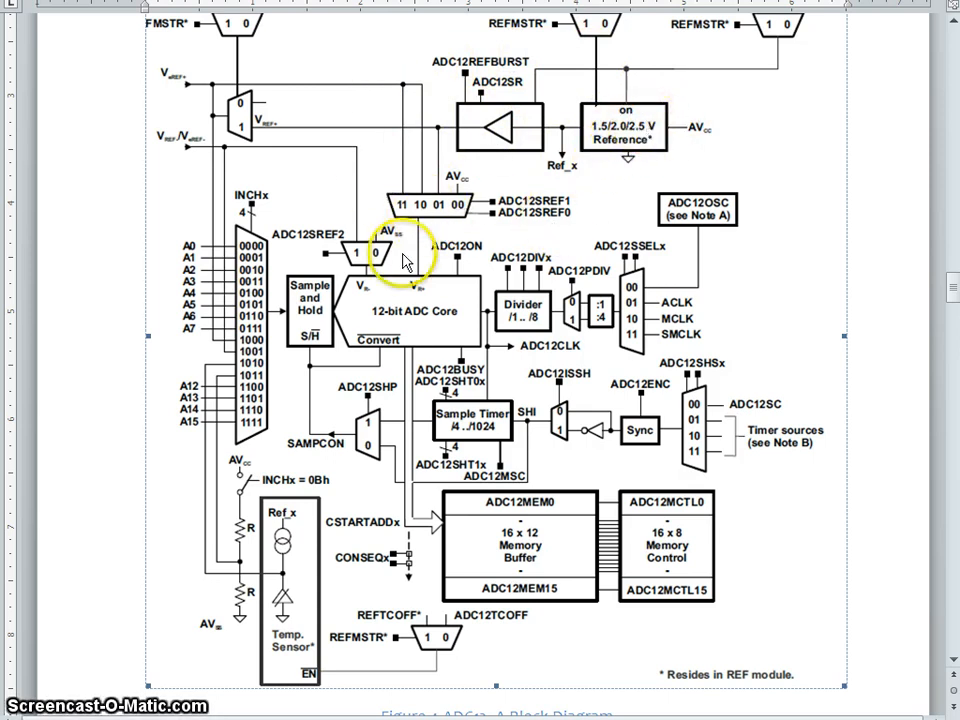
pyautogui.moveTo(708, 204)
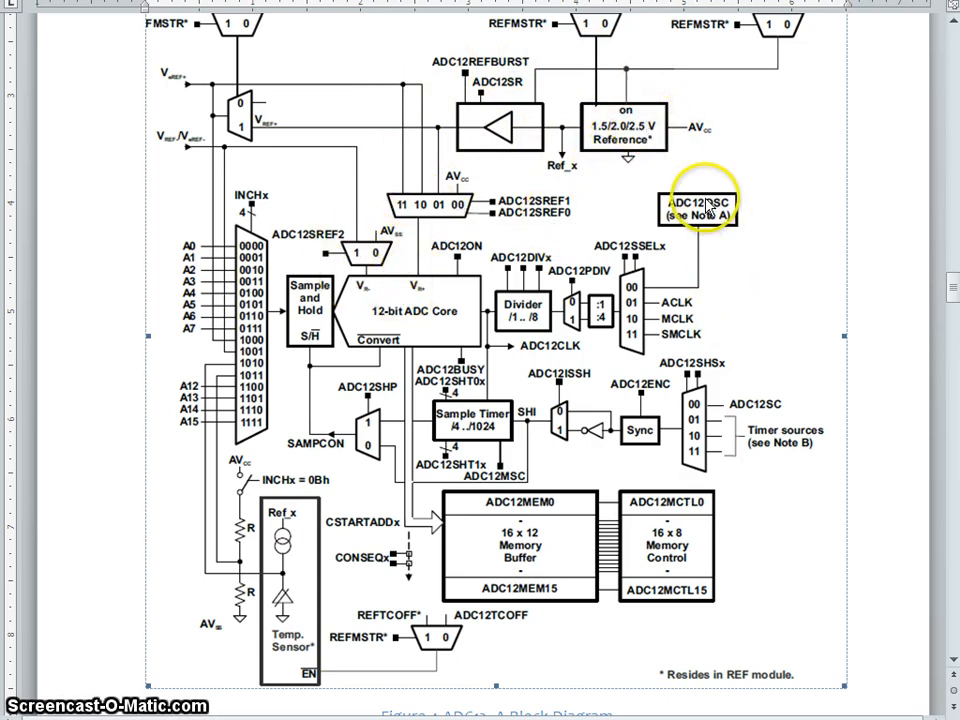
pyautogui.moveTo(710, 308)
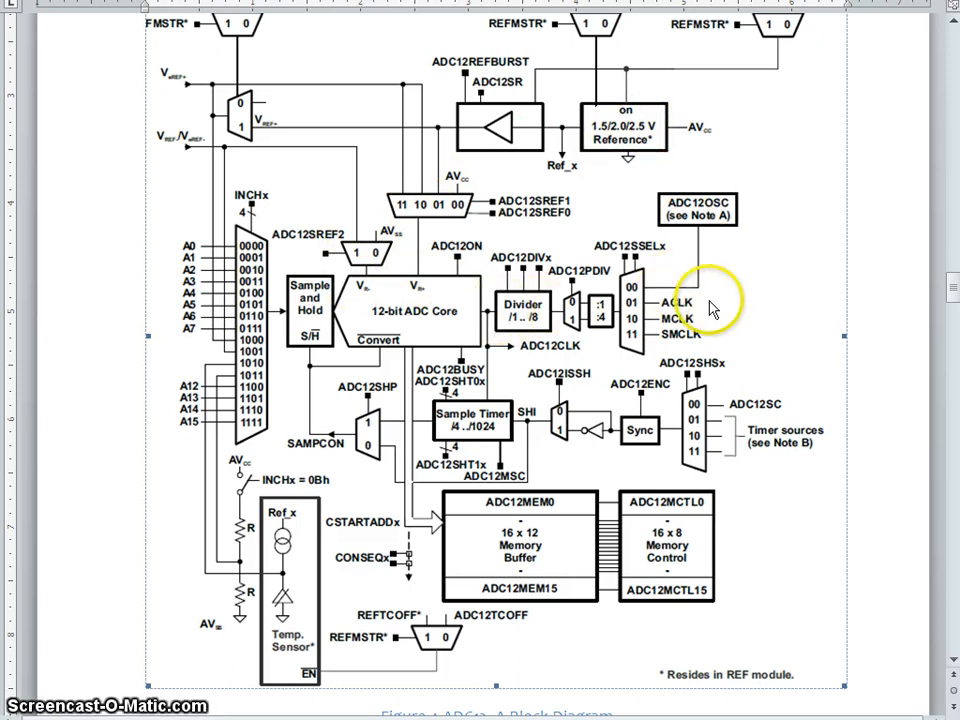
pyautogui.moveTo(460, 336)
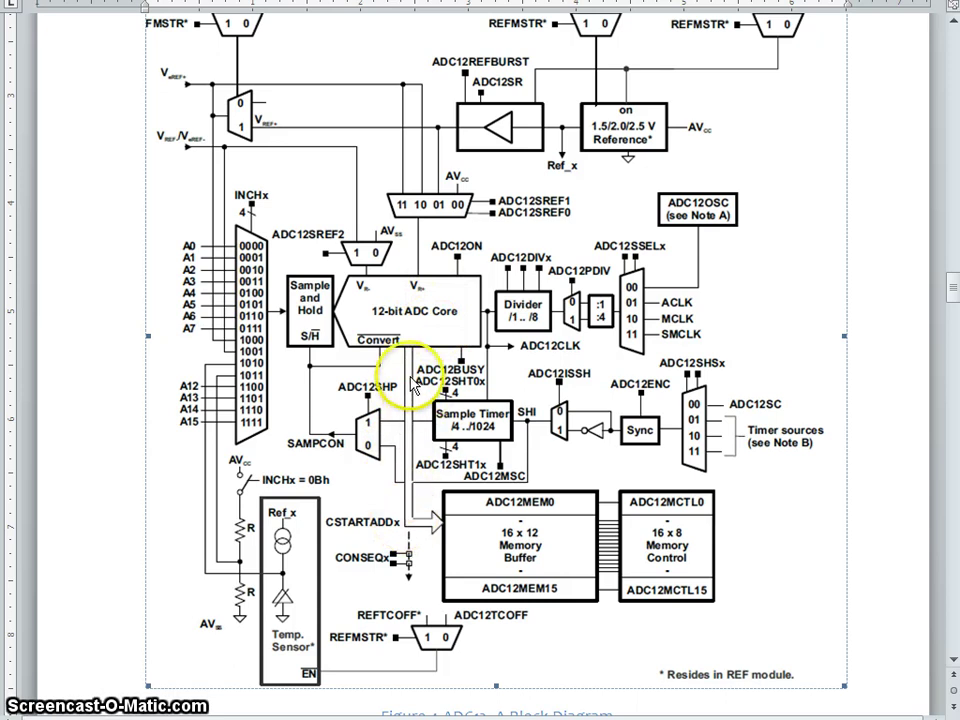
pyautogui.moveTo(486, 488)
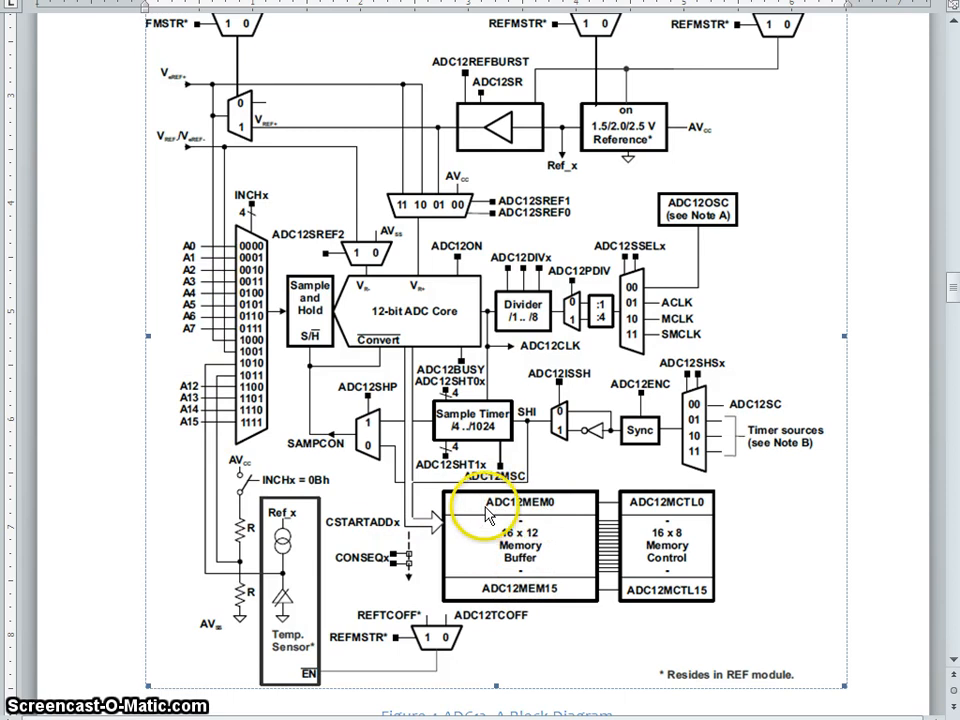
pyautogui.moveTo(564, 604)
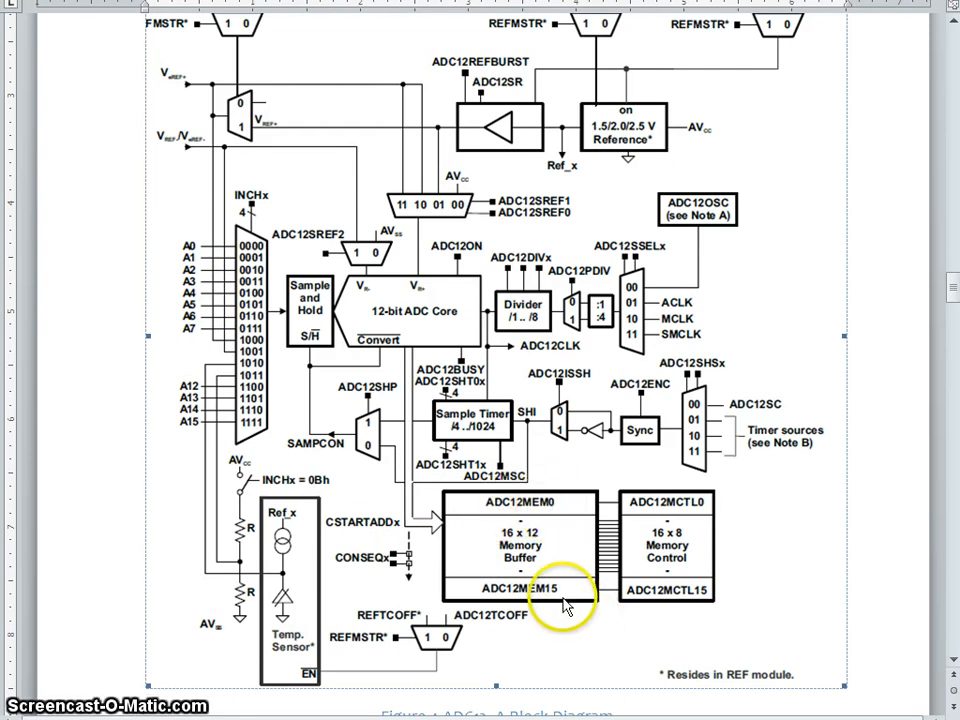
pyautogui.moveTo(616, 558)
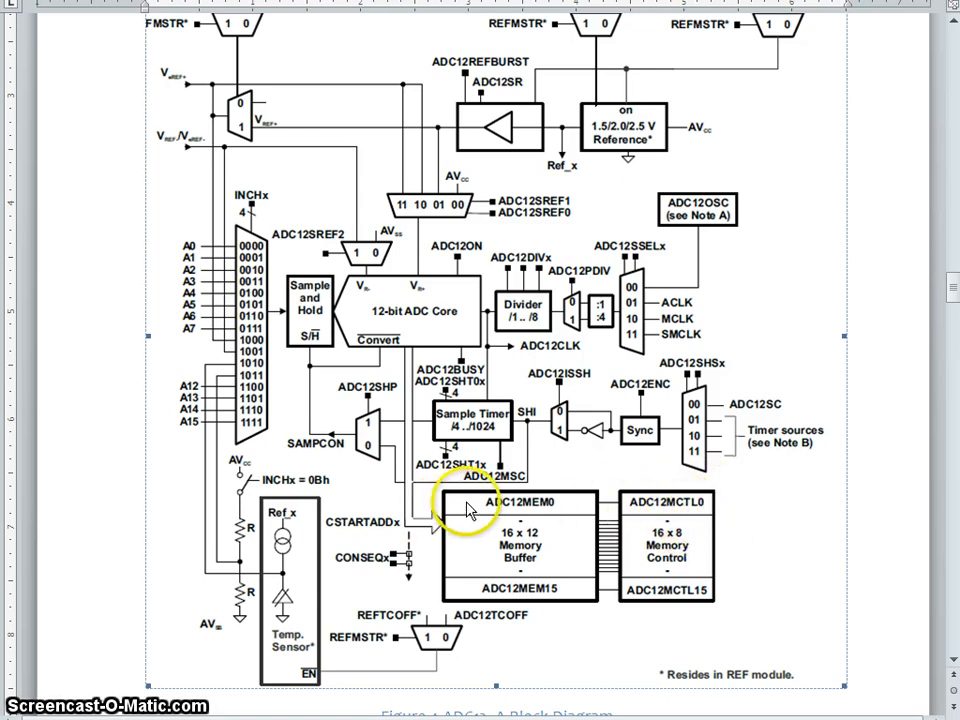
pyautogui.moveTo(480, 508)
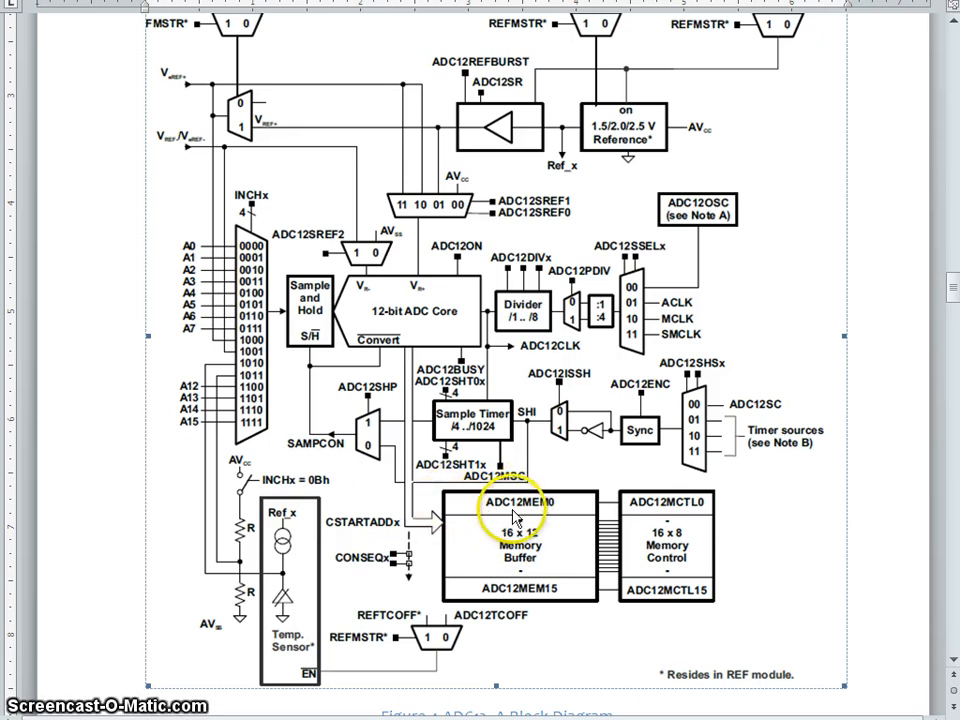
pyautogui.moveTo(570, 516)
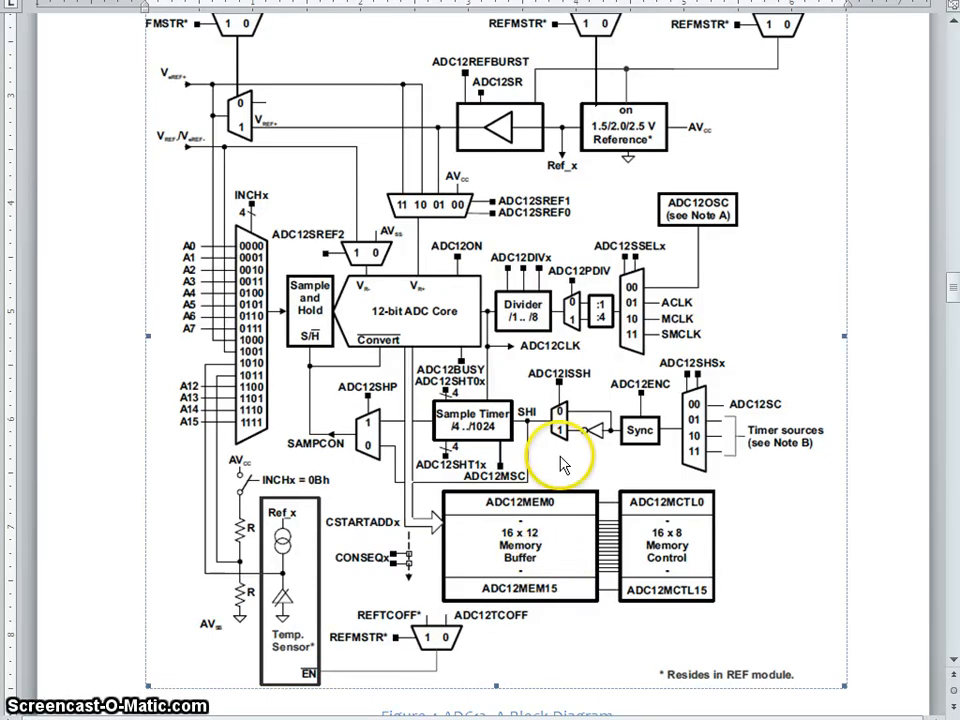
pyautogui.moveTo(480, 300)
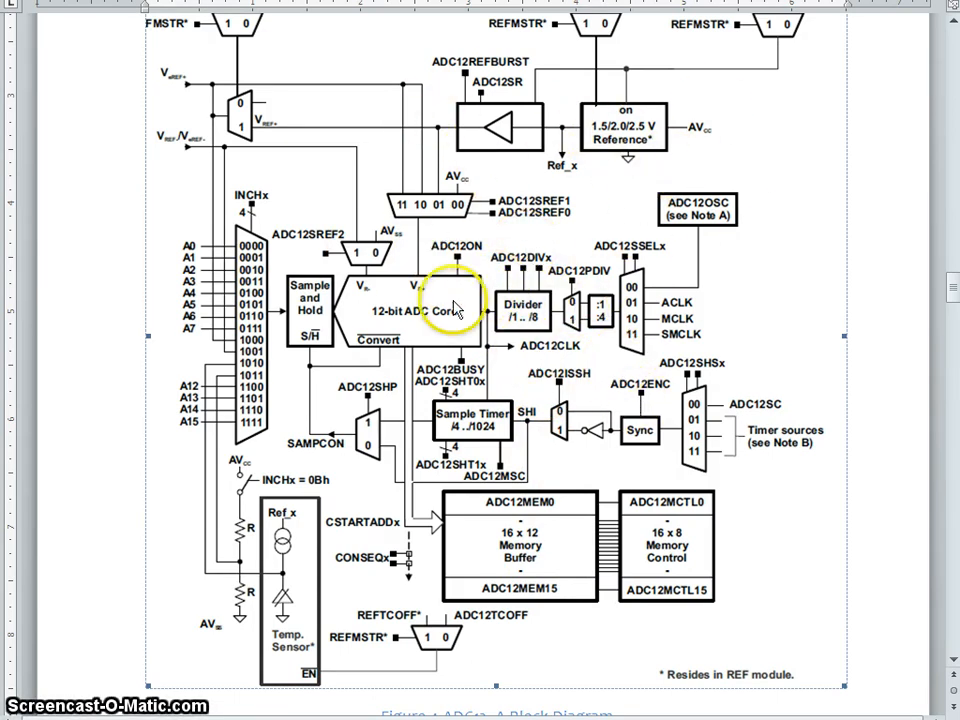
# Scroll past Figure 4 to the Conversion Clock Selection and Input Multiplexer paragraphs
pyautogui.scroll(-3)
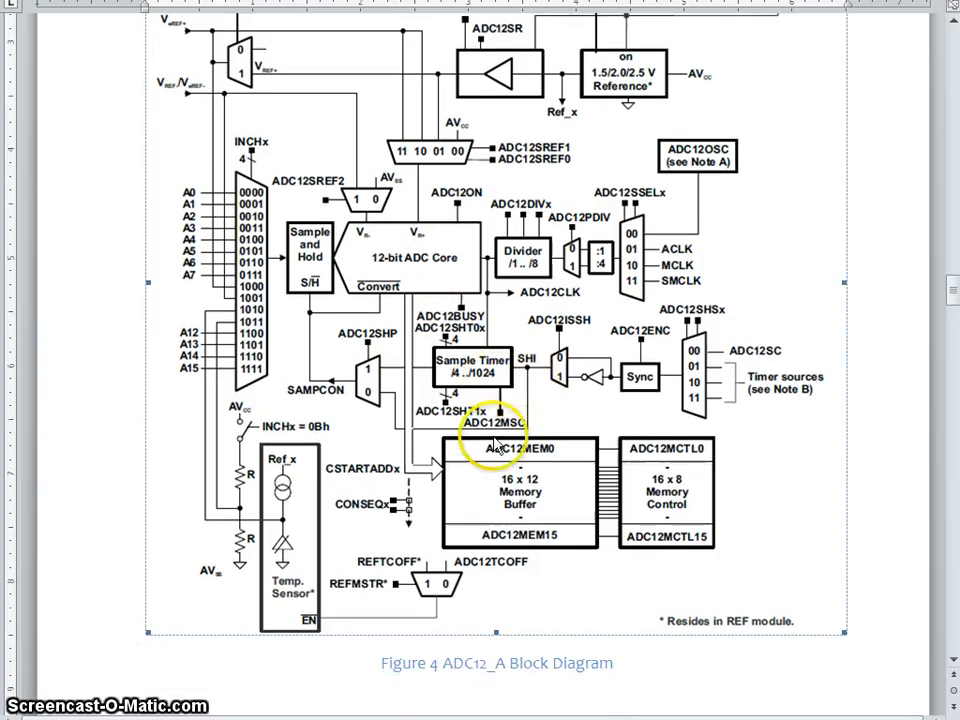
pyautogui.scroll(-3)
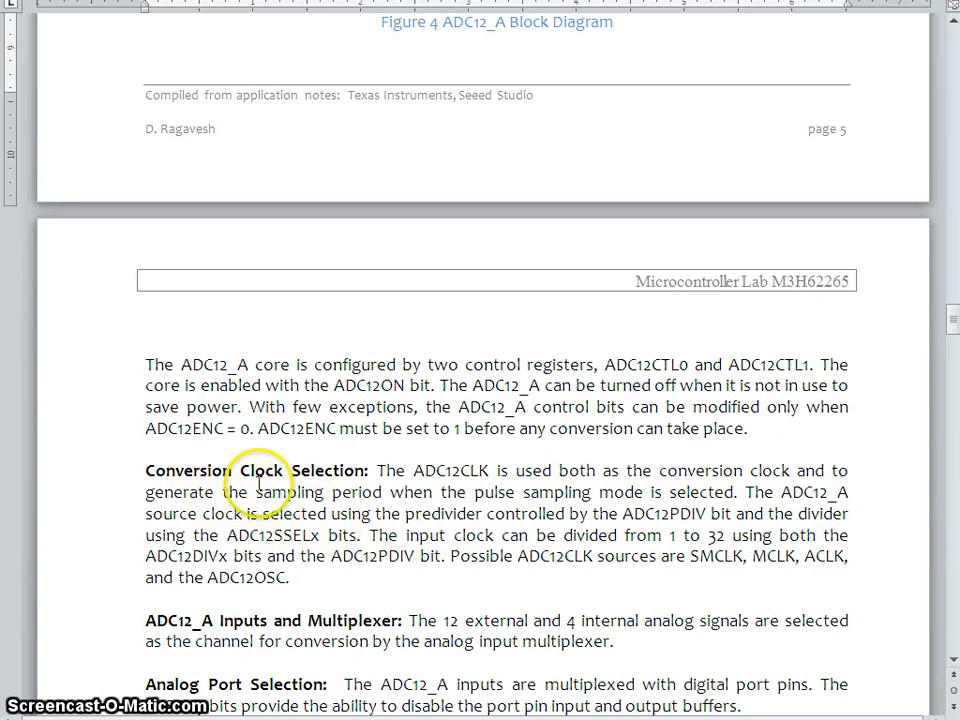
pyautogui.moveTo(310, 548)
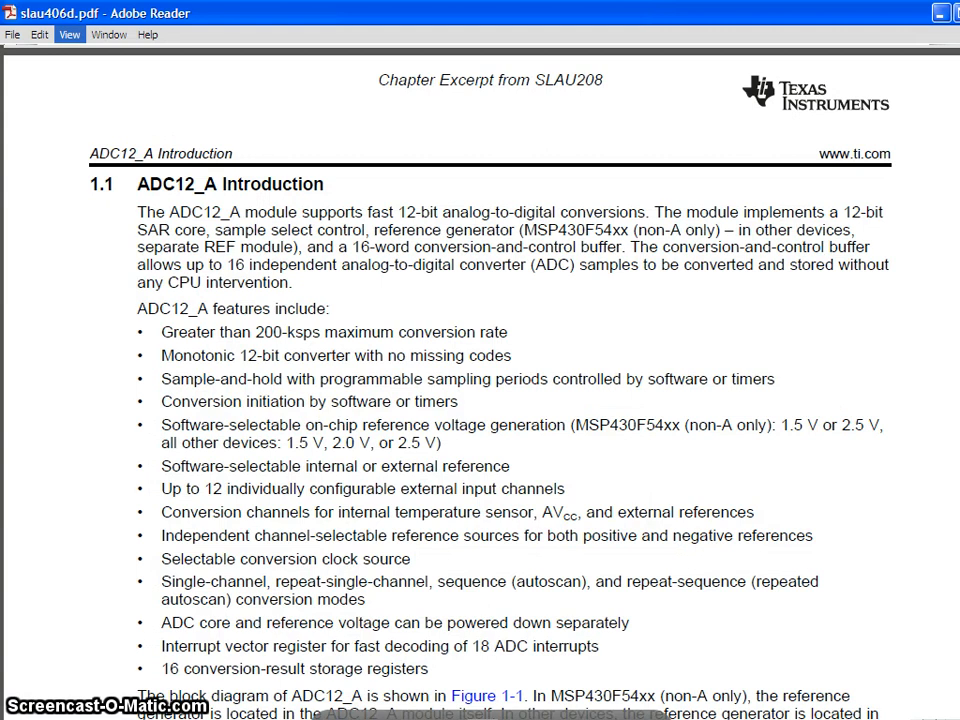
# Scroll the slau406d.pdf datasheet to the 1.1 ADC12_A Introduction feature list
pyautogui.scroll(-3)
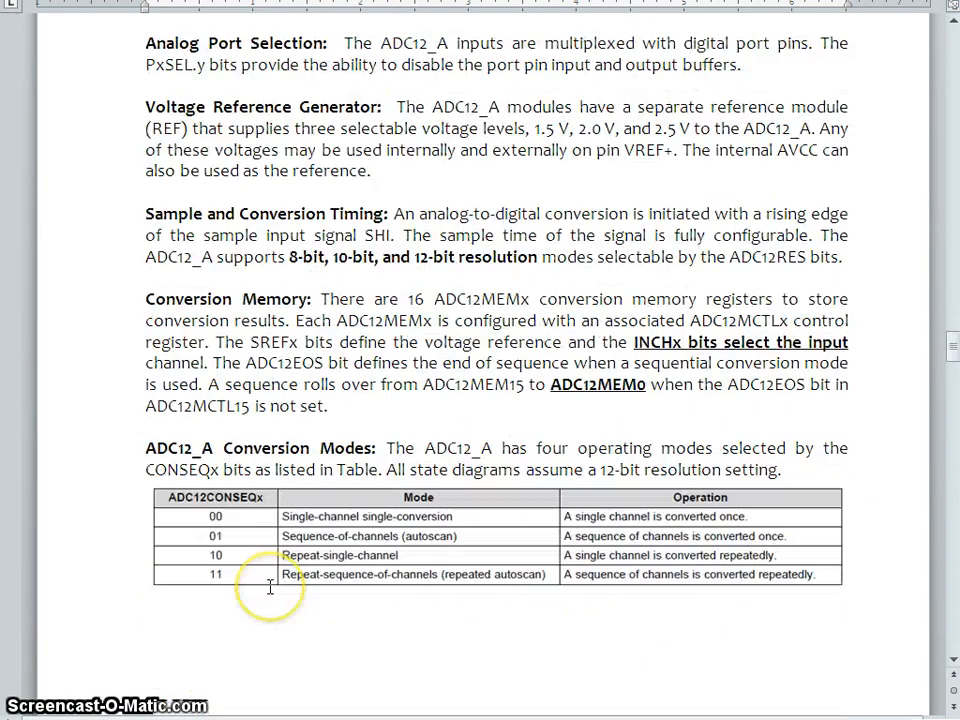
# Scroll to the ADC12_A Conversion Modes table listing the four CONSEQx modes
pyautogui.scroll(-3)
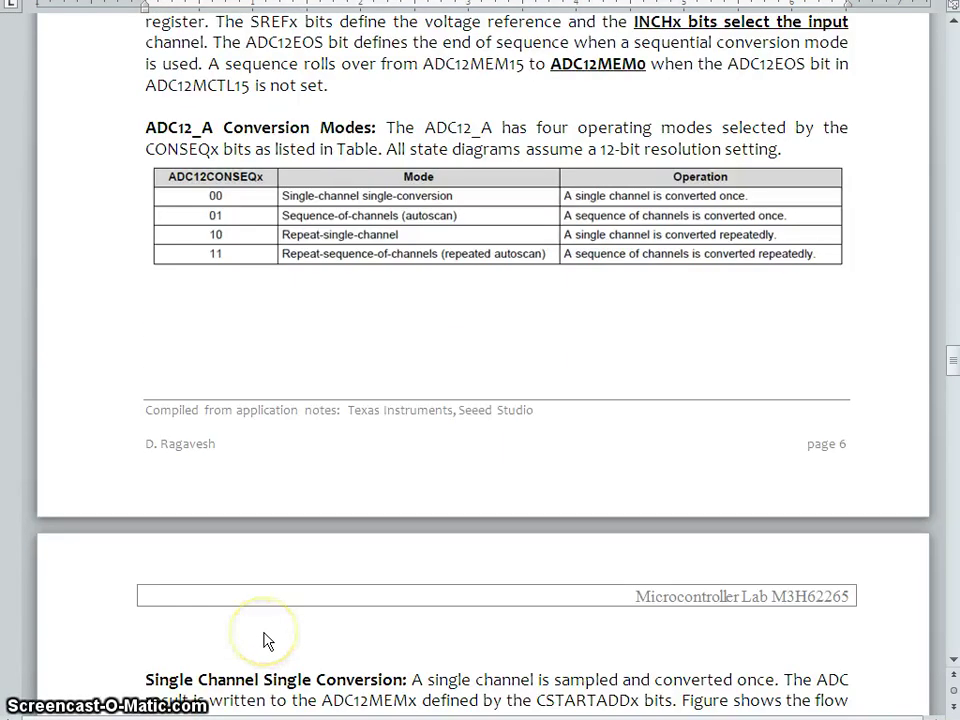
pyautogui.moveTo(364, 244)
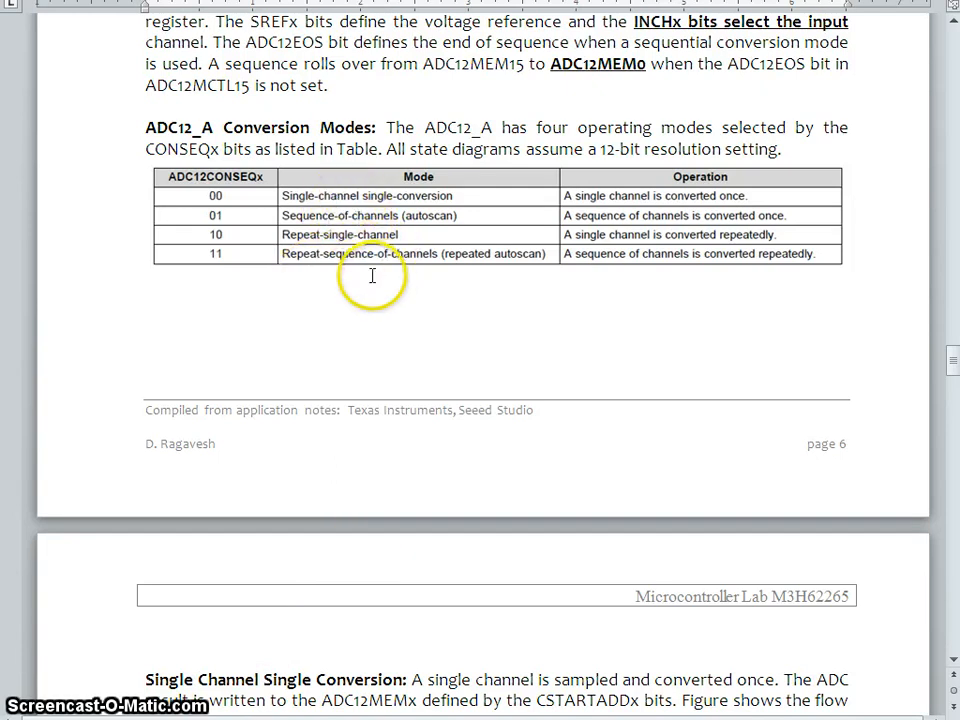
pyautogui.moveTo(316, 206)
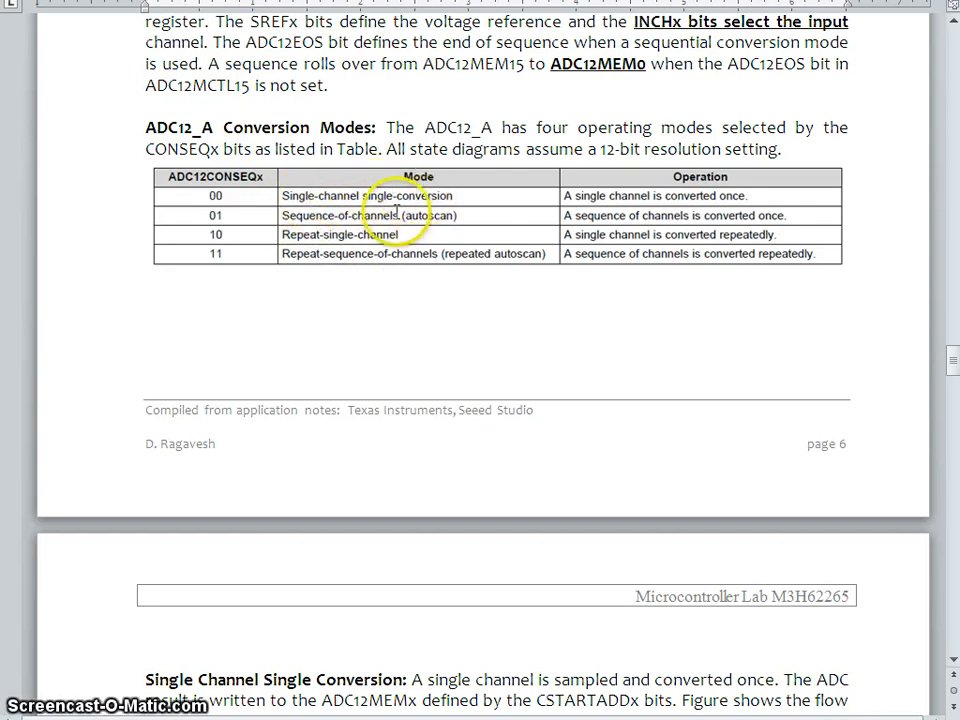
pyautogui.moveTo(418, 244)
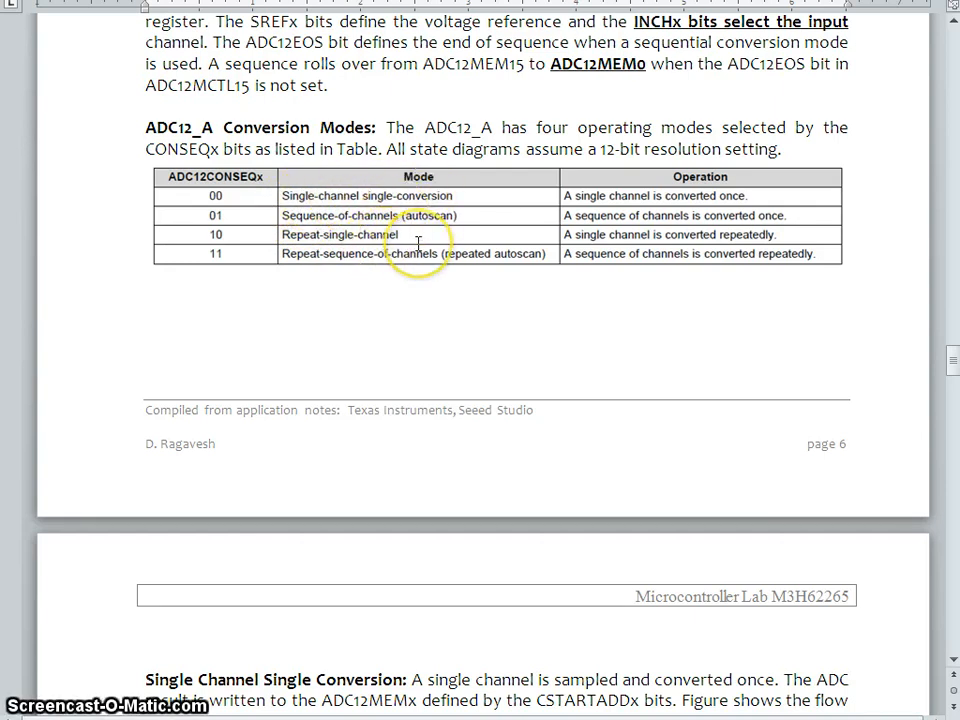
pyautogui.moveTo(436, 220)
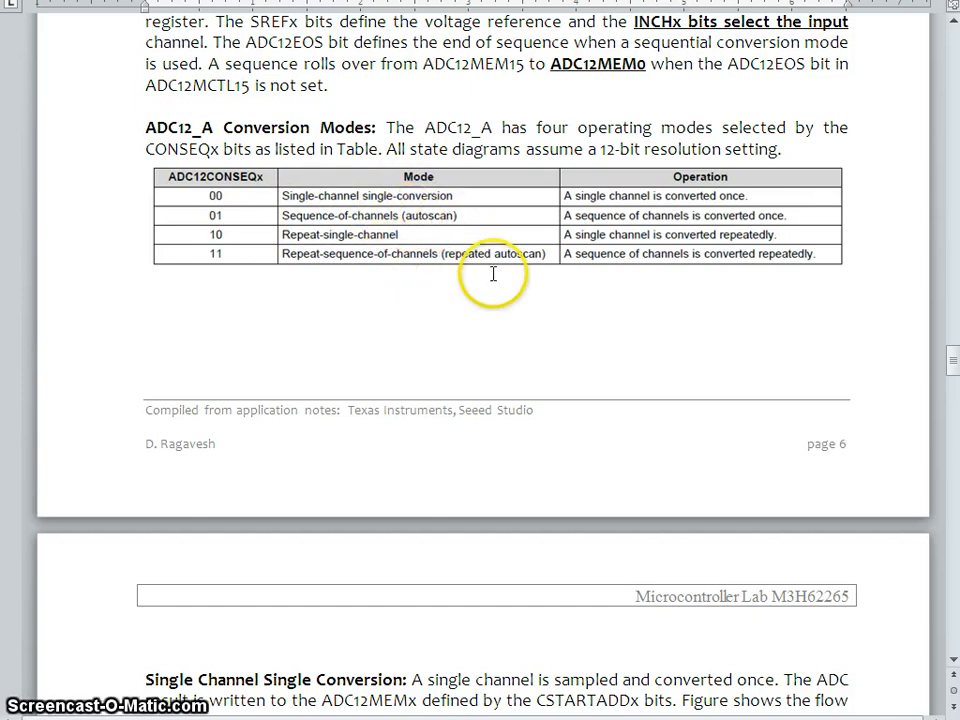
pyautogui.moveTo(302, 192)
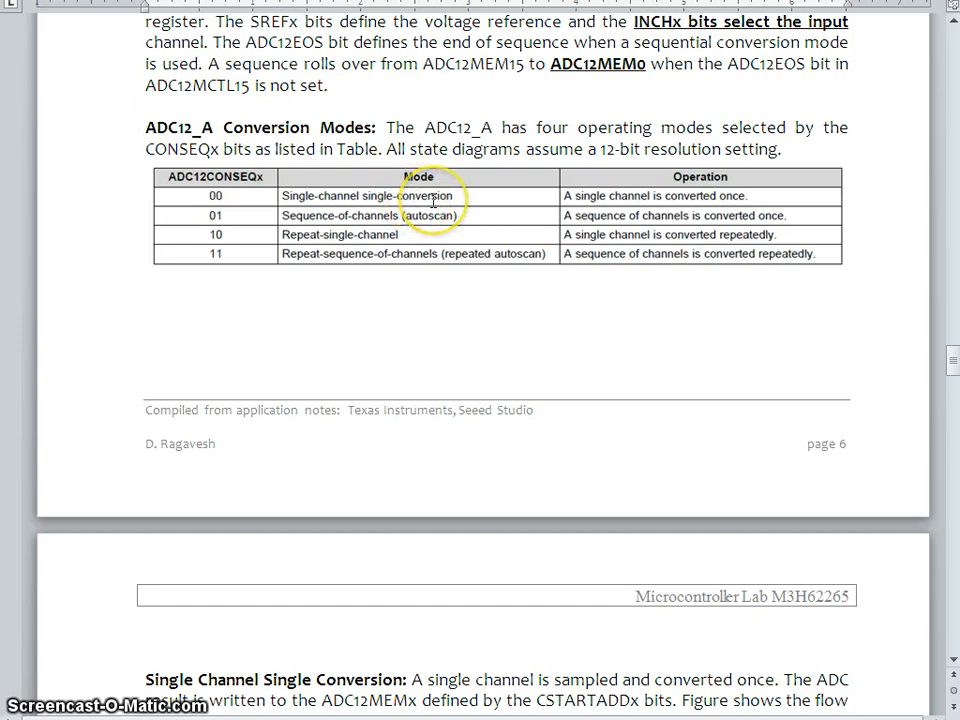
pyautogui.moveTo(432, 200)
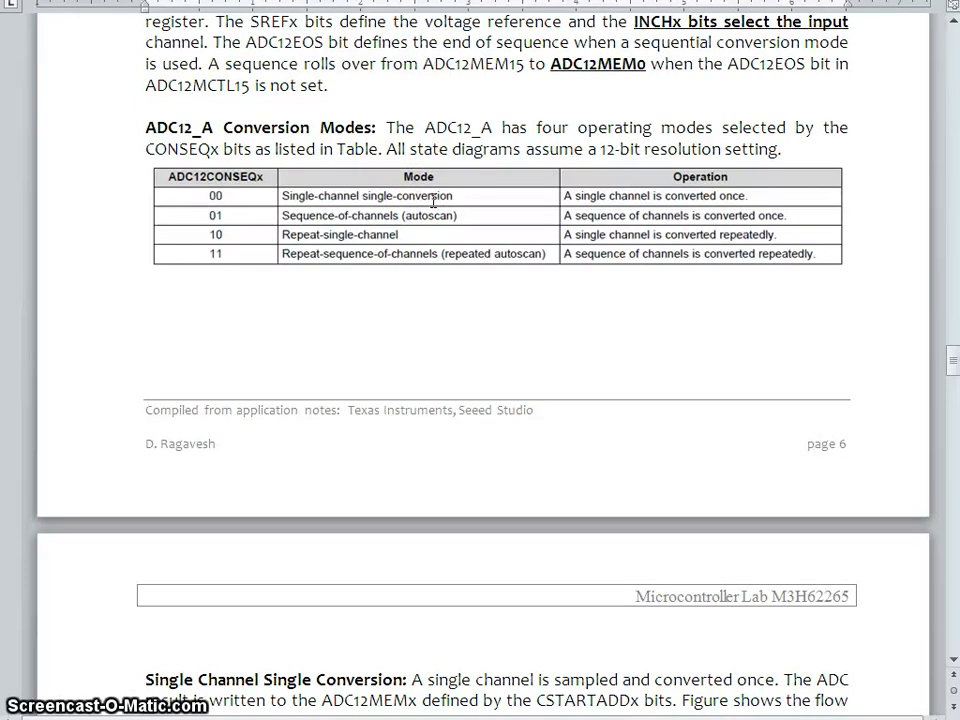
# Scroll through the Single Channel Single Conversion paragraph until Figure 5's state diagram shows in full
pyautogui.scroll(-3)
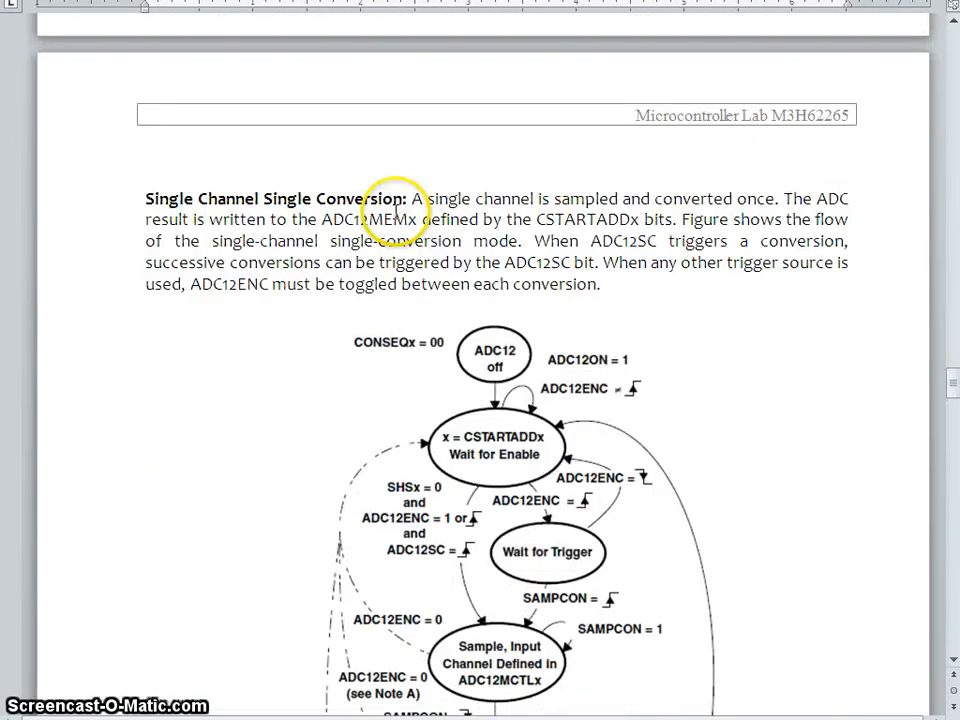
pyautogui.scroll(-3)
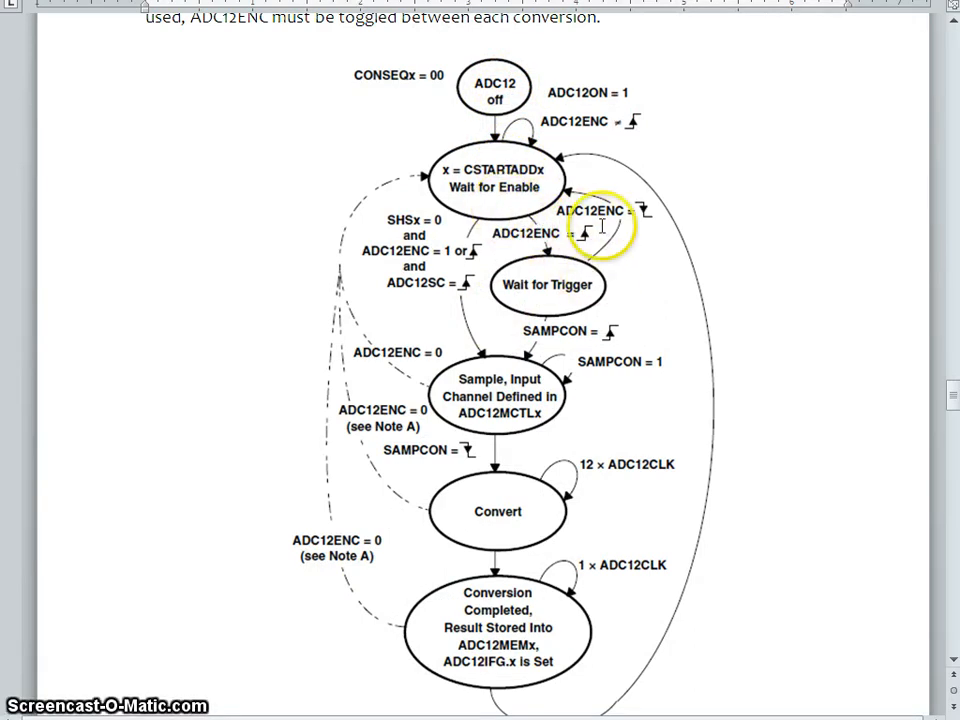
pyautogui.moveTo(590, 120)
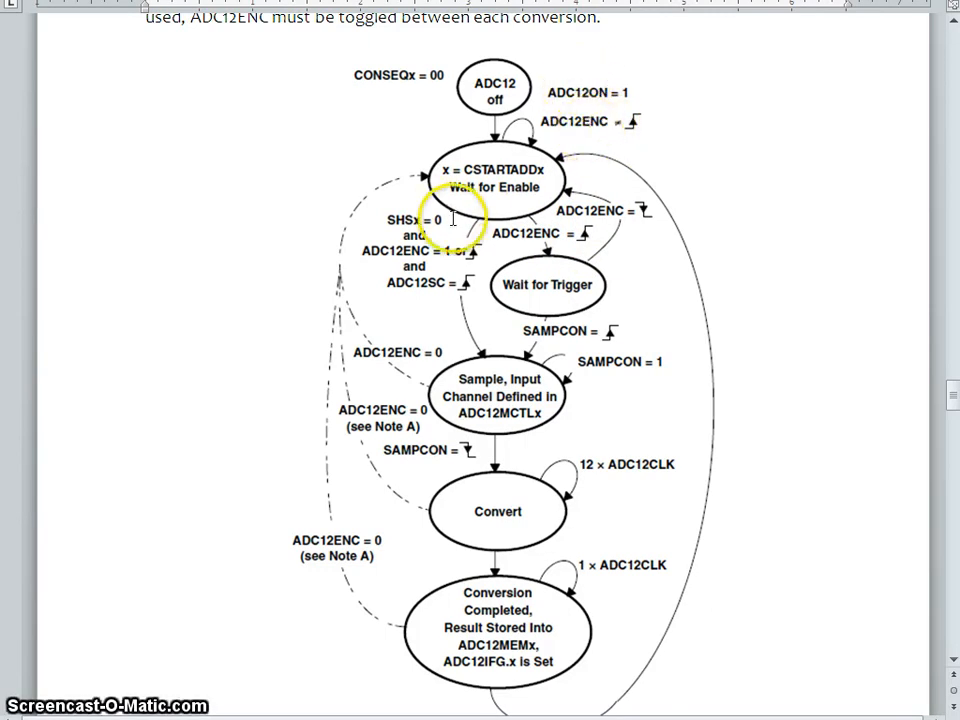
pyautogui.moveTo(564, 324)
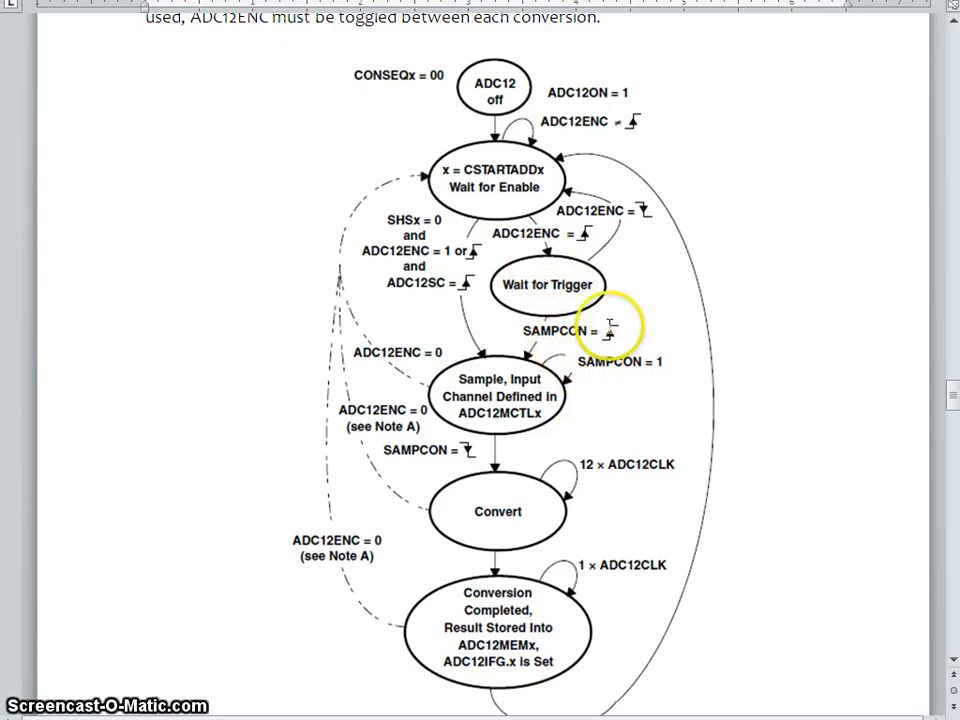
pyautogui.moveTo(544, 376)
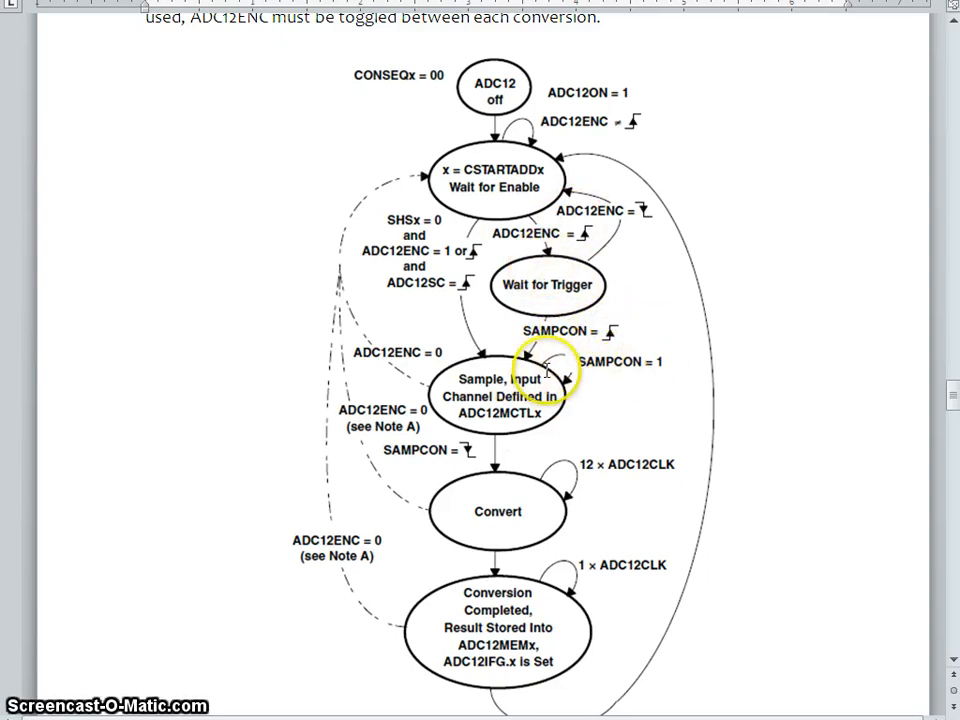
pyautogui.moveTo(570, 528)
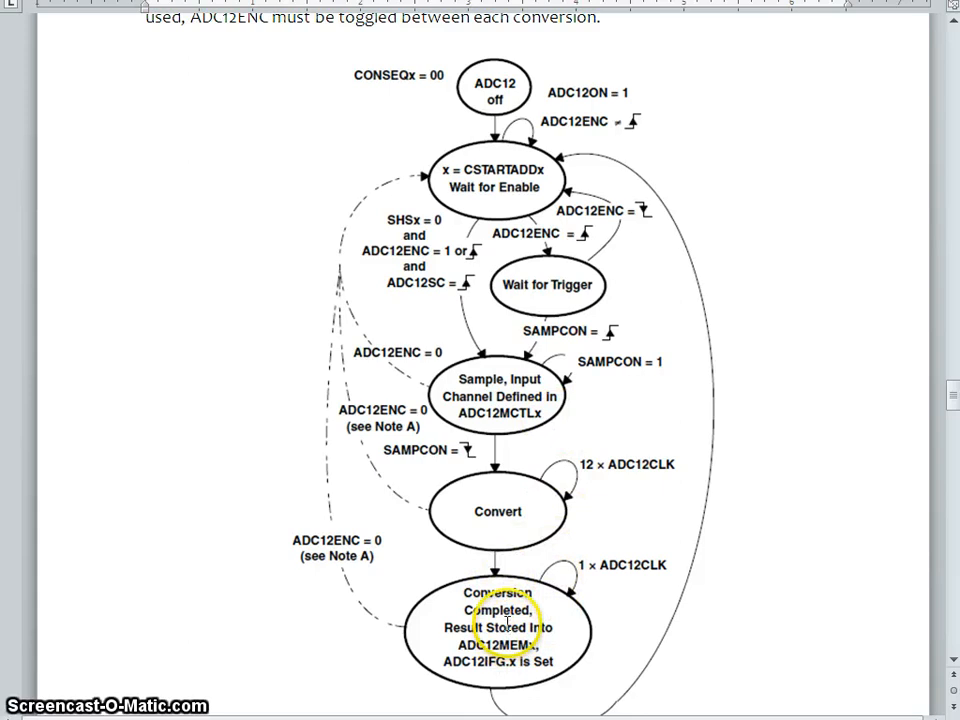
pyautogui.scroll(-3)
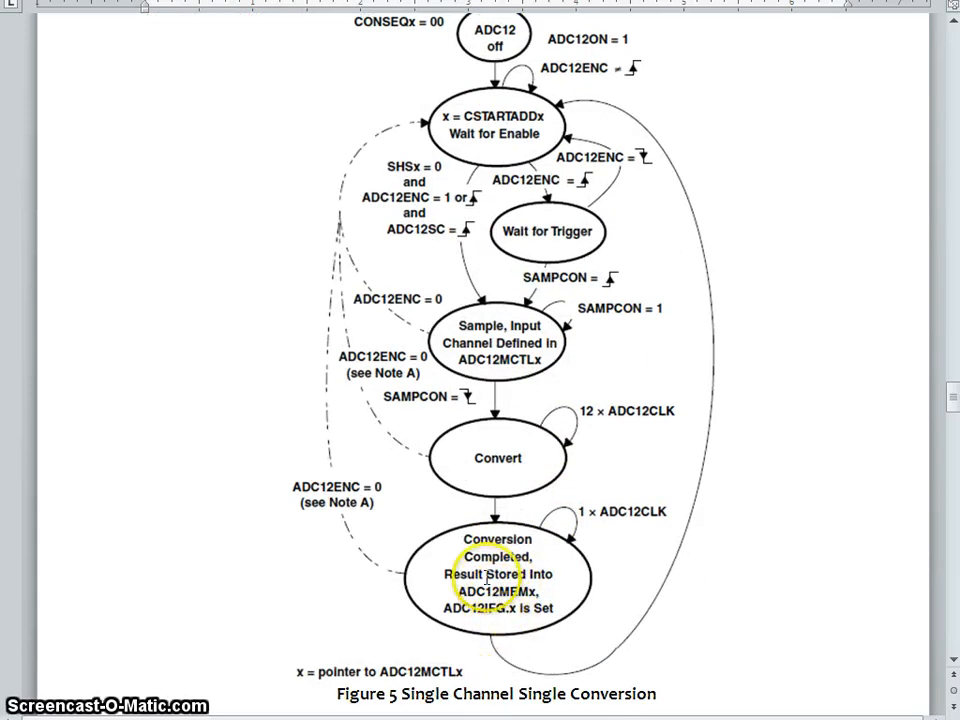
pyautogui.moveTo(620, 190)
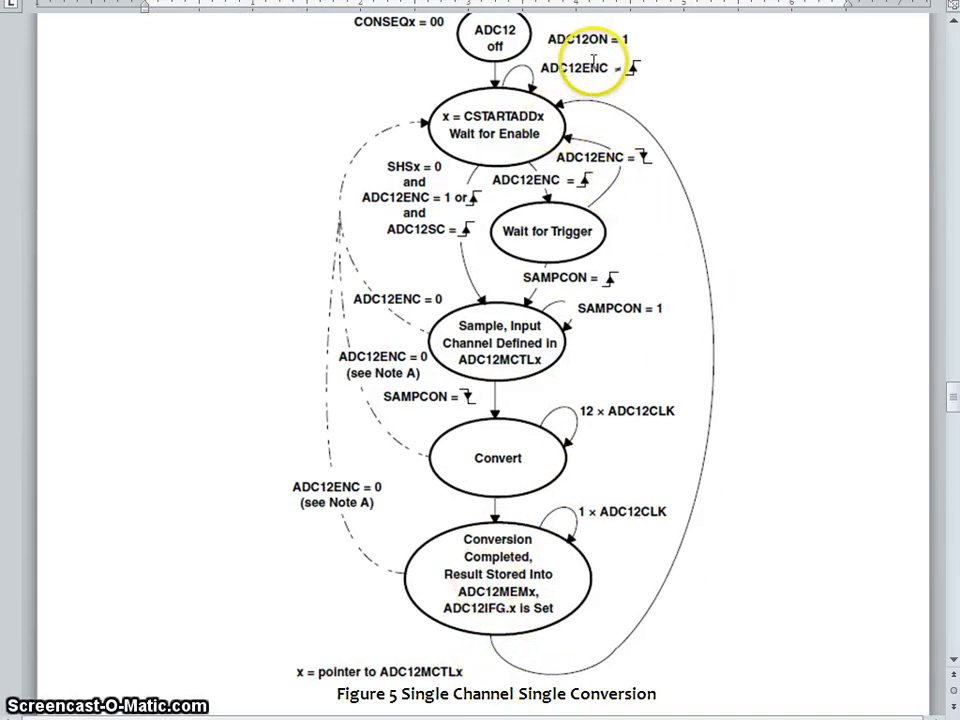
pyautogui.moveTo(468, 238)
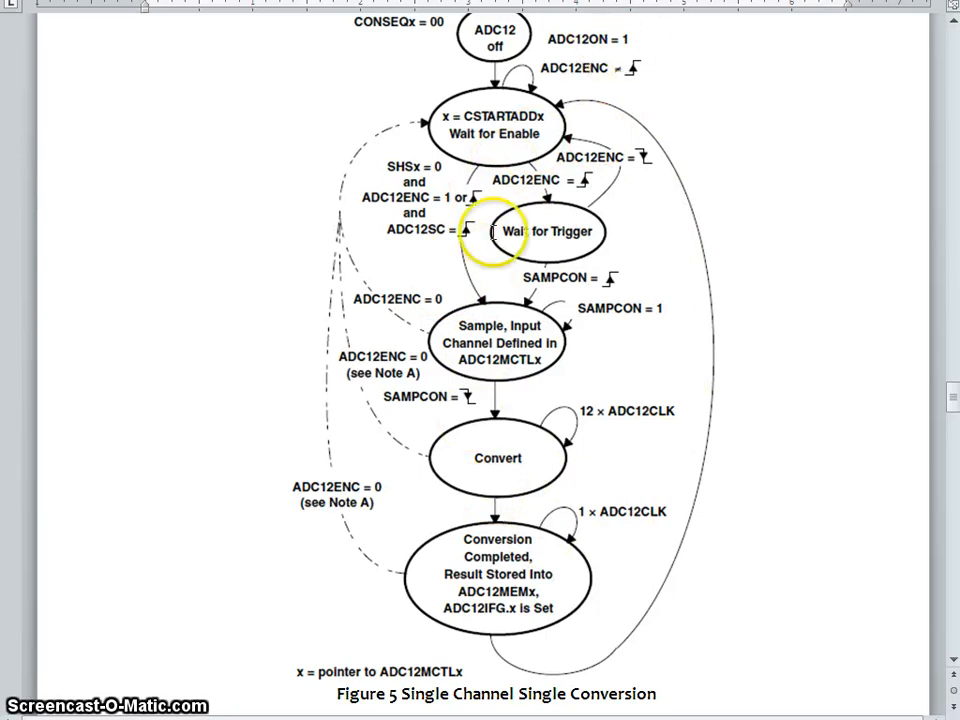
pyautogui.moveTo(492, 80)
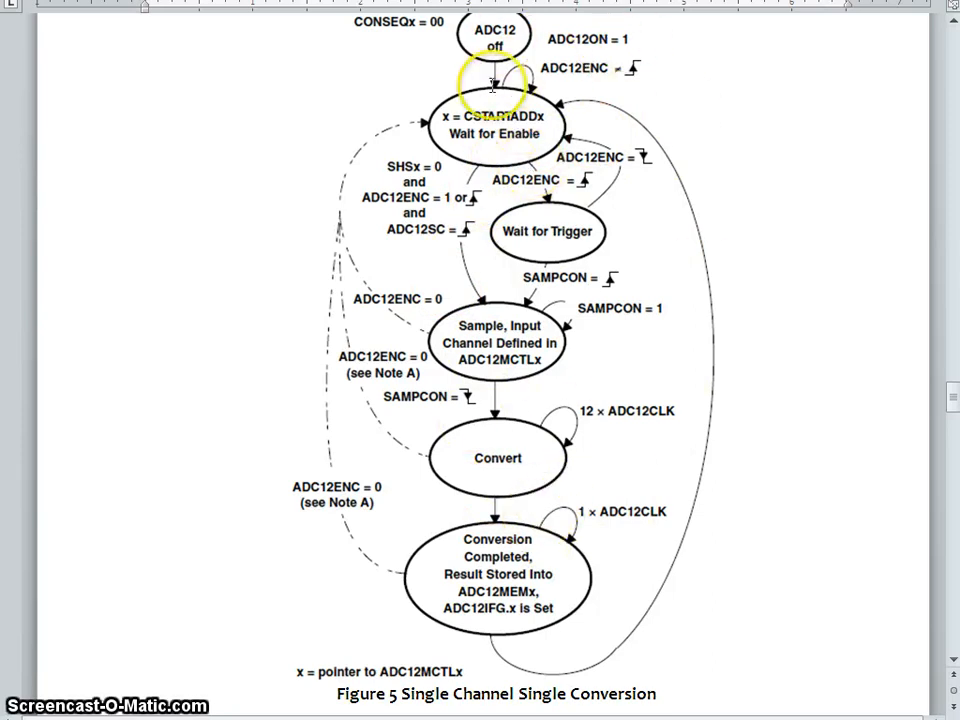
pyautogui.moveTo(500, 198)
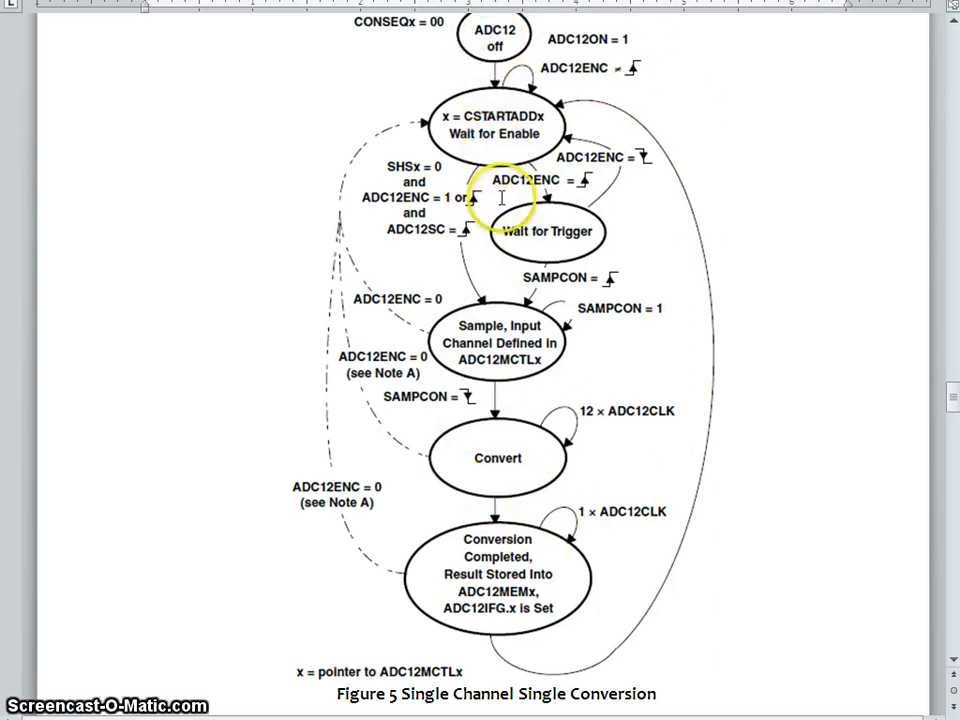
pyautogui.moveTo(680, 264)
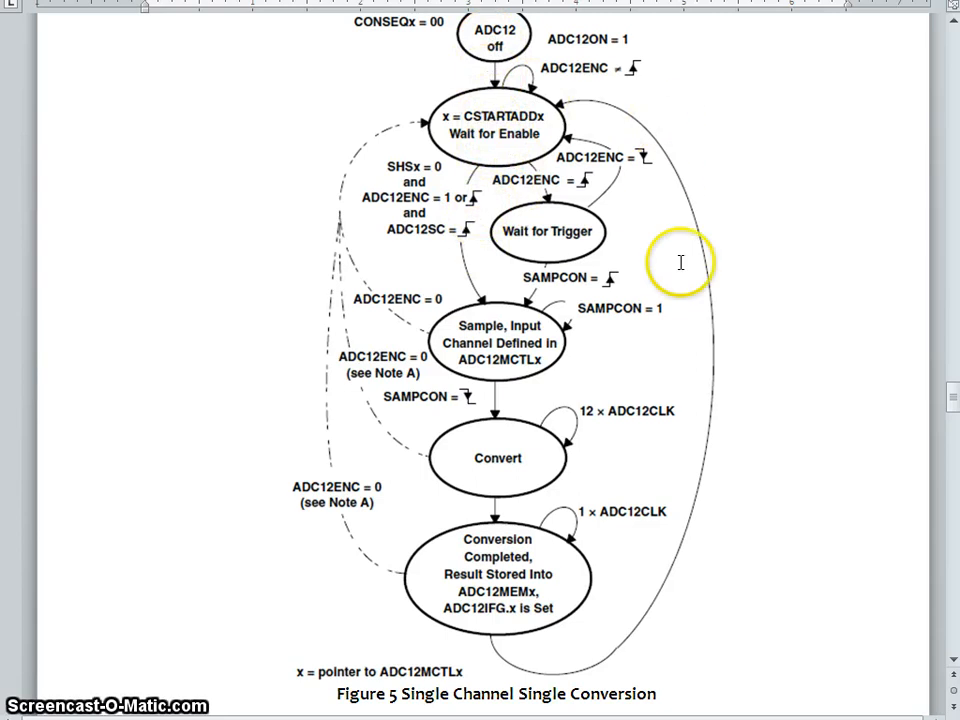
pyautogui.scroll(-3)
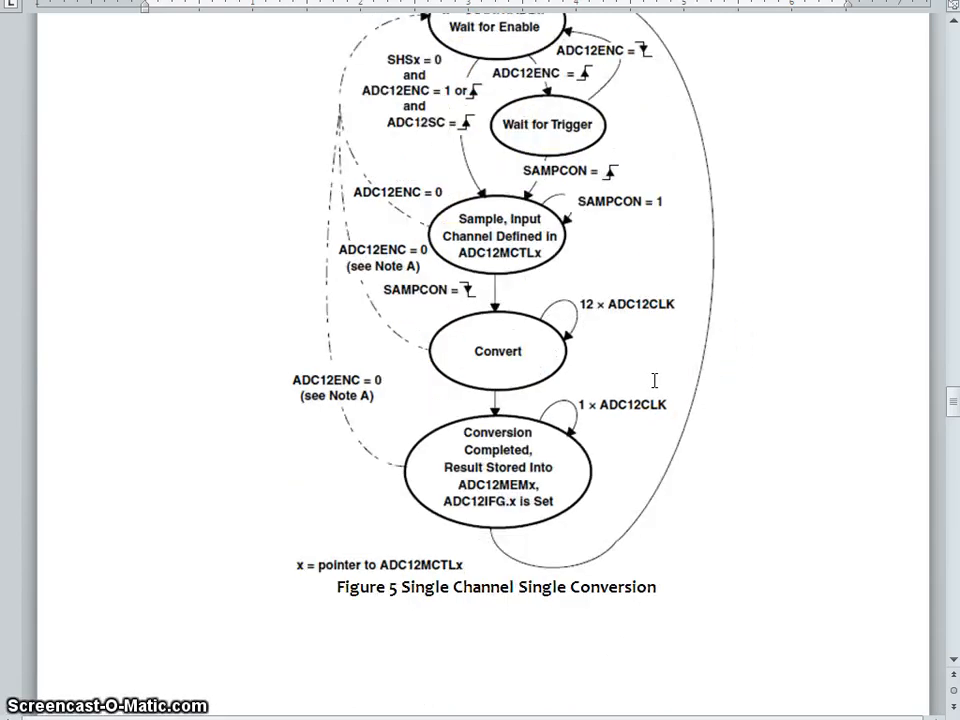
# Scroll to the Lab Question 6 and 7 boxes on ADC12CTL0 and ADC12CTL1 and highlight a heading word
pyautogui.scroll(-3)
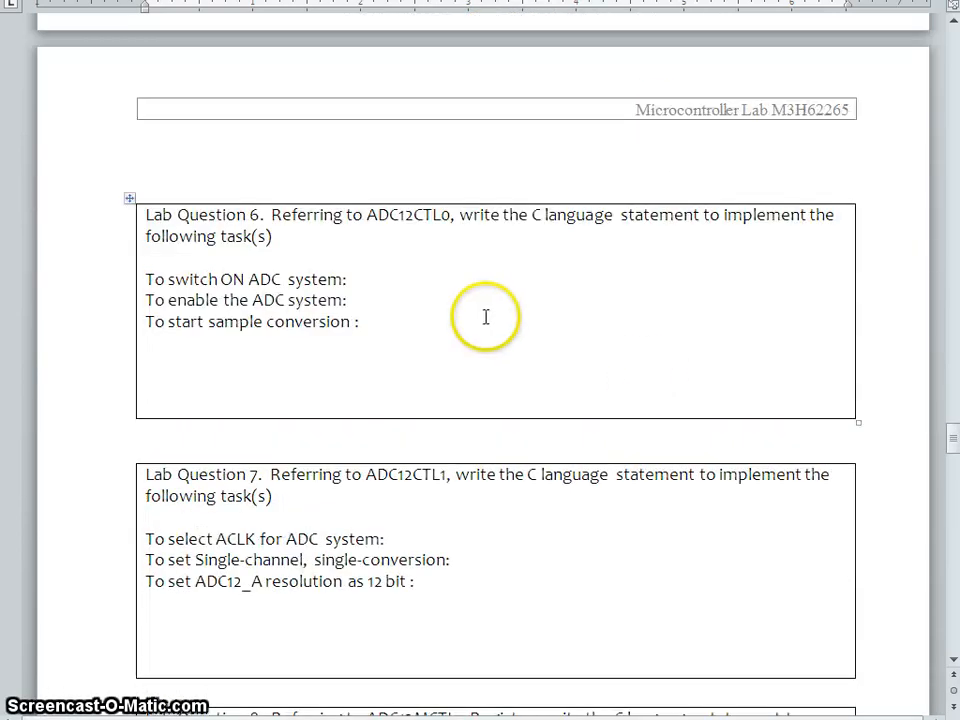
pyautogui.moveTo(336, 264)
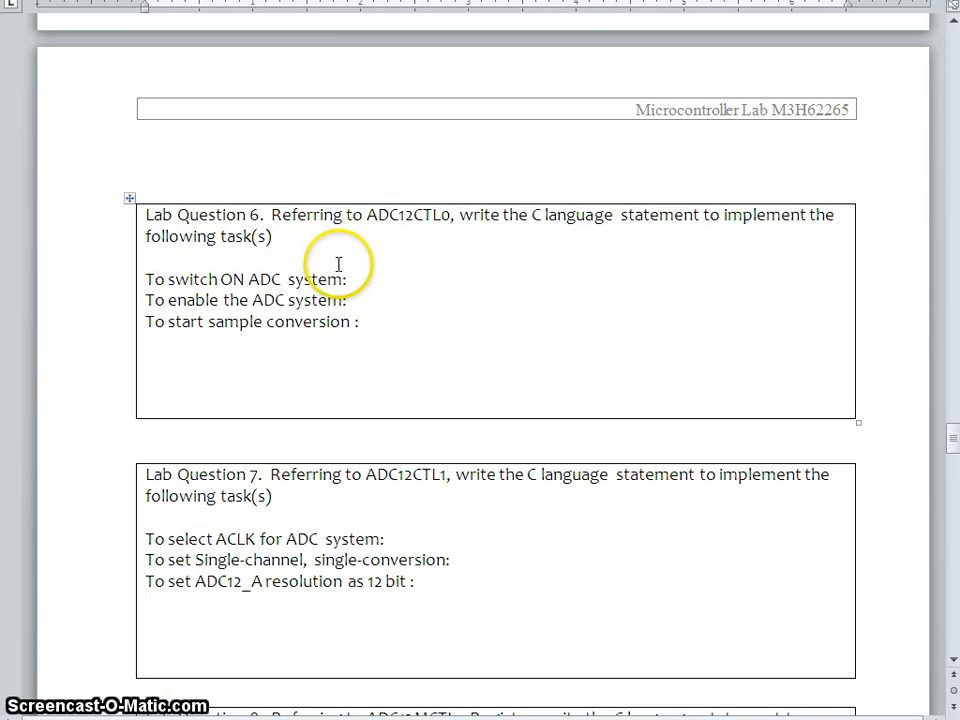
pyautogui.moveTo(432, 290)
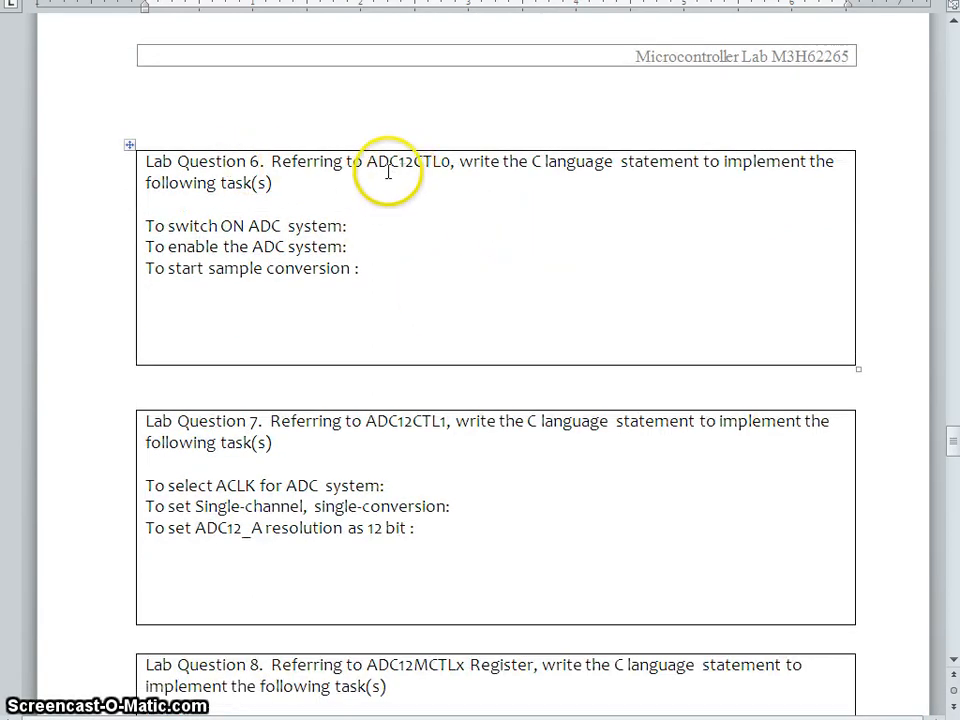
pyautogui.moveTo(318, 170)
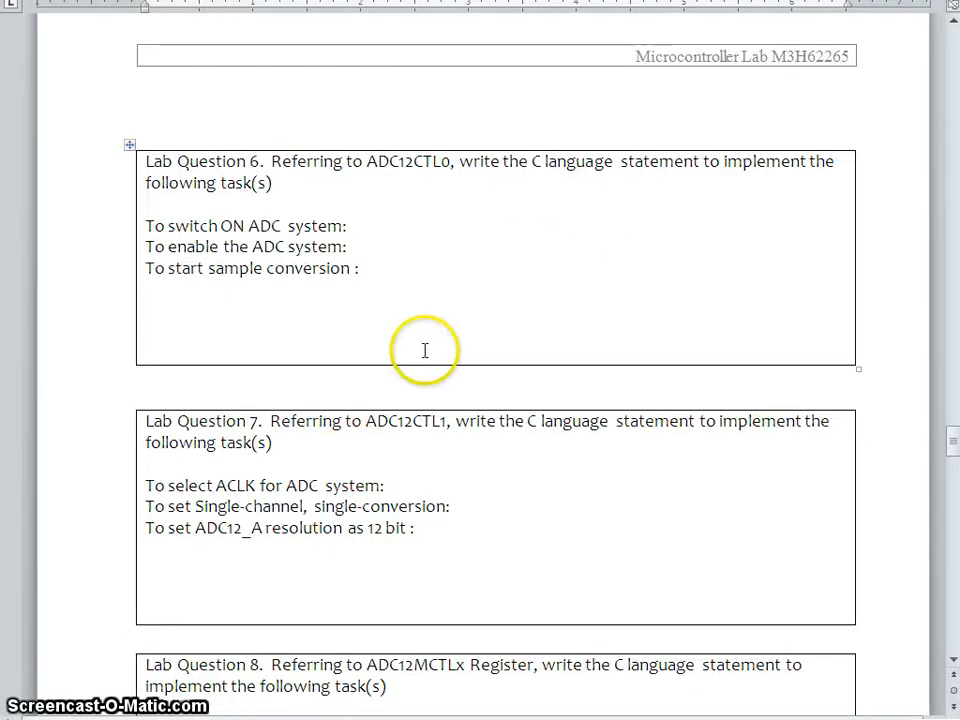
pyautogui.moveTo(468, 170)
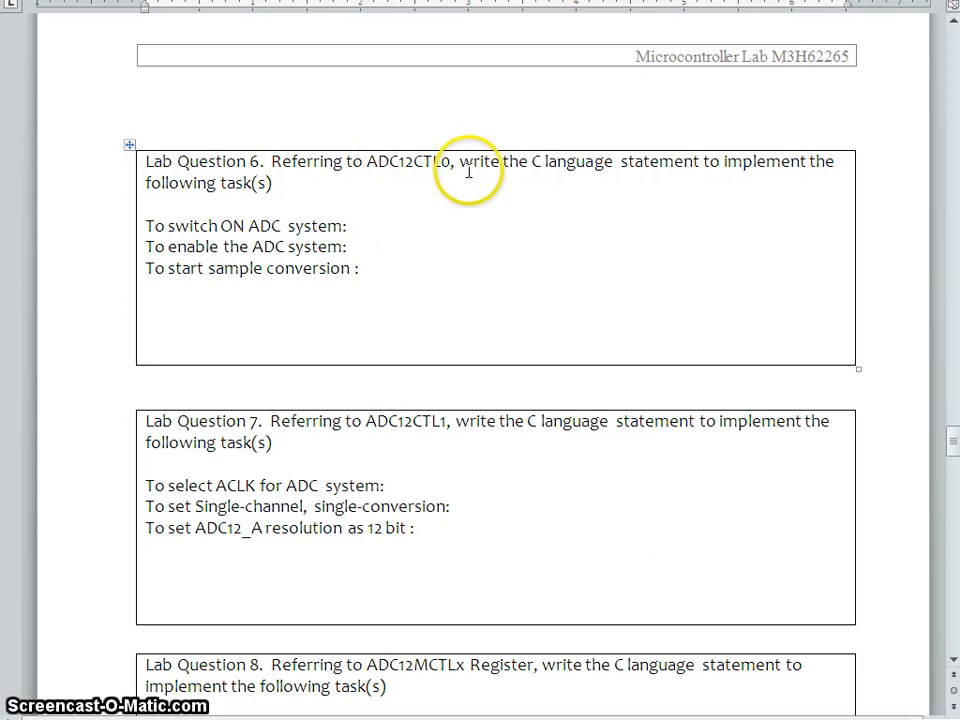
pyautogui.doubleClick(436, 160)
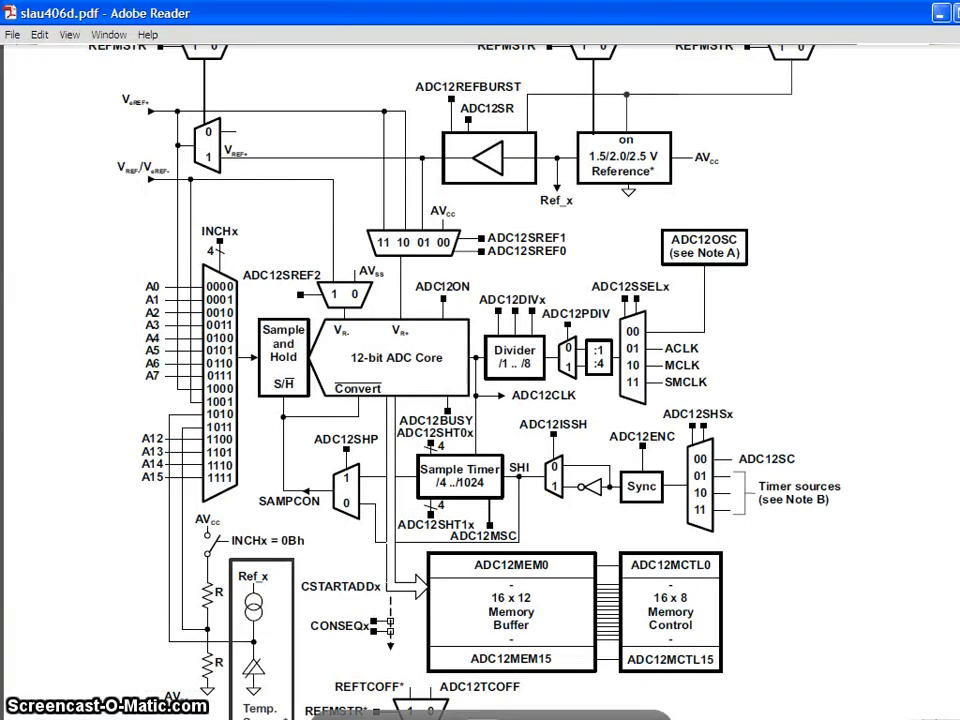
# Scroll the datasheet around the ADC12CTL0 register figure and highlight the name ADC12CTL0
pyautogui.scroll(-3)
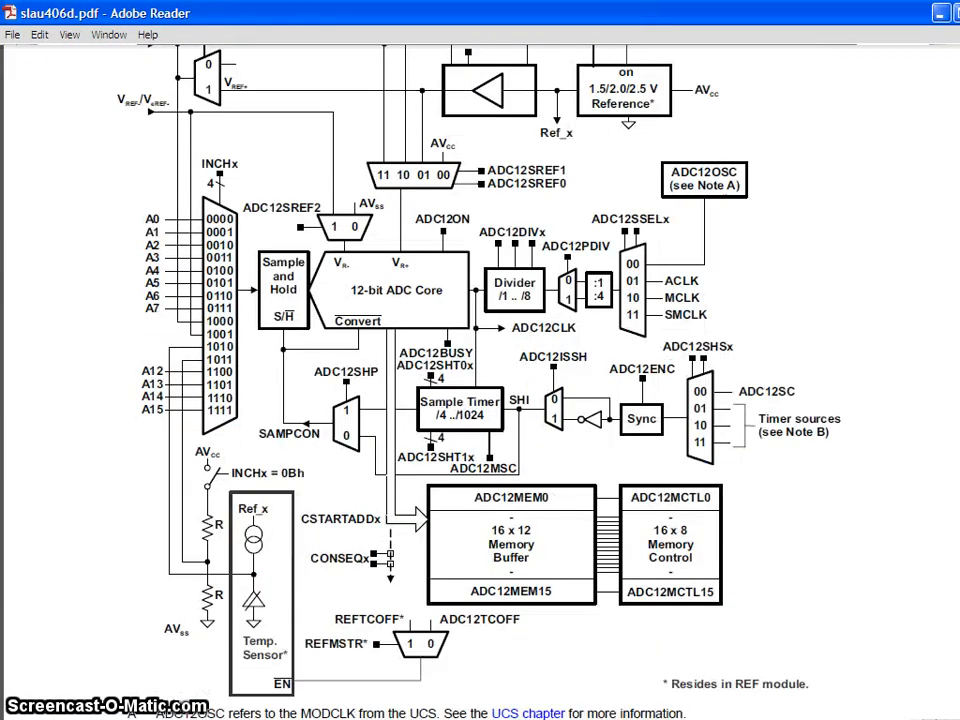
pyautogui.scroll(-3)
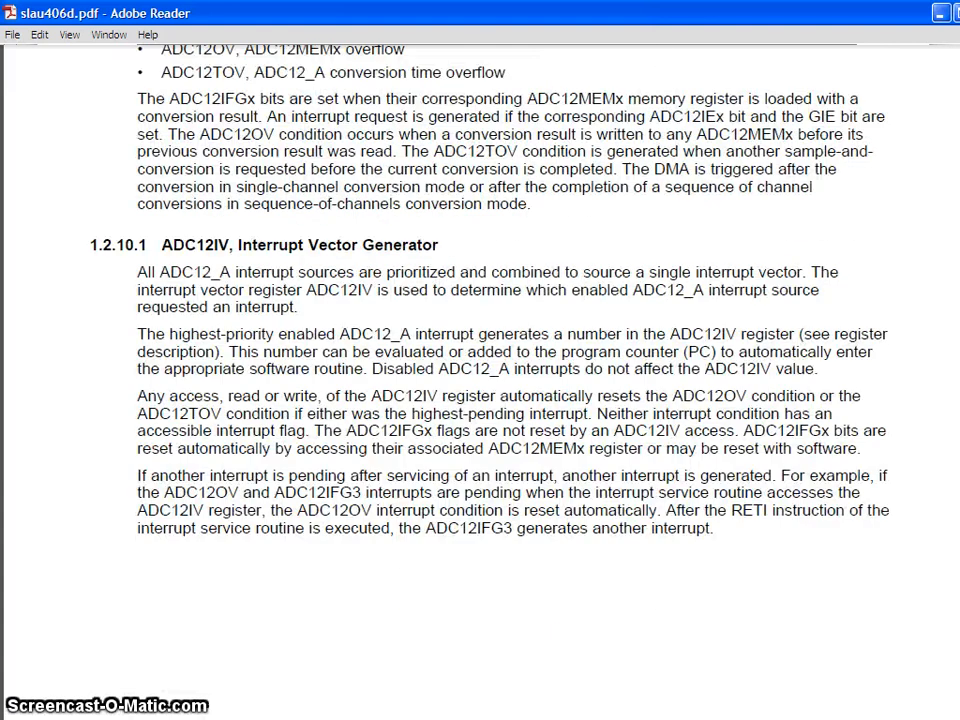
pyautogui.scroll(3)
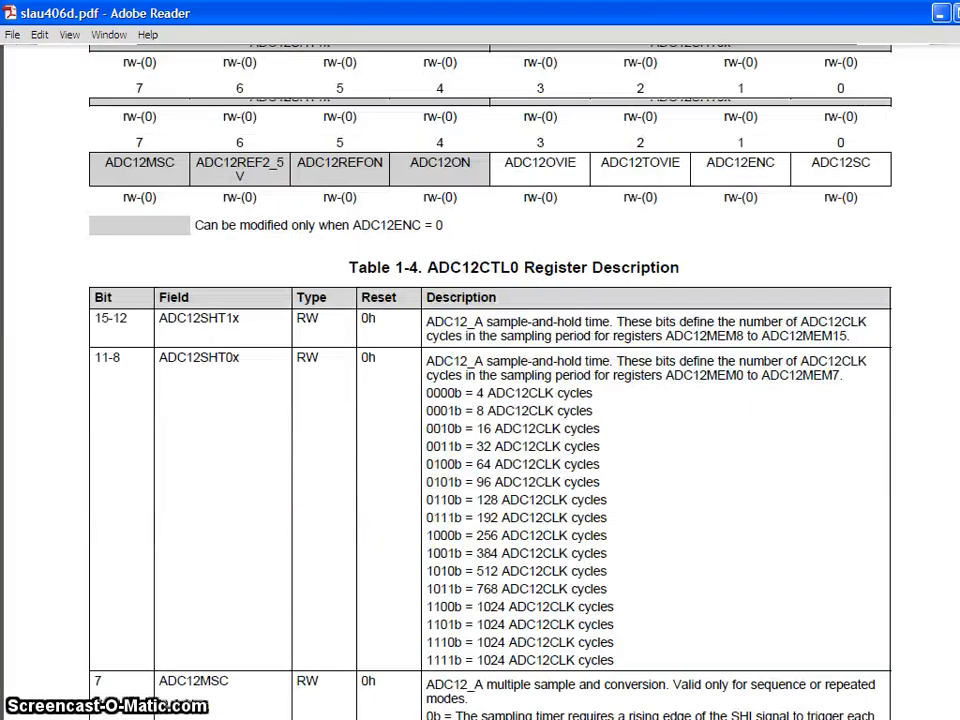
pyautogui.scroll(3)
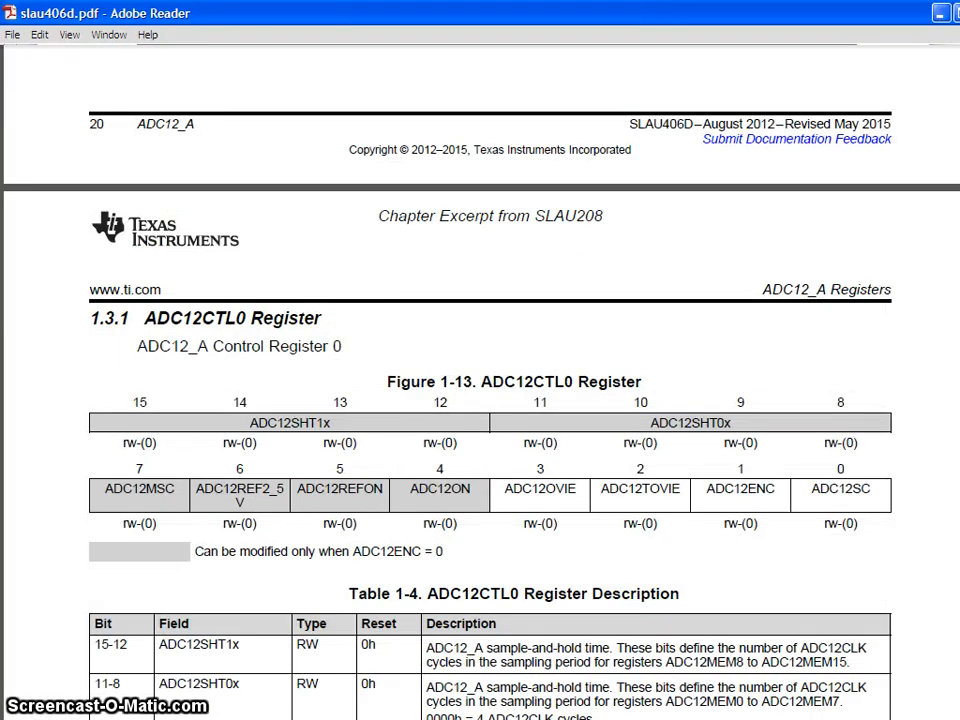
pyautogui.doubleClick(196, 318)
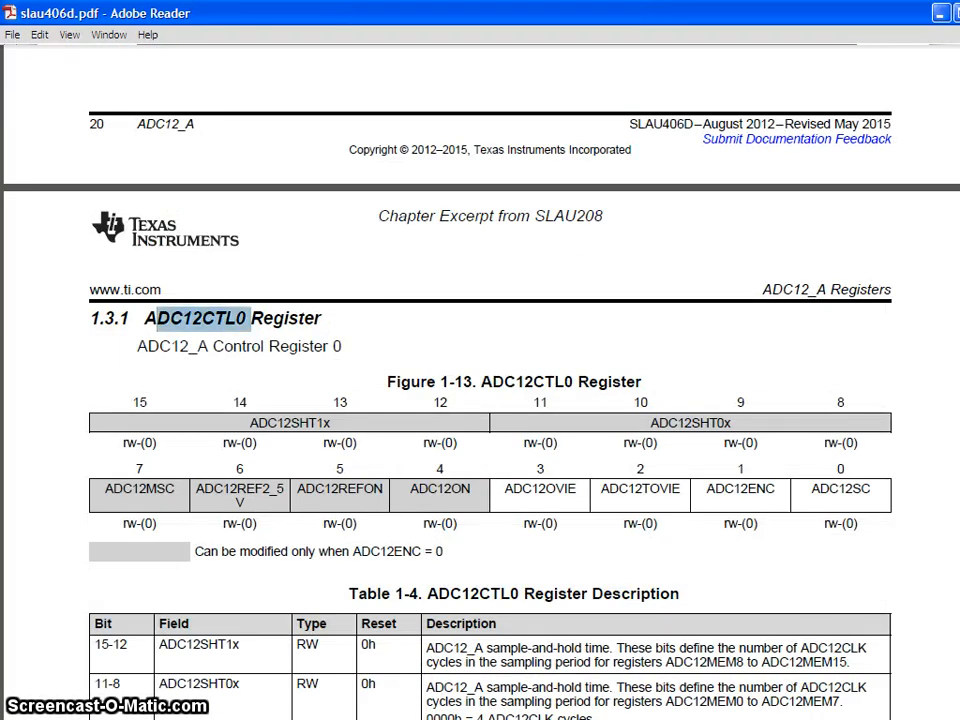
# Scroll down through Table 1-4, the ADC12CTL0 bit description table
pyautogui.scroll(-3)
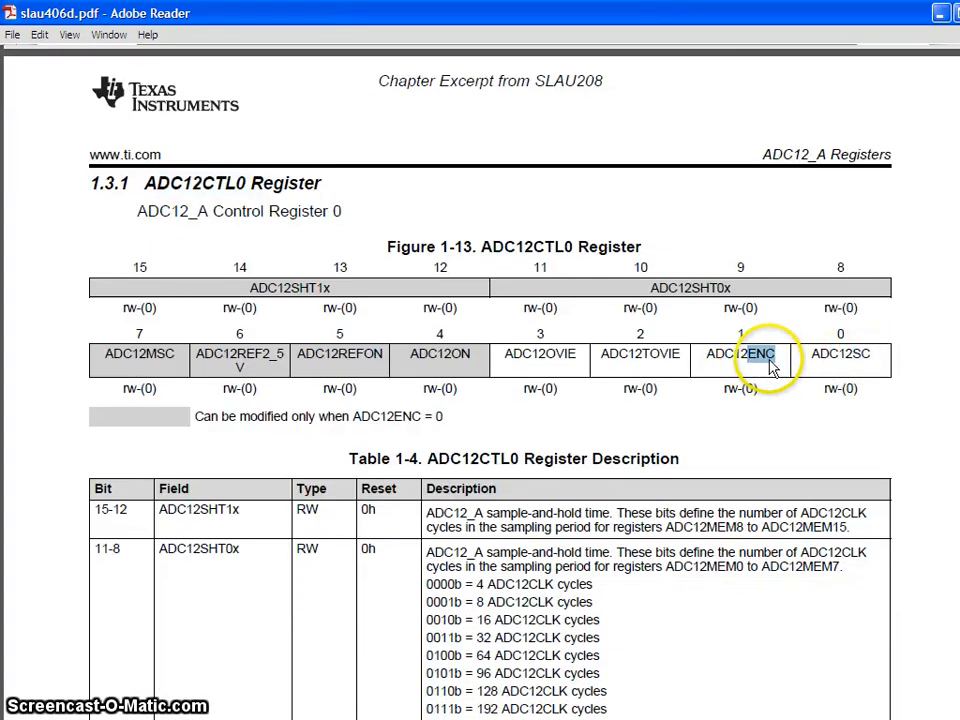
pyautogui.scroll(-3)
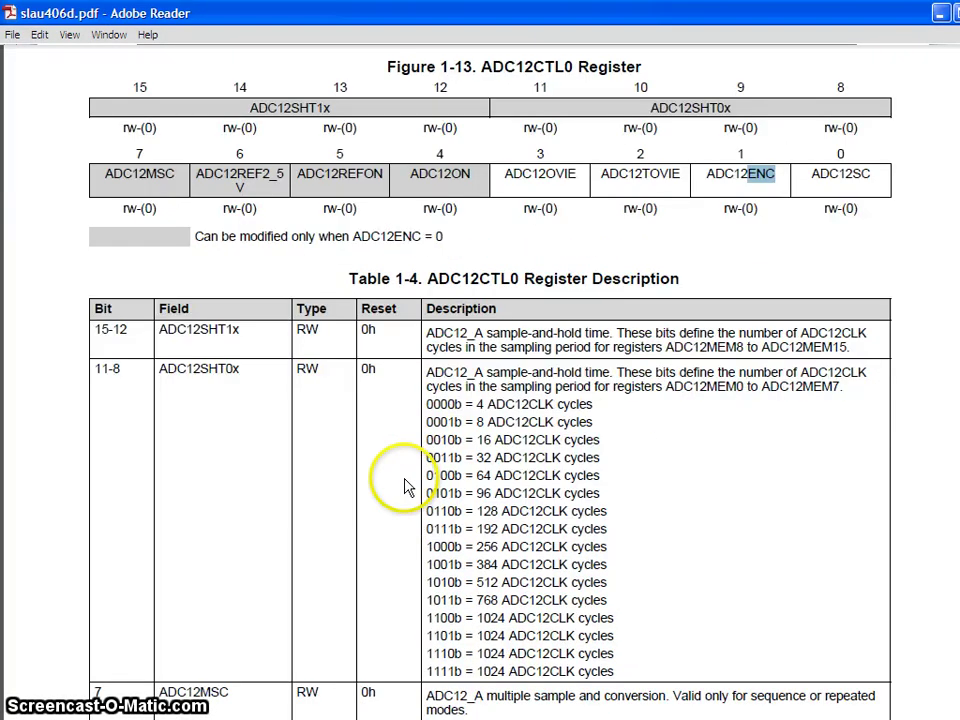
pyautogui.scroll(-3)
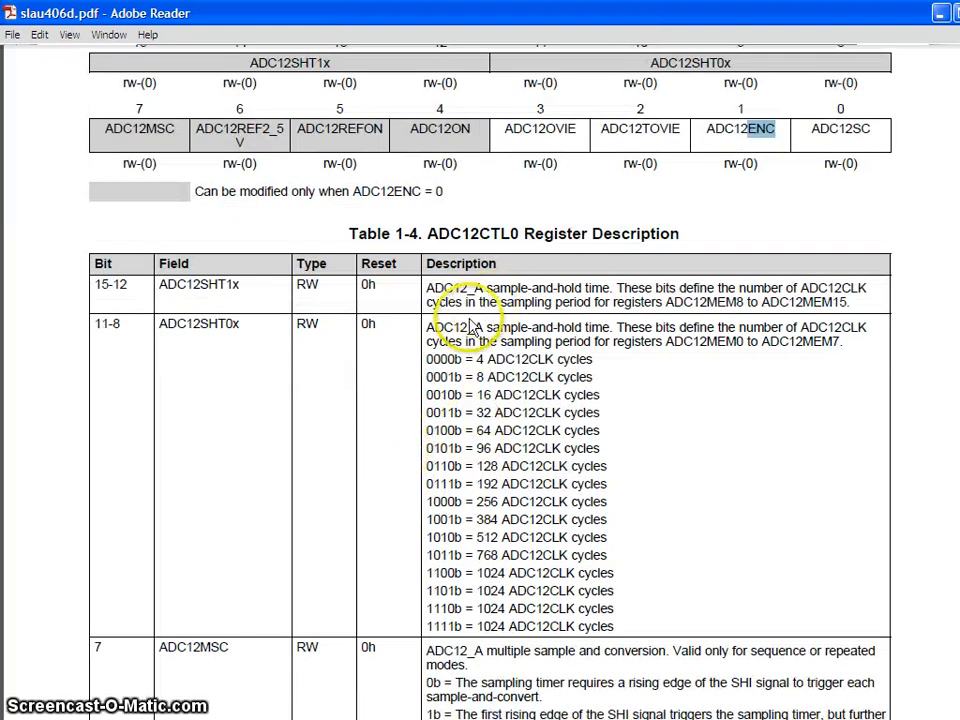
pyautogui.scroll(-3)
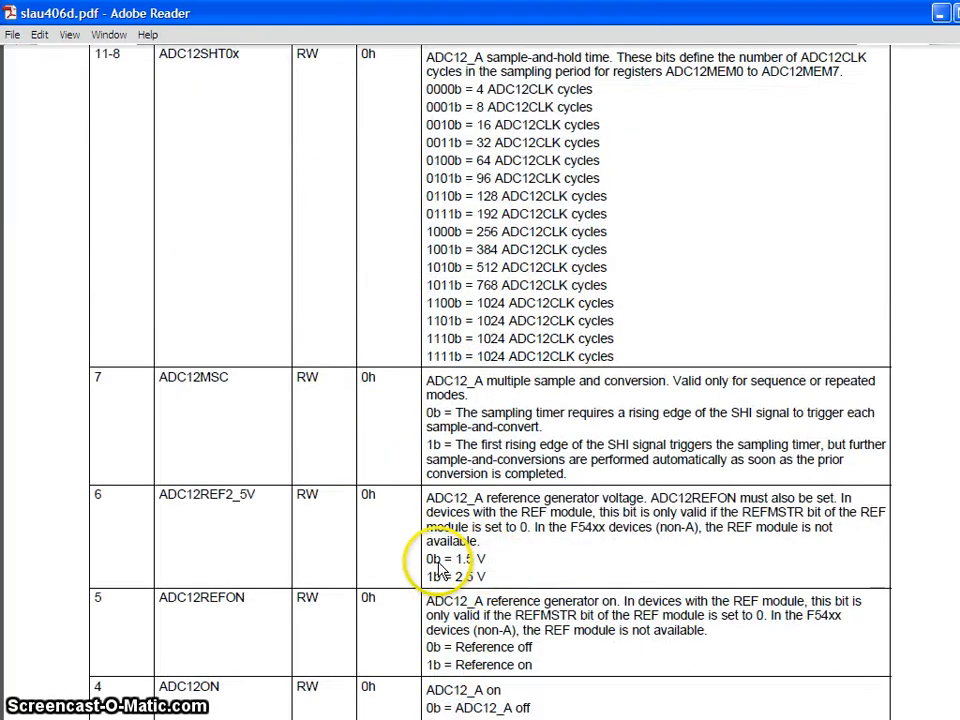
pyautogui.scroll(-3)
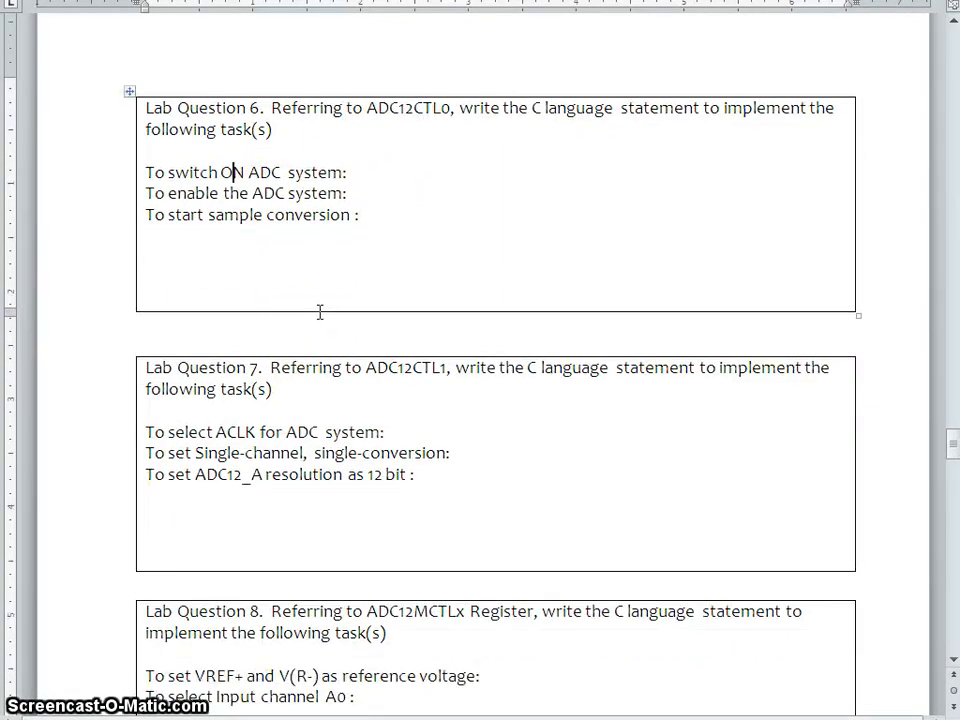
# Scroll from Lab Question 6 to Lab Question 8 and the serial ADC program paragraph
pyautogui.scroll(-3)
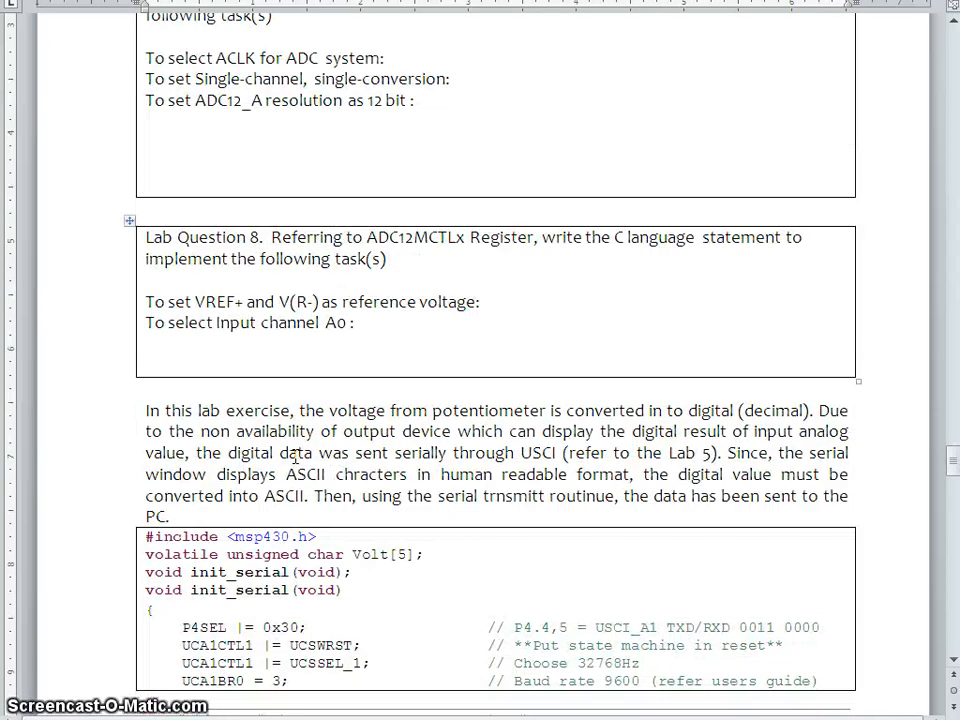
pyautogui.scroll(-3)
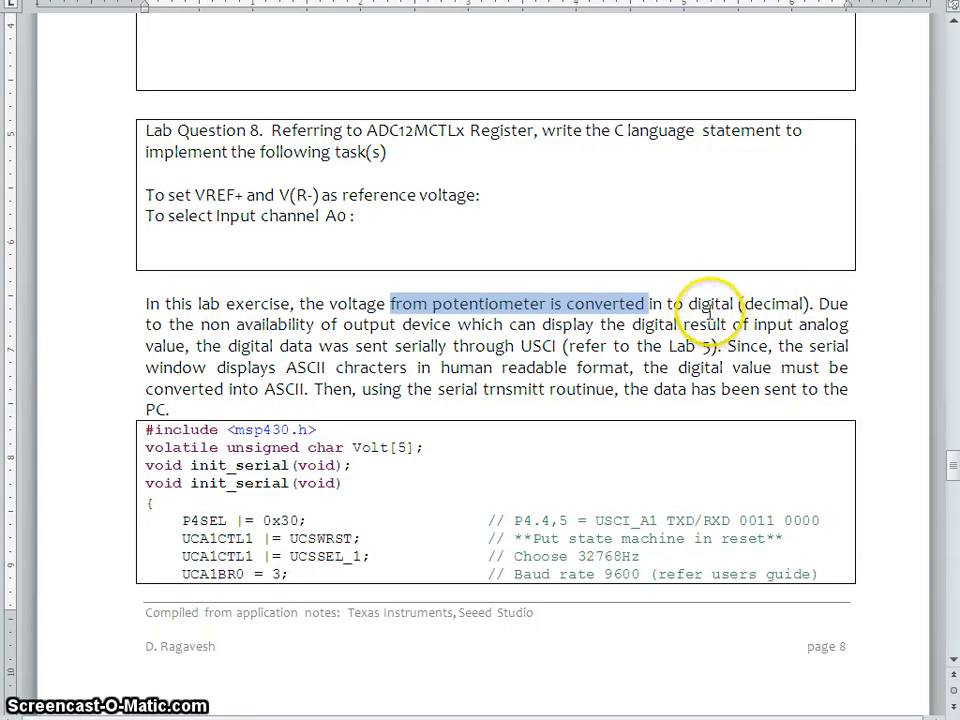
pyautogui.moveTo(712, 308)
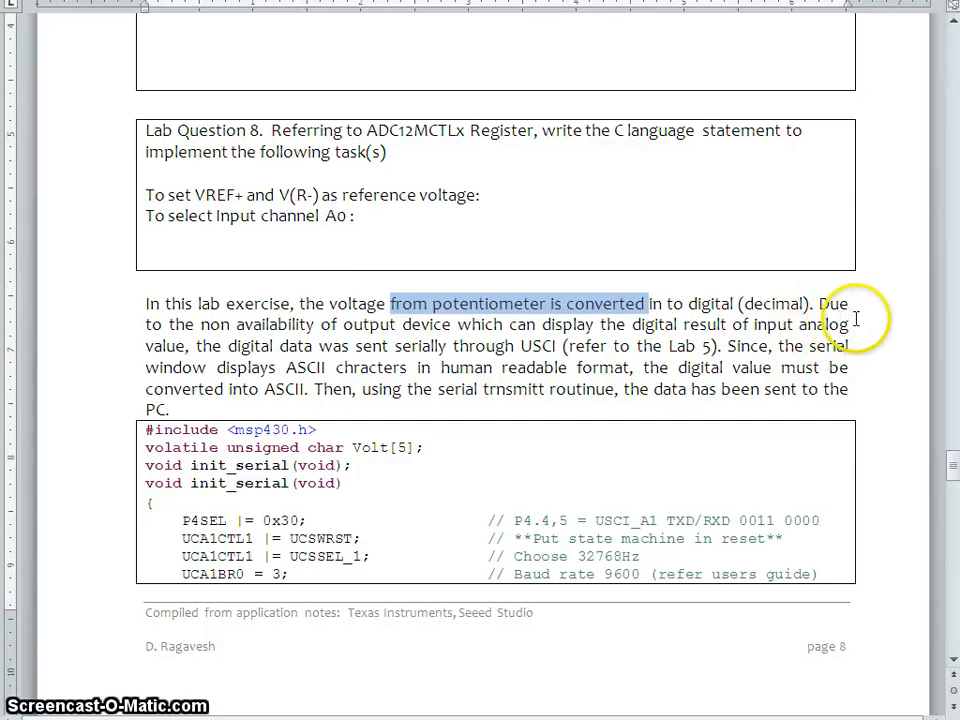
pyautogui.moveTo(844, 356)
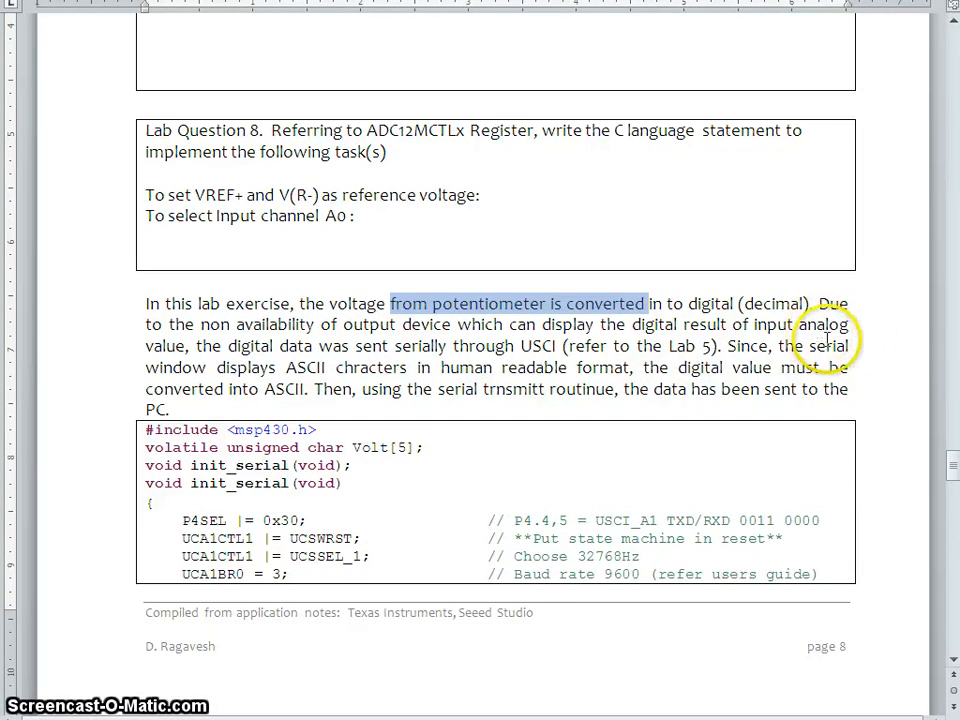
pyautogui.moveTo(544, 348)
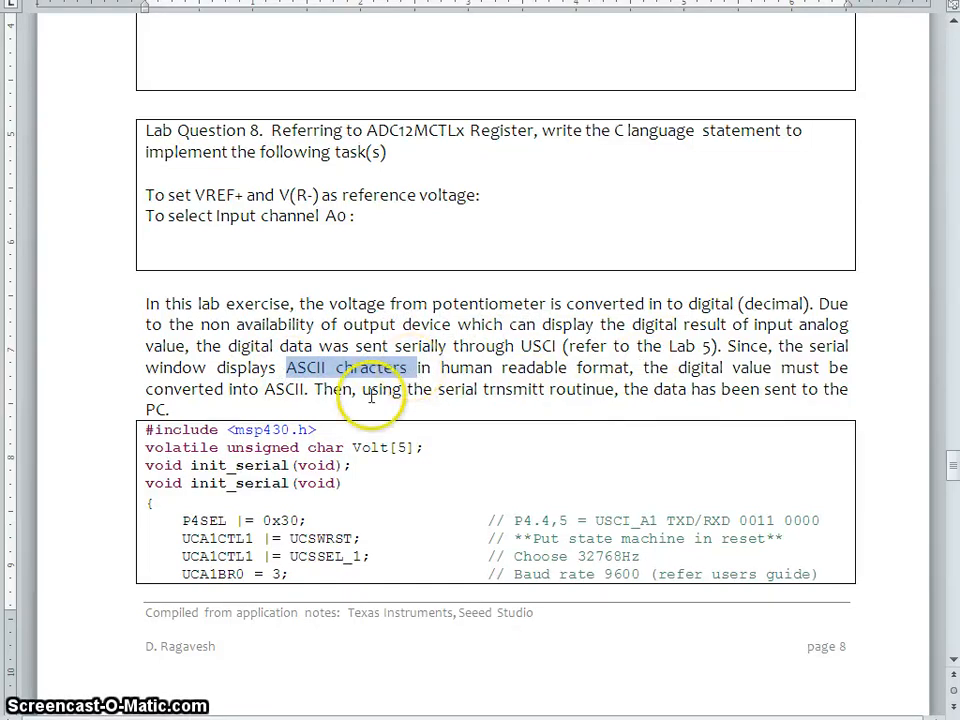
pyautogui.moveTo(490, 396)
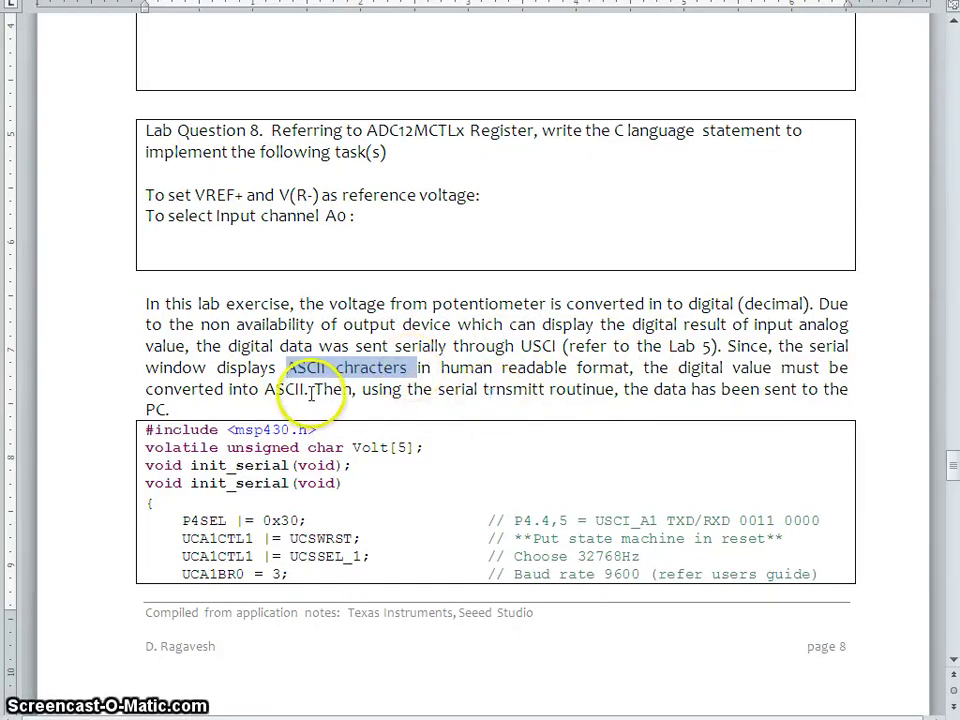
pyautogui.scroll(-3)
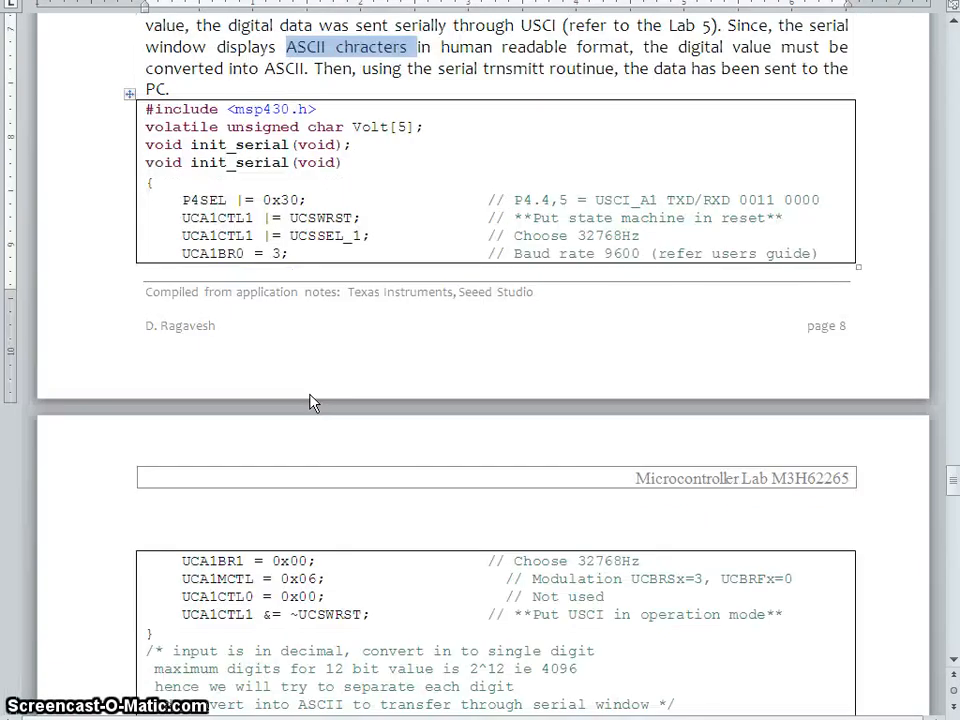
pyautogui.scroll(-3)
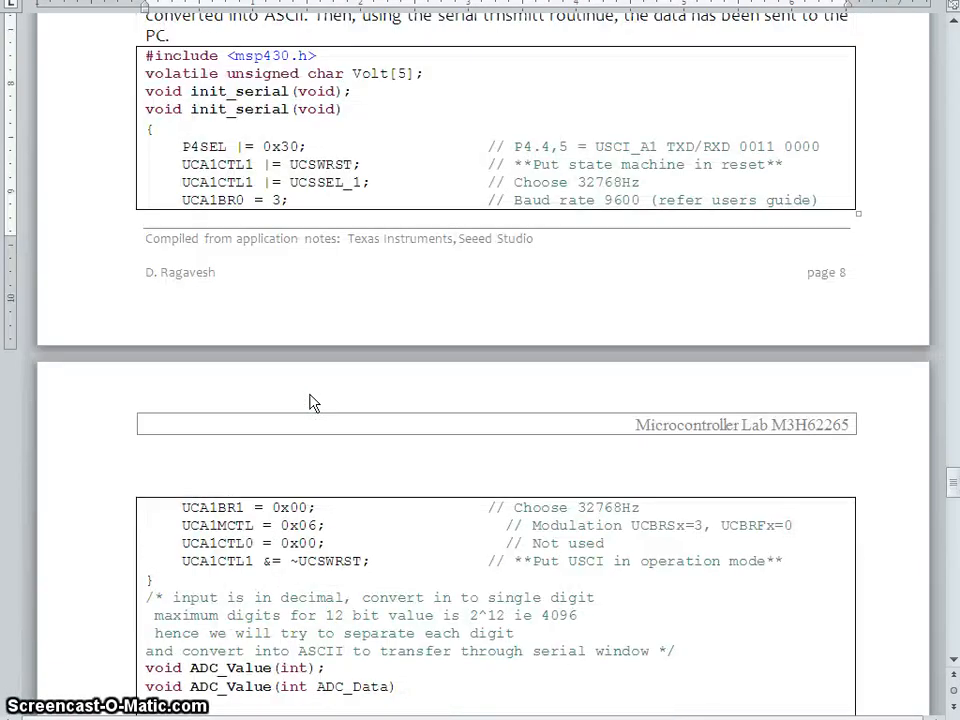
pyautogui.scroll(-3)
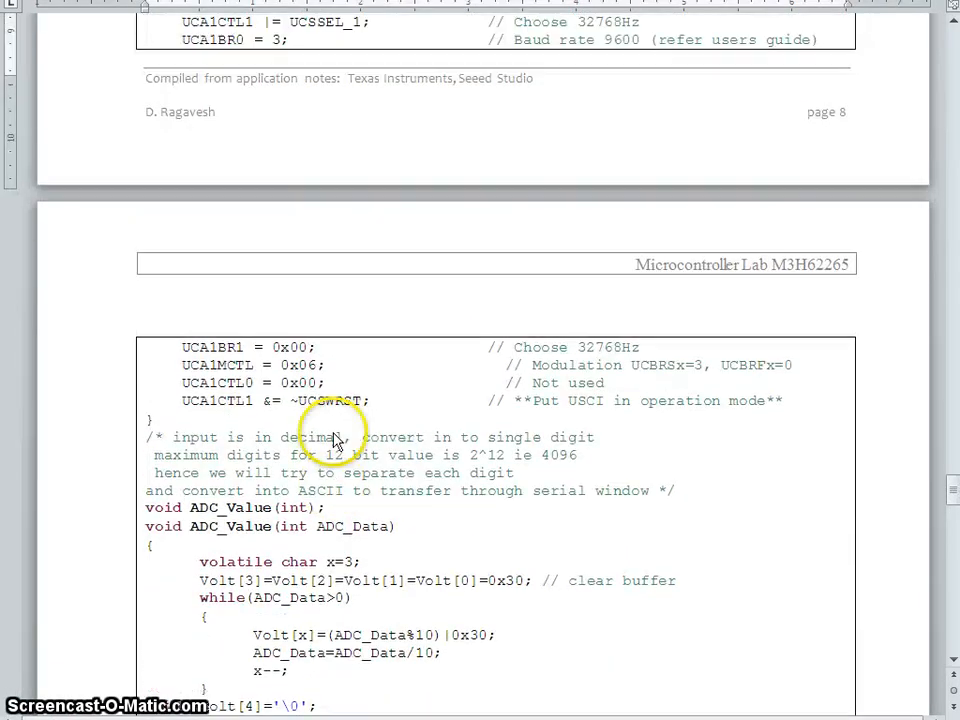
pyautogui.scroll(3)
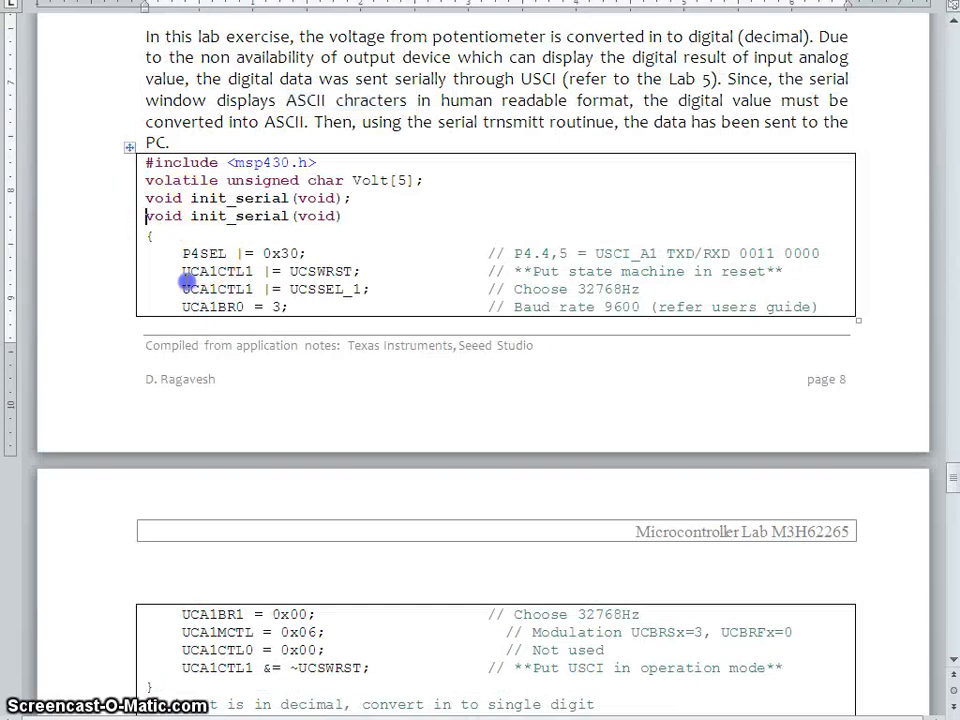
pyautogui.moveTo(146, 216); pyautogui.dragTo(350, 688)
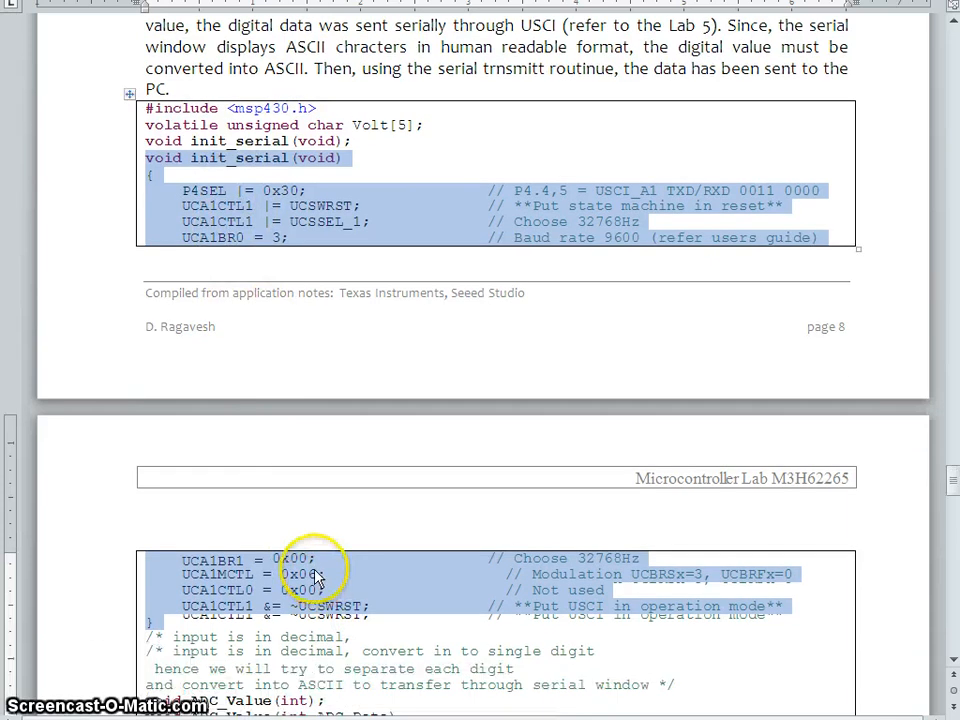
pyautogui.scroll(-3)
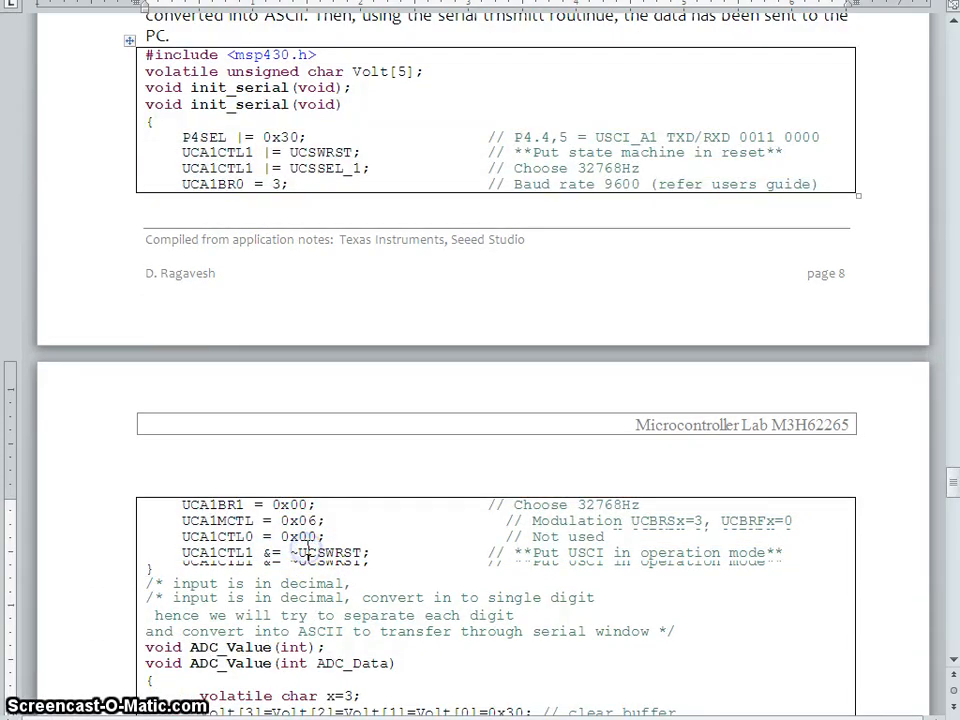
pyautogui.scroll(-3)
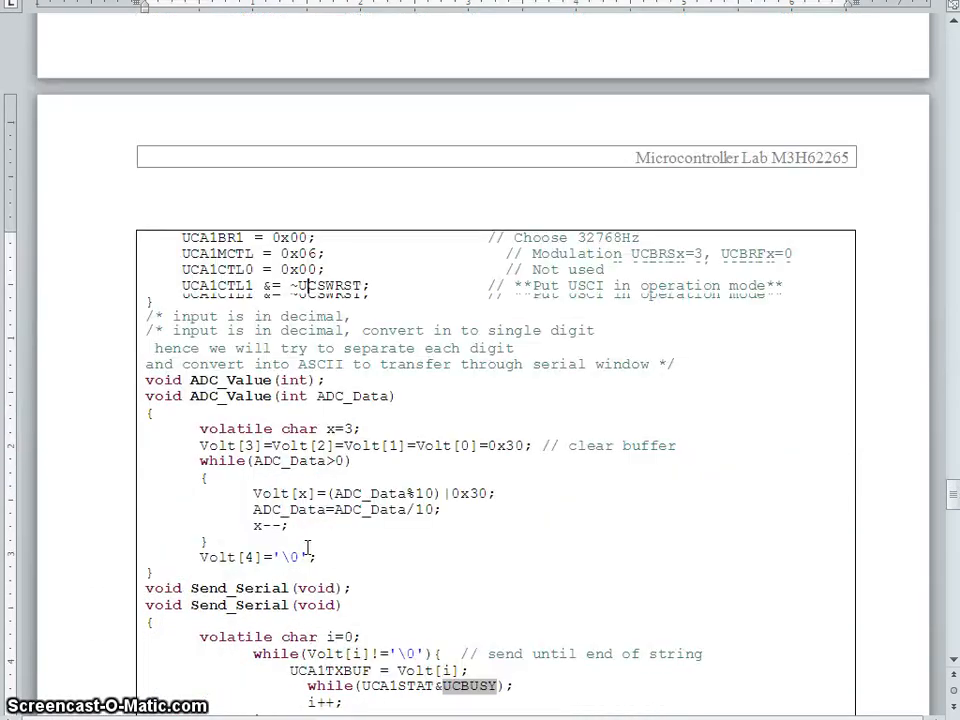
pyautogui.scroll(-3)
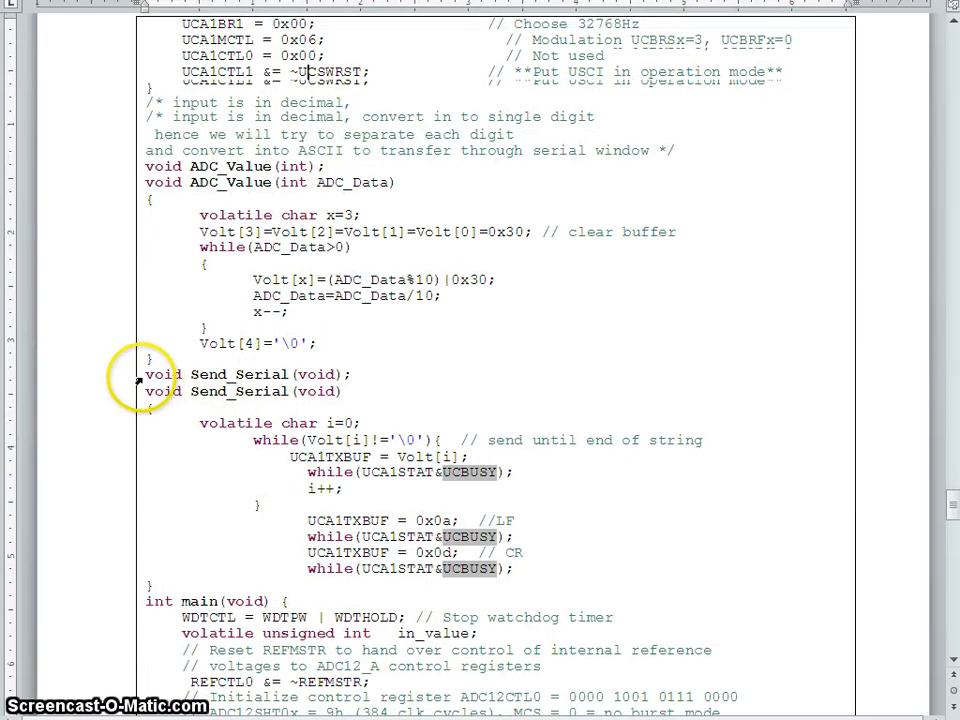
pyautogui.moveTo(144, 374); pyautogui.dragTo(310, 584)
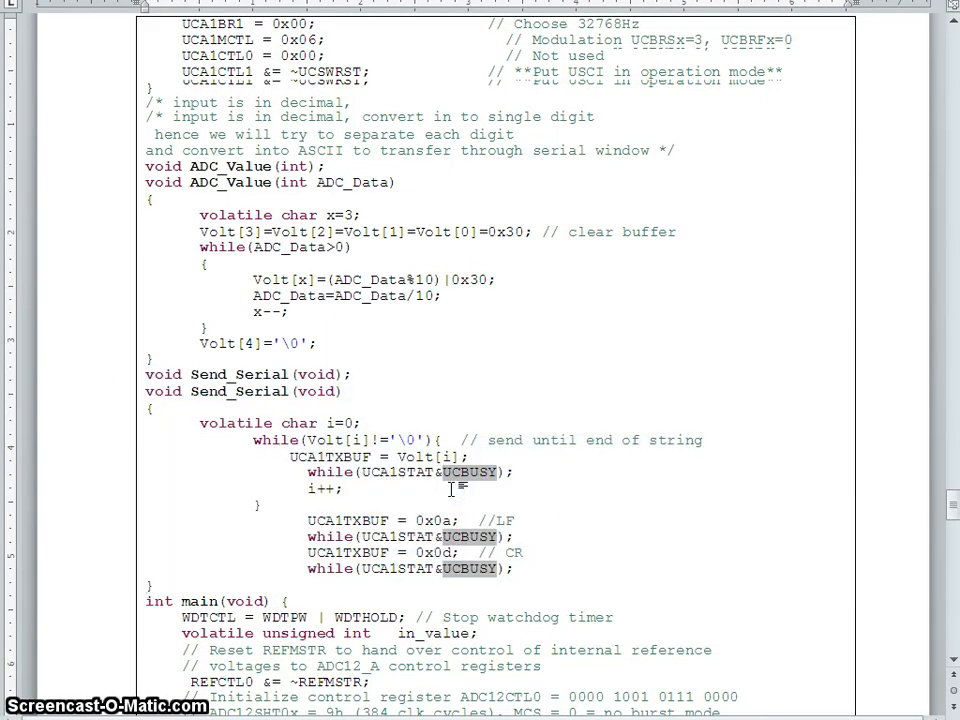
pyautogui.scroll(-3)
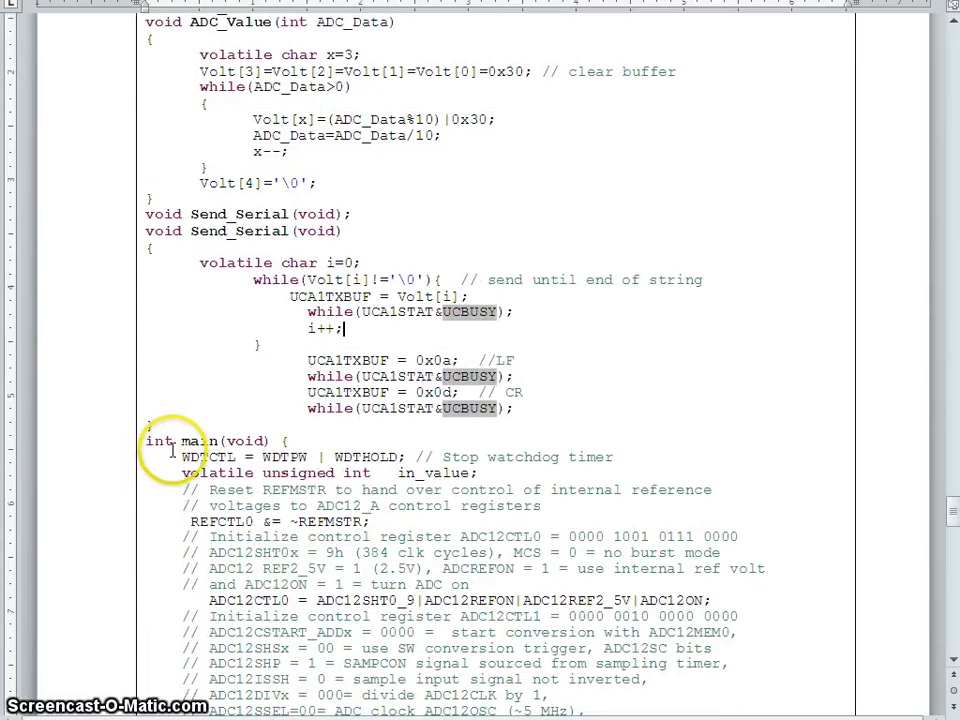
pyautogui.scroll(-3)
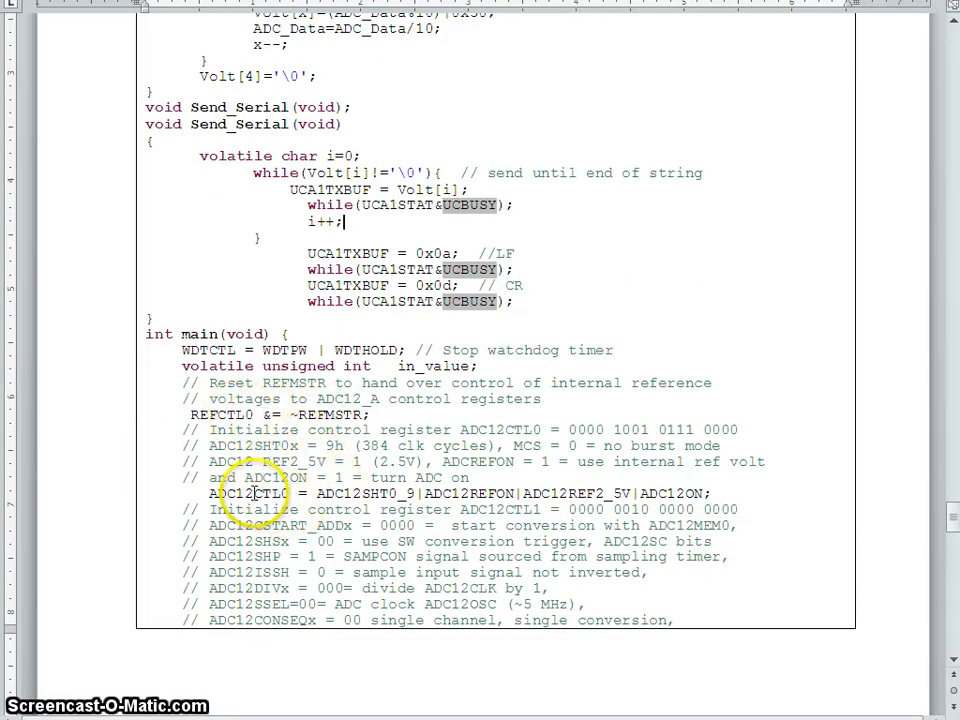
pyautogui.scroll(-3)
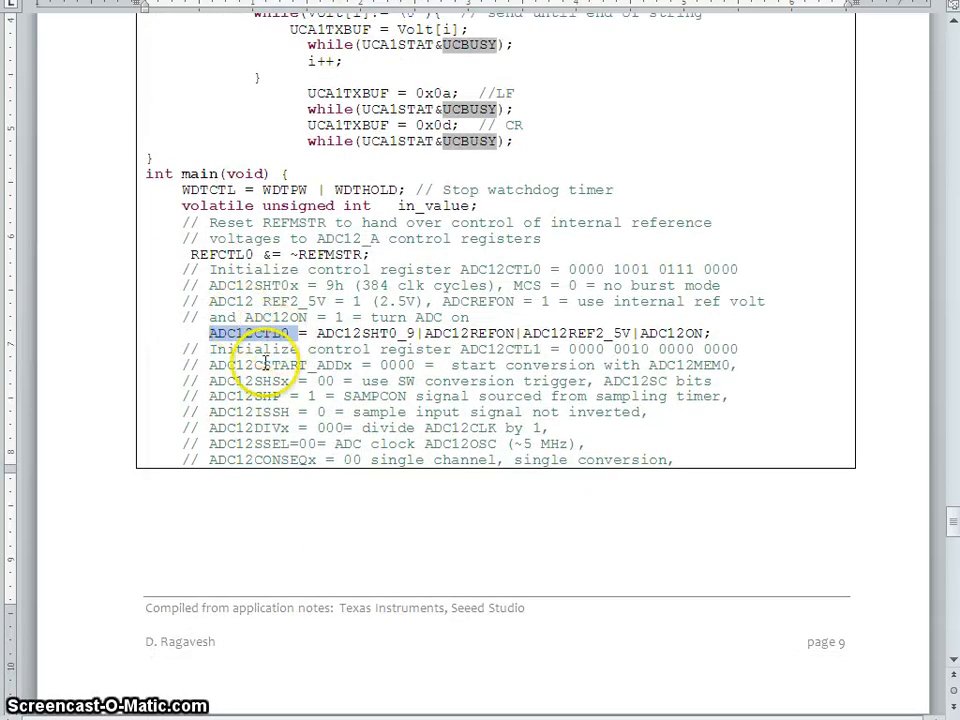
pyautogui.scroll(-3)
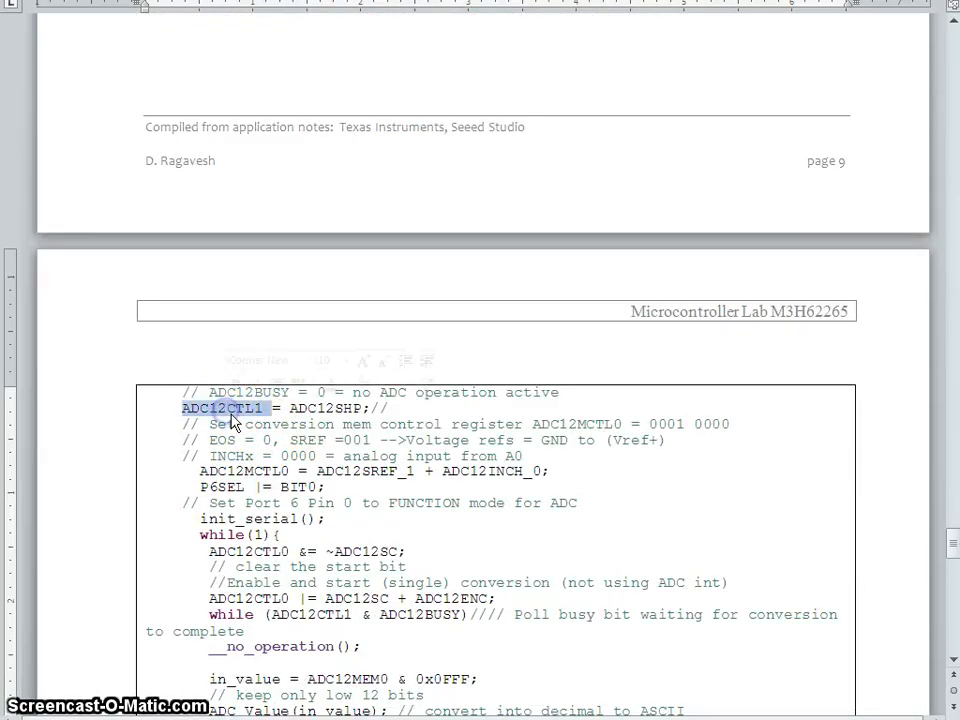
pyautogui.moveTo(370, 486)
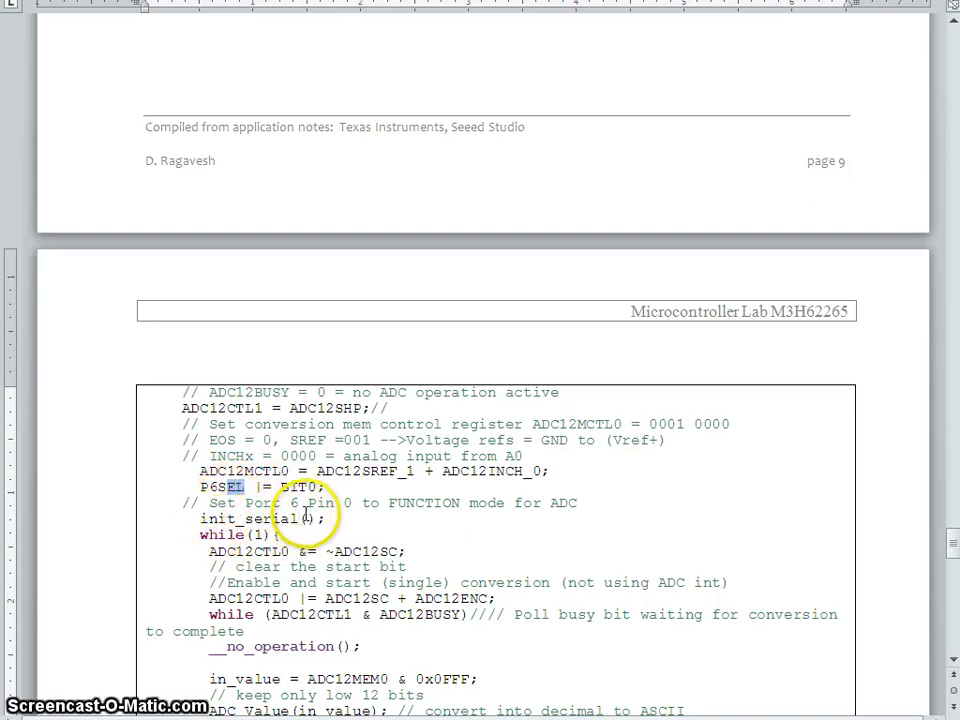
pyautogui.scroll(3)
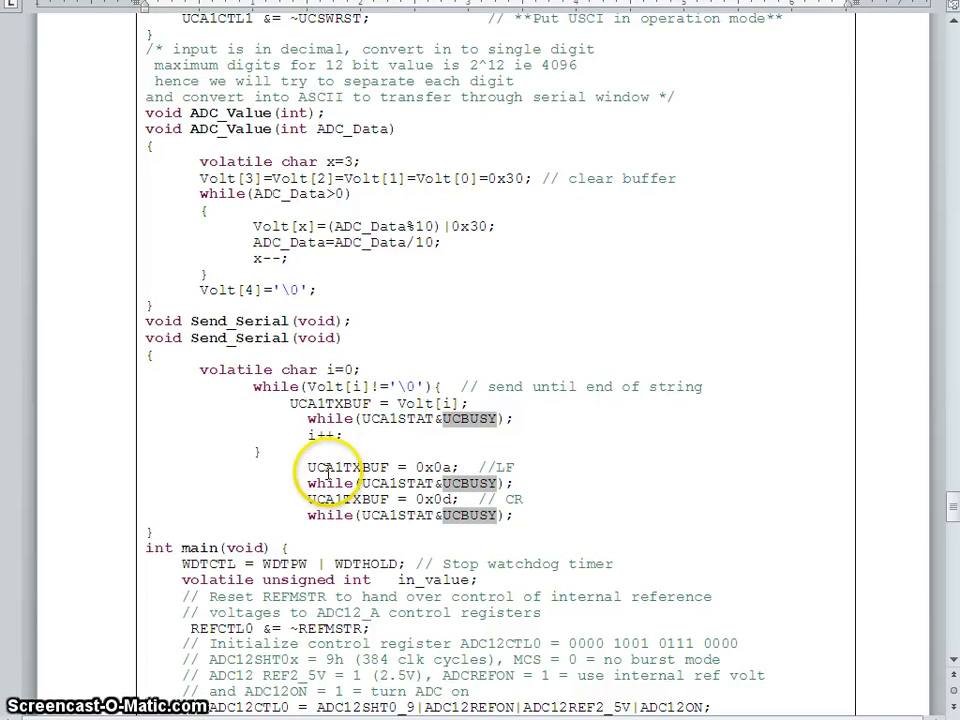
pyautogui.scroll(3)
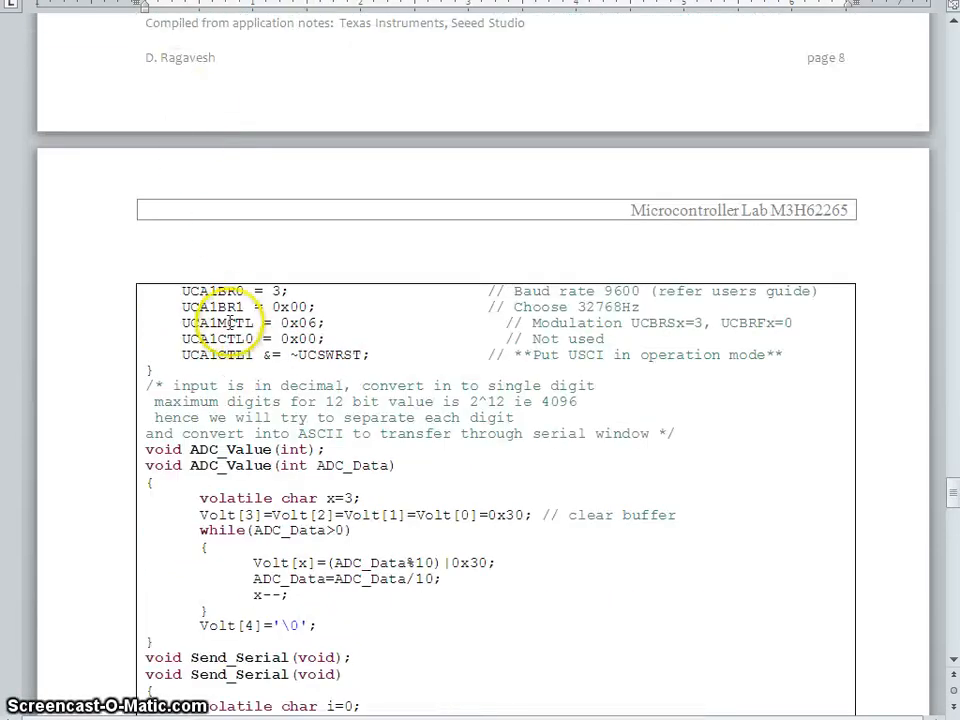
pyautogui.scroll(-3)
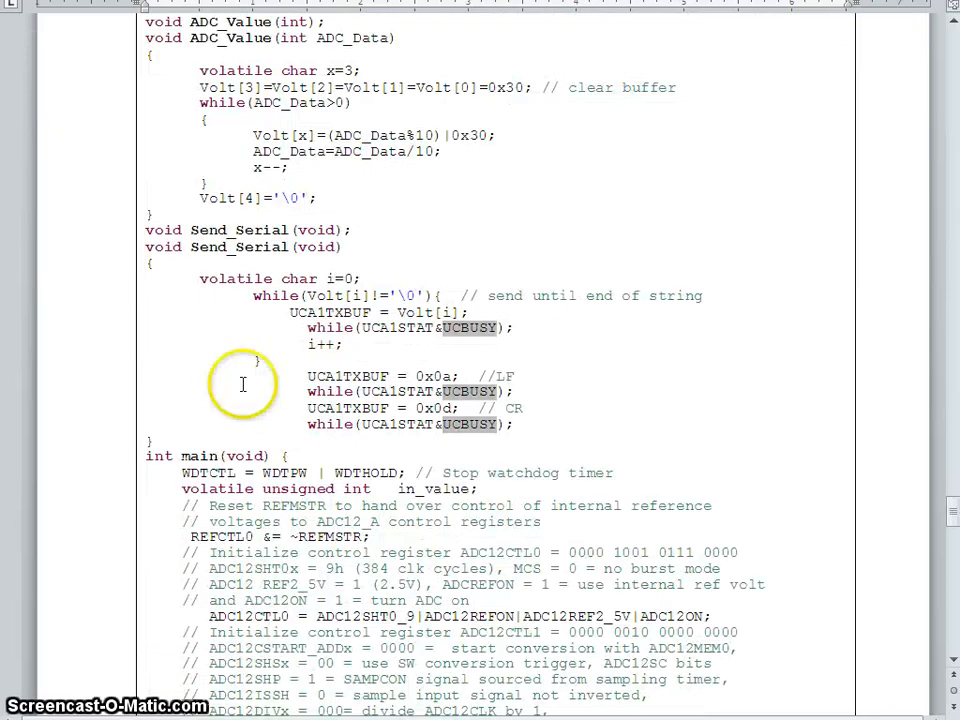
pyautogui.scroll(-3)
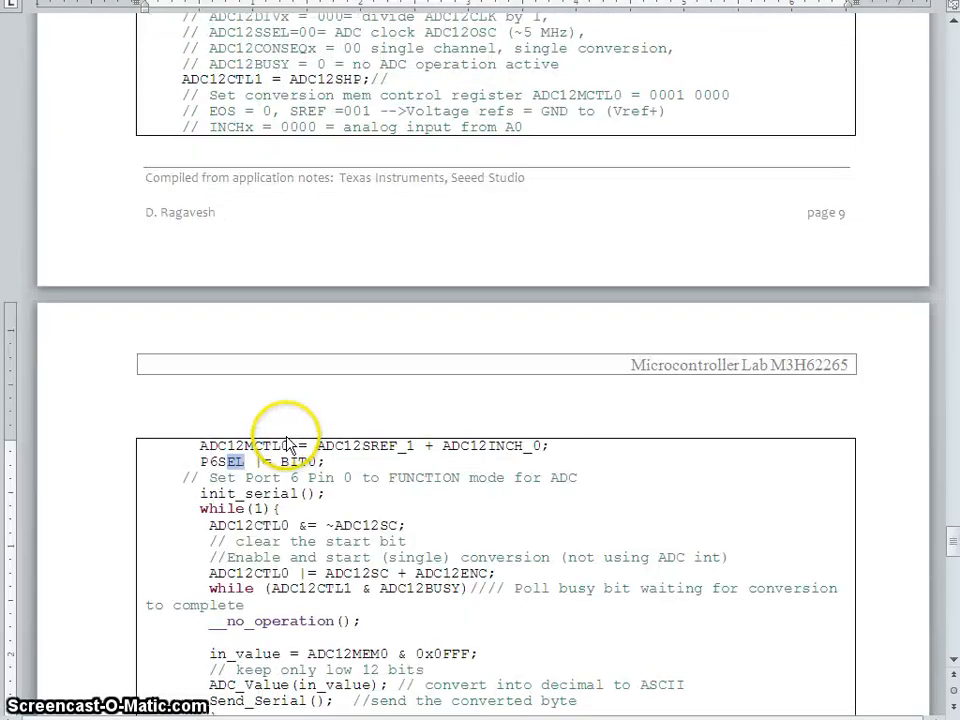
pyautogui.scroll(-3)
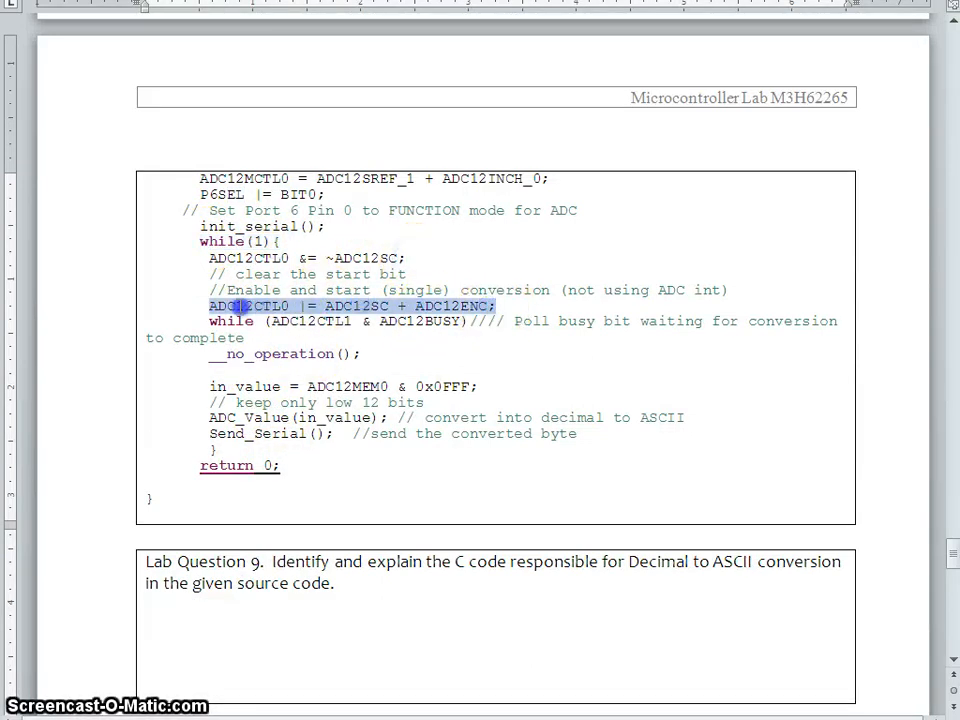
pyautogui.moveTo(352, 330)
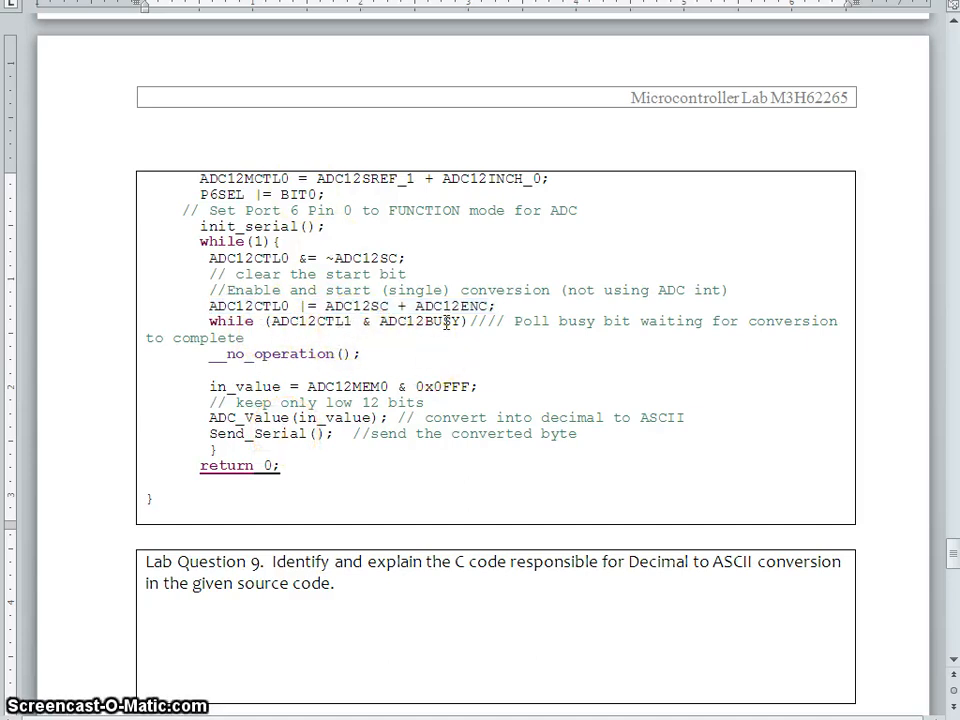
pyautogui.doubleClick(418, 320)
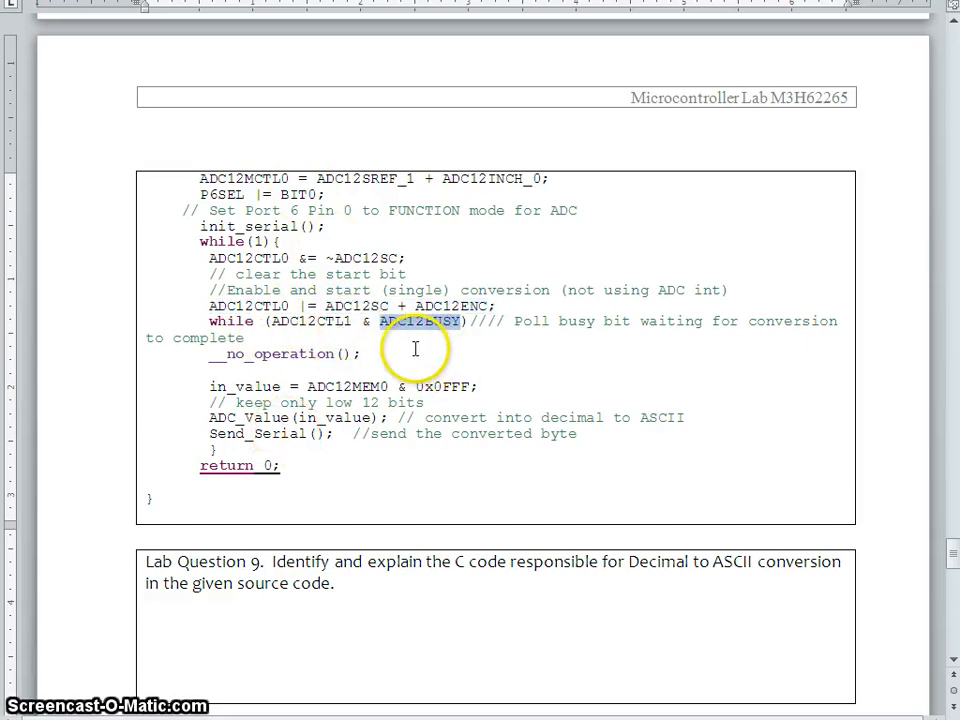
pyautogui.moveTo(490, 348)
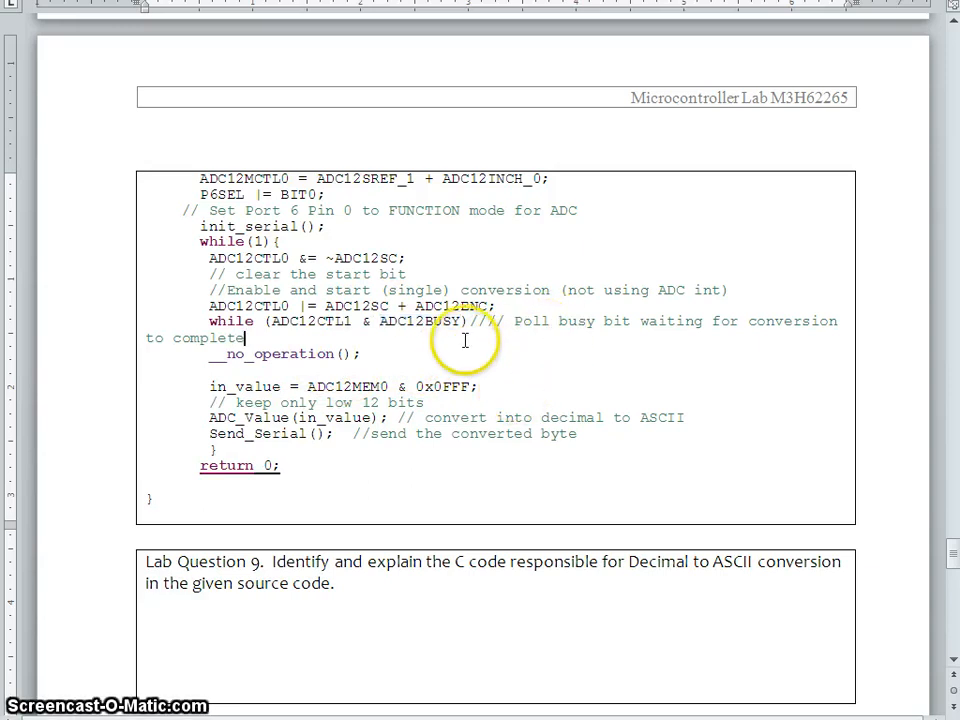
pyautogui.moveTo(356, 386)
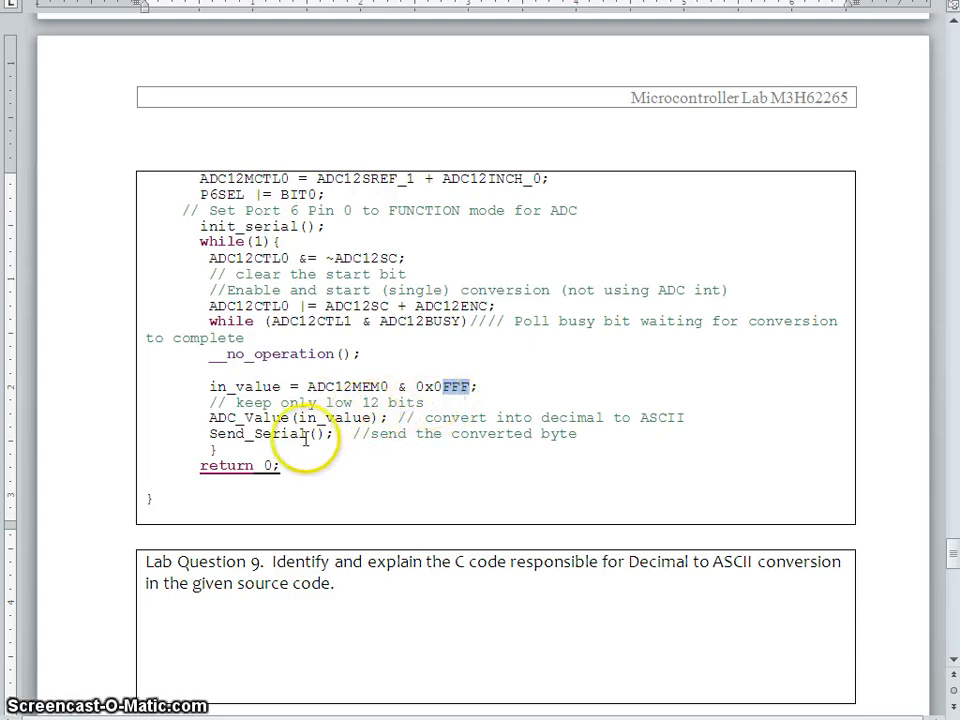
pyautogui.moveTo(348, 418)
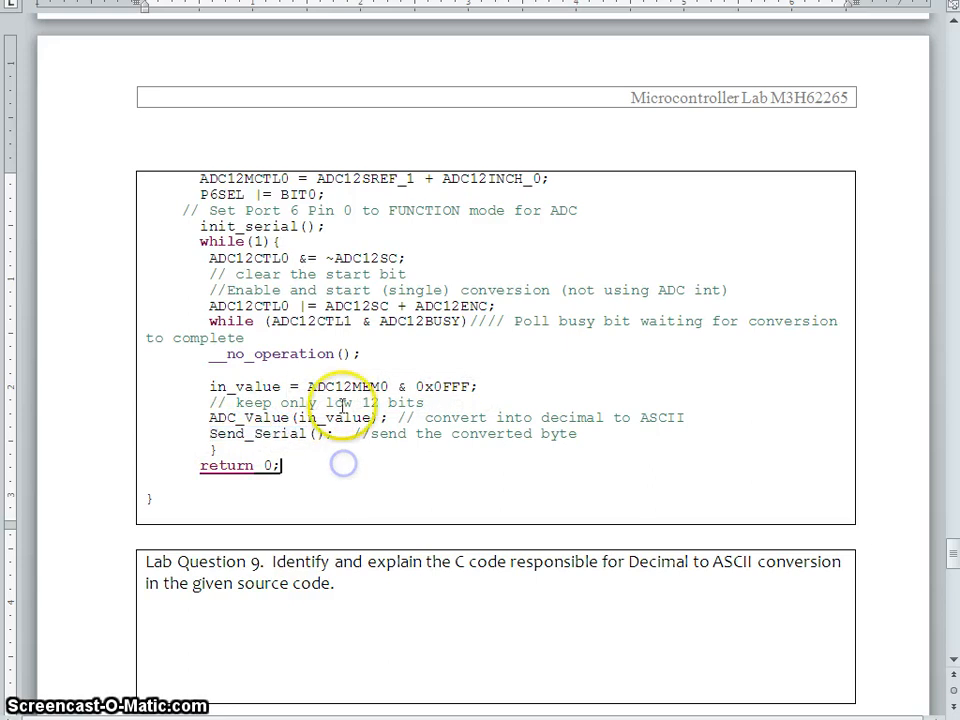
# Scroll back up to the ADC_Value function and its 12-bit maximum comment
pyautogui.scroll(3)
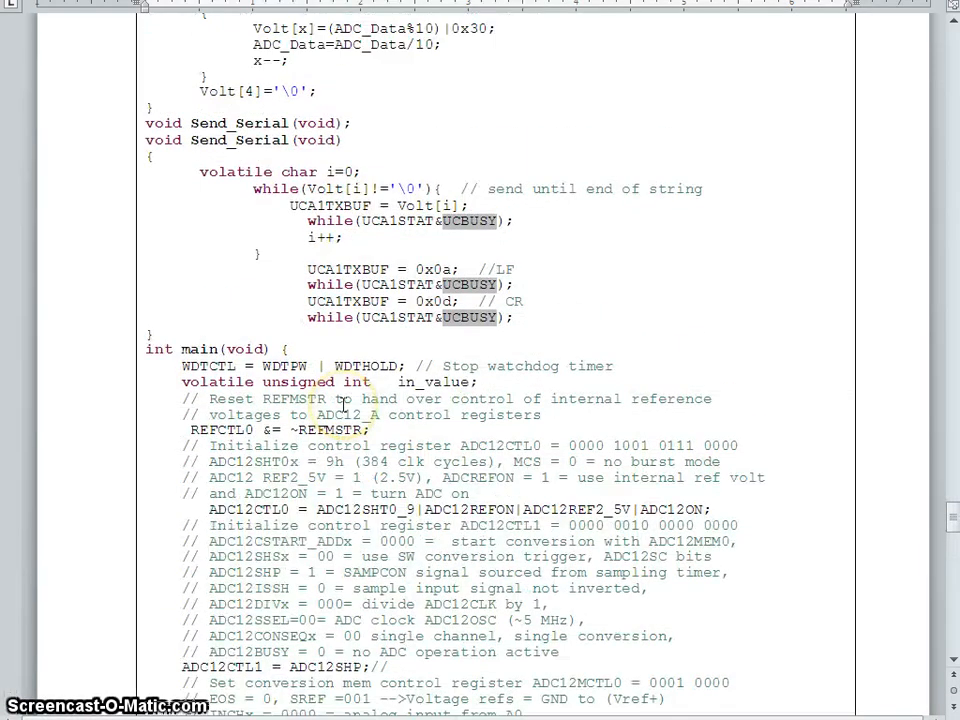
pyautogui.scroll(3)
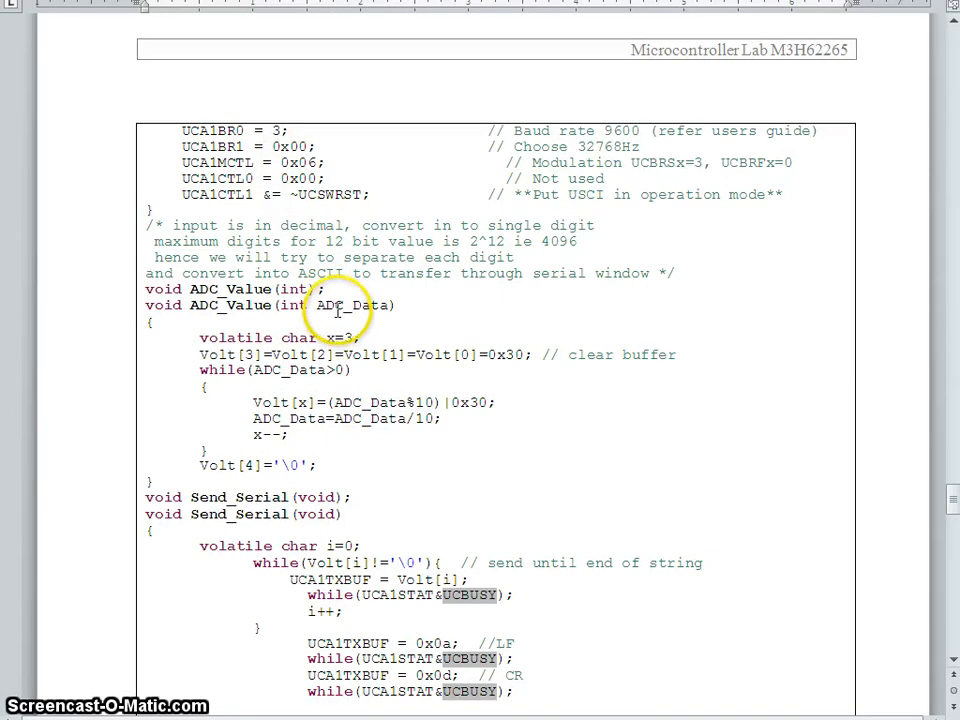
pyautogui.moveTo(240, 360)
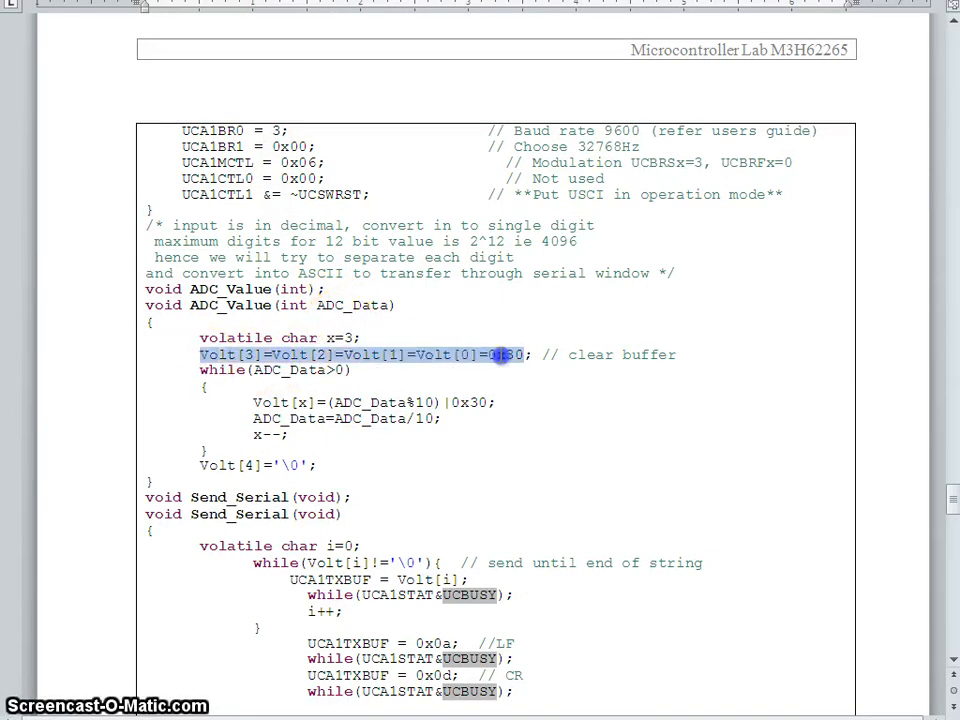
pyautogui.scroll(3)
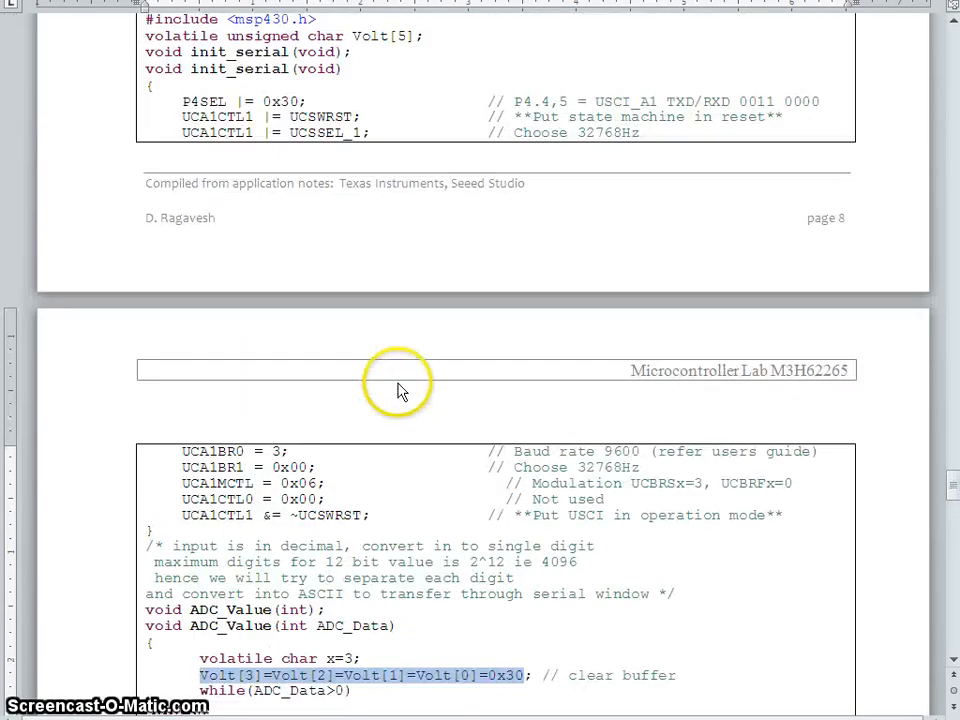
pyautogui.scroll(3)
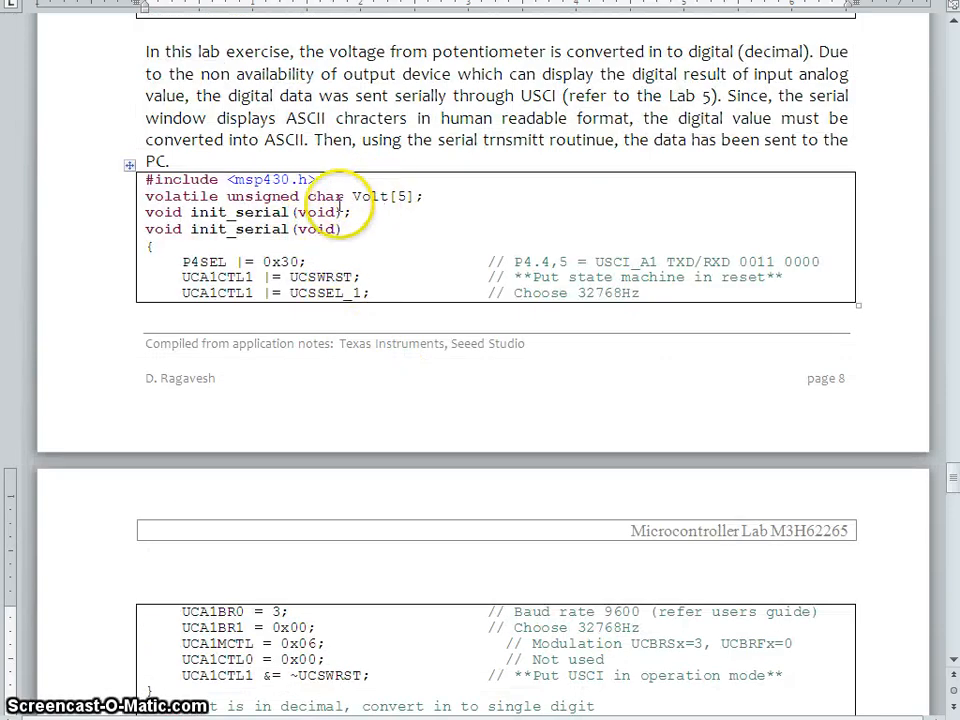
pyautogui.scroll(-3)
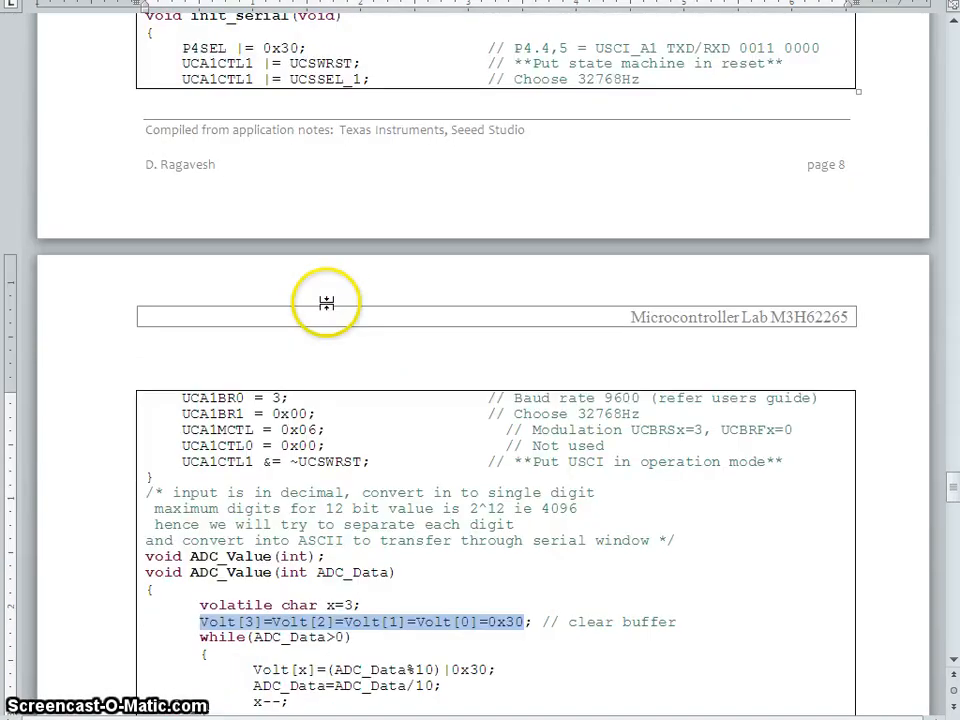
pyautogui.scroll(-3)
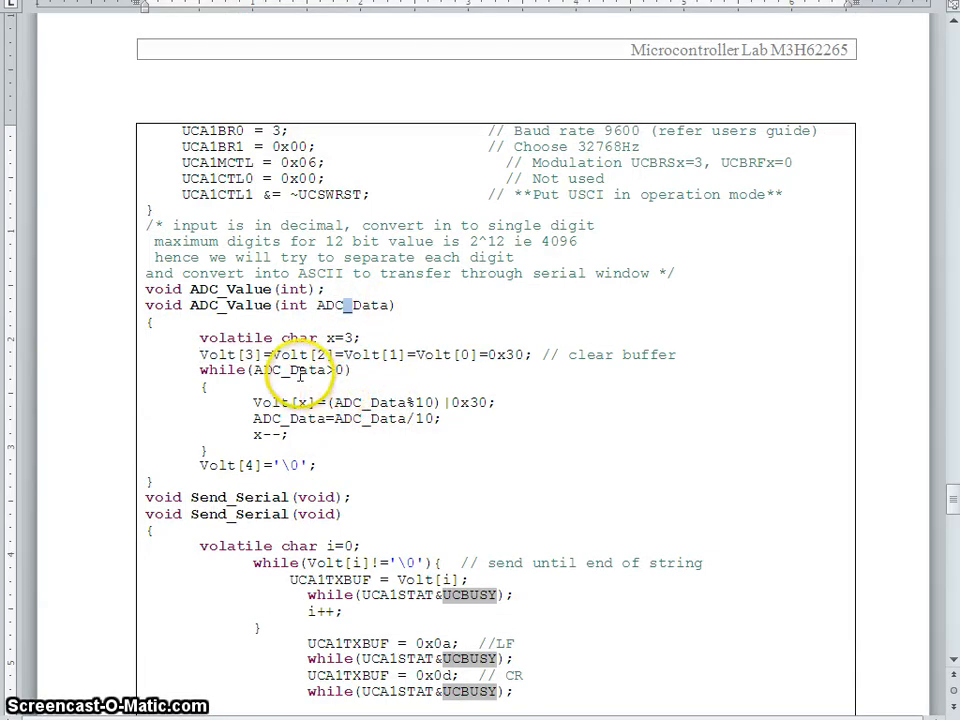
pyautogui.moveTo(496, 436)
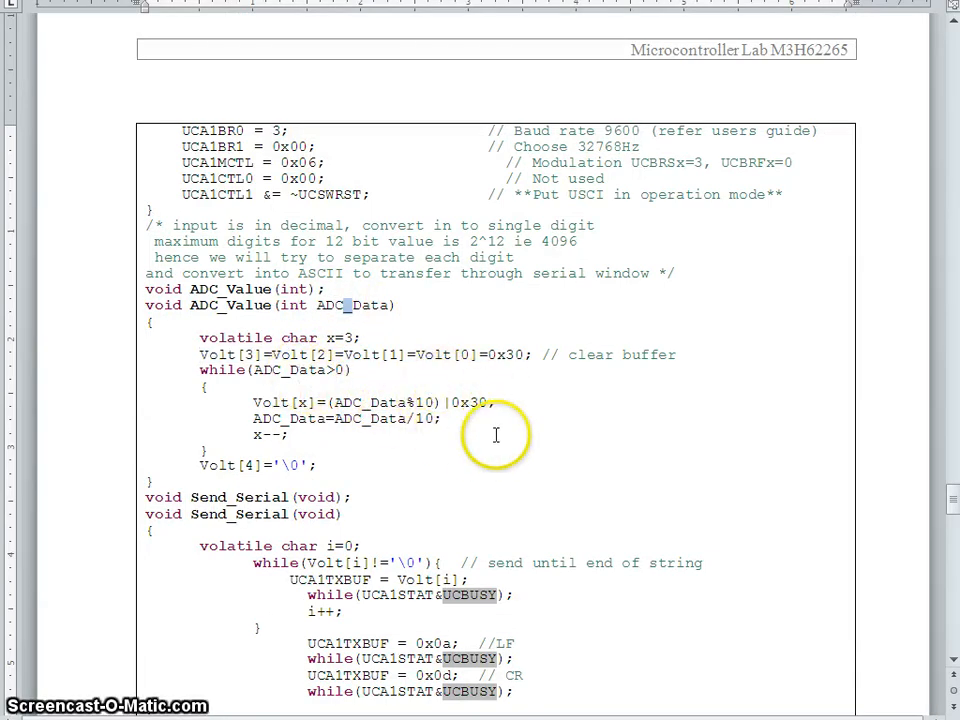
pyautogui.moveTo(544, 240)
pyautogui.write('34 30 3')
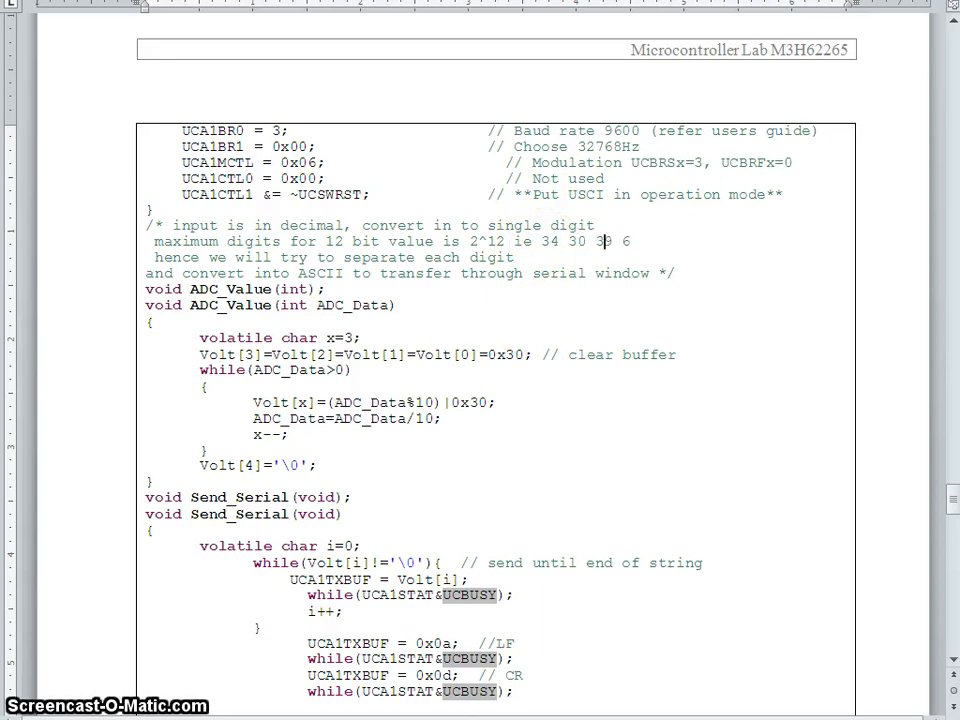
# Complete the comment to read '2^12 ie 34 30 39 36', then review main below it
pyautogui.write('9')
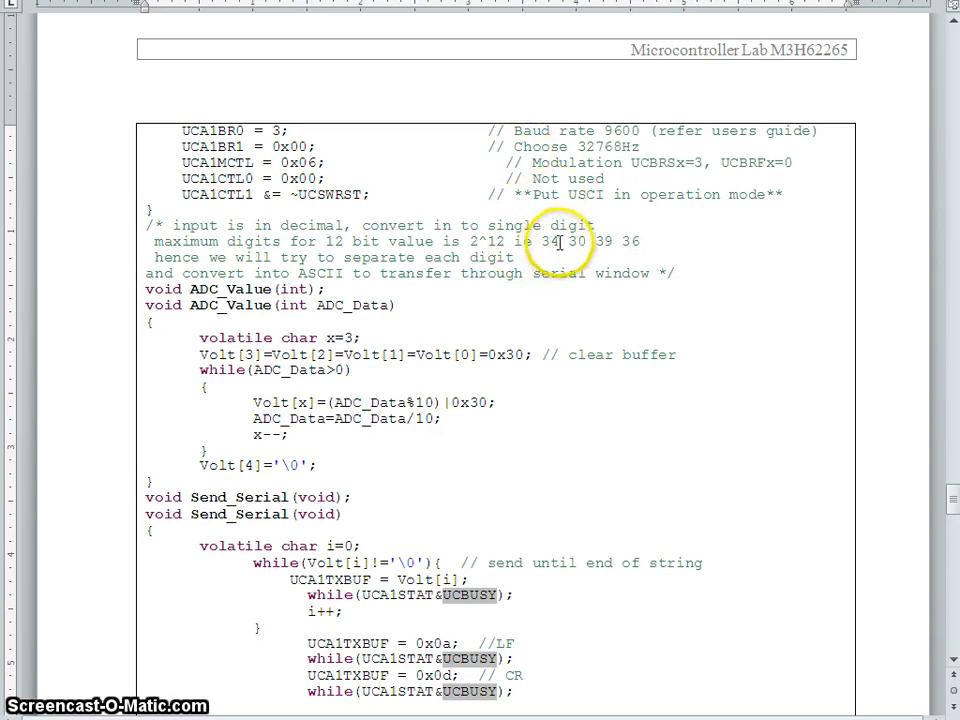
pyautogui.moveTo(648, 248)
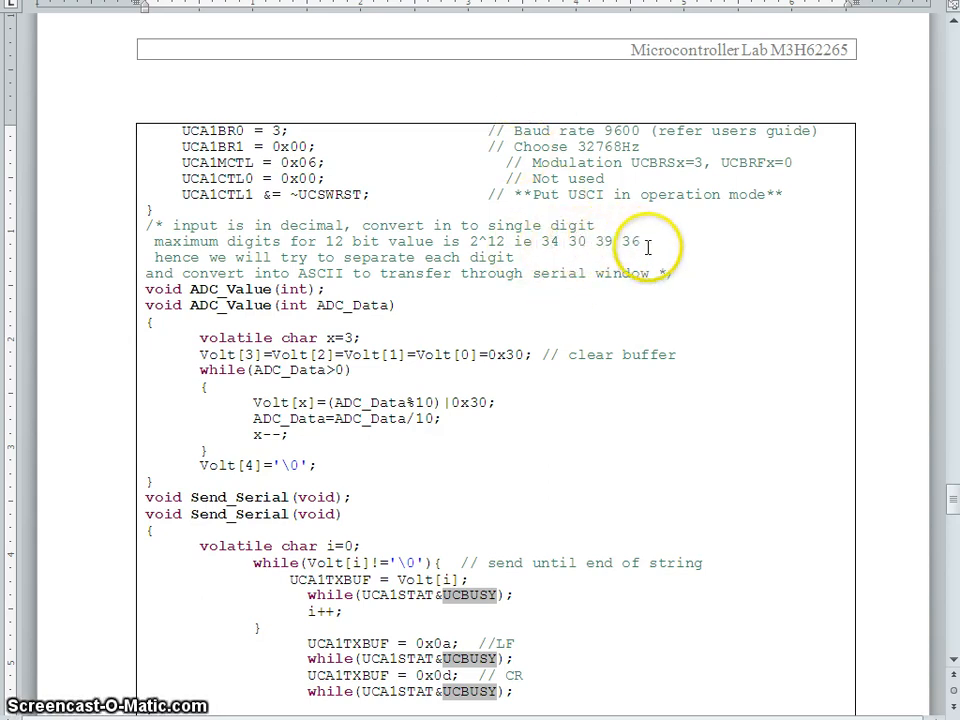
pyautogui.moveTo(186, 388)
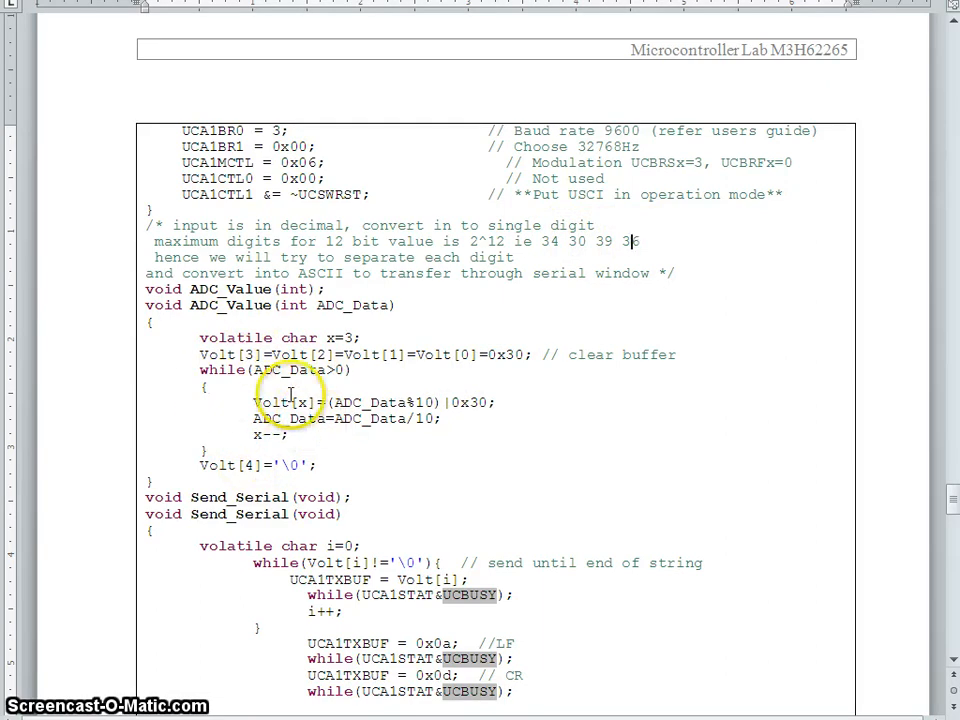
pyautogui.scroll(-3)
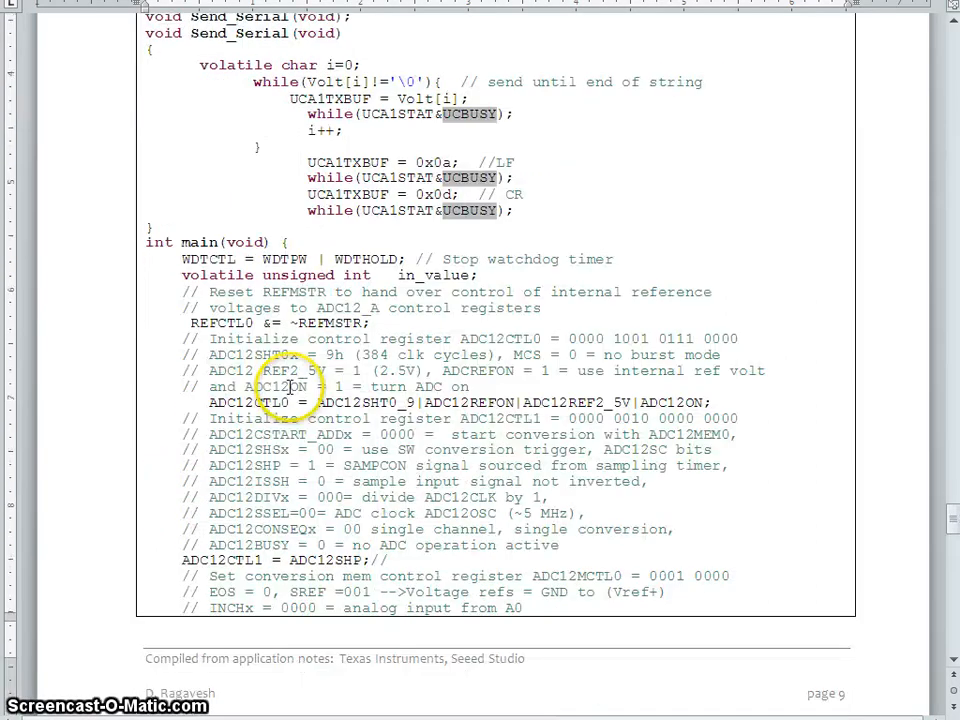
pyautogui.scroll(-3)
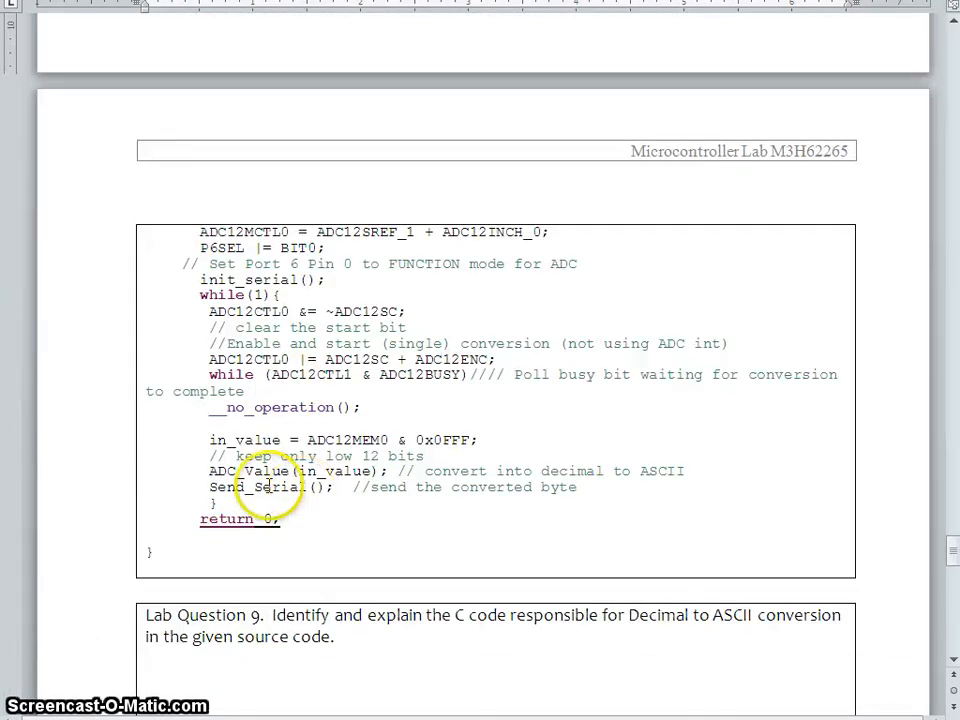
pyautogui.scroll(3)
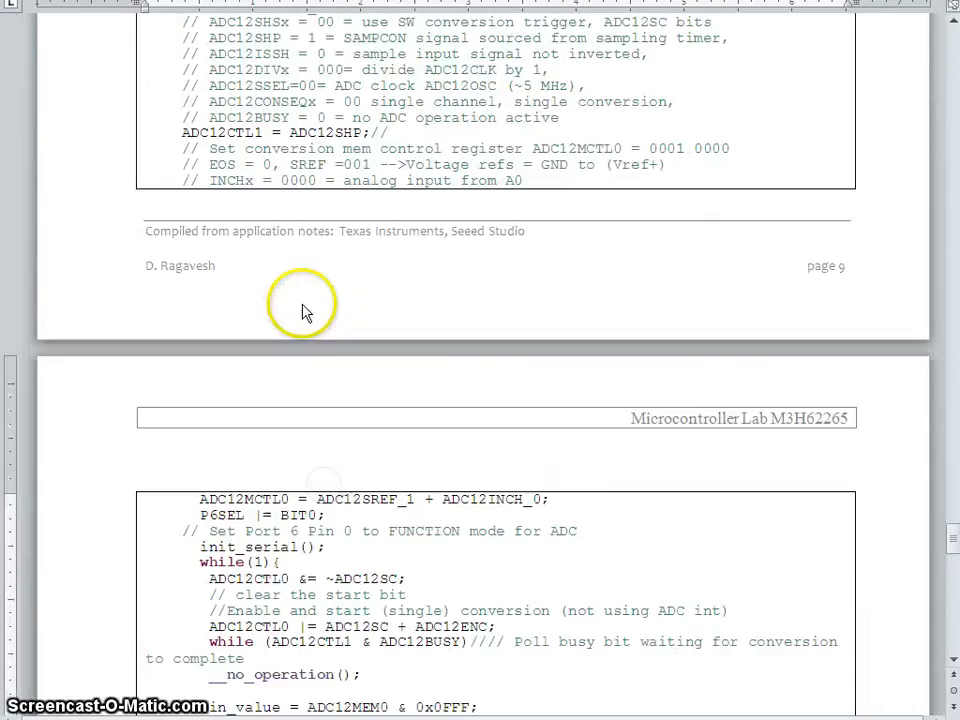
pyautogui.scroll(3)
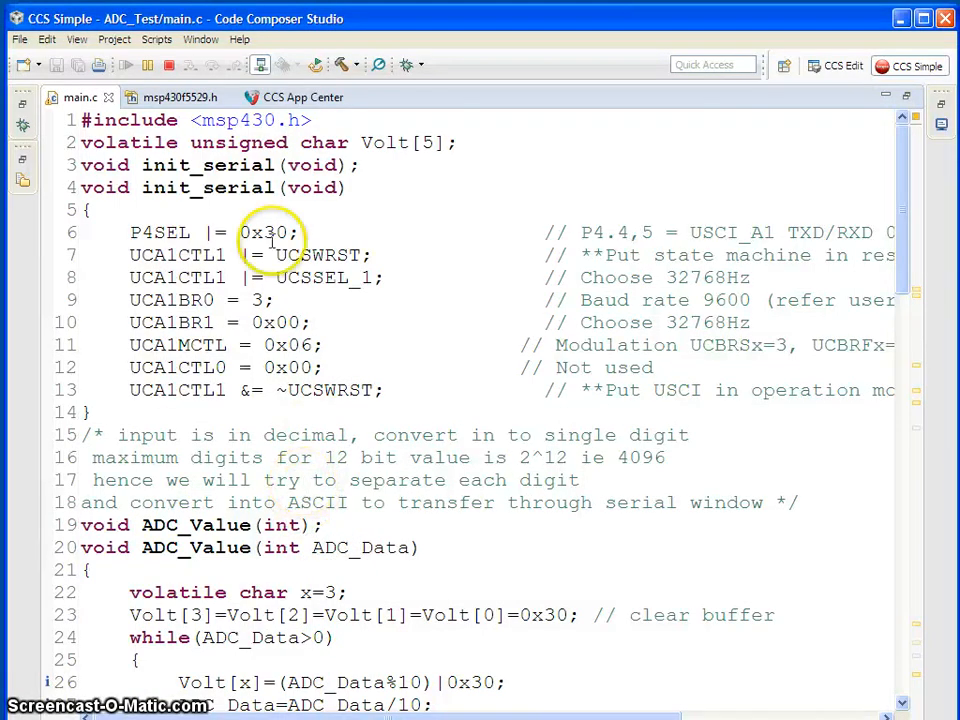
# Scroll through main.c of the ADC_Test project in Code Composer Studio
pyautogui.scroll(-3)
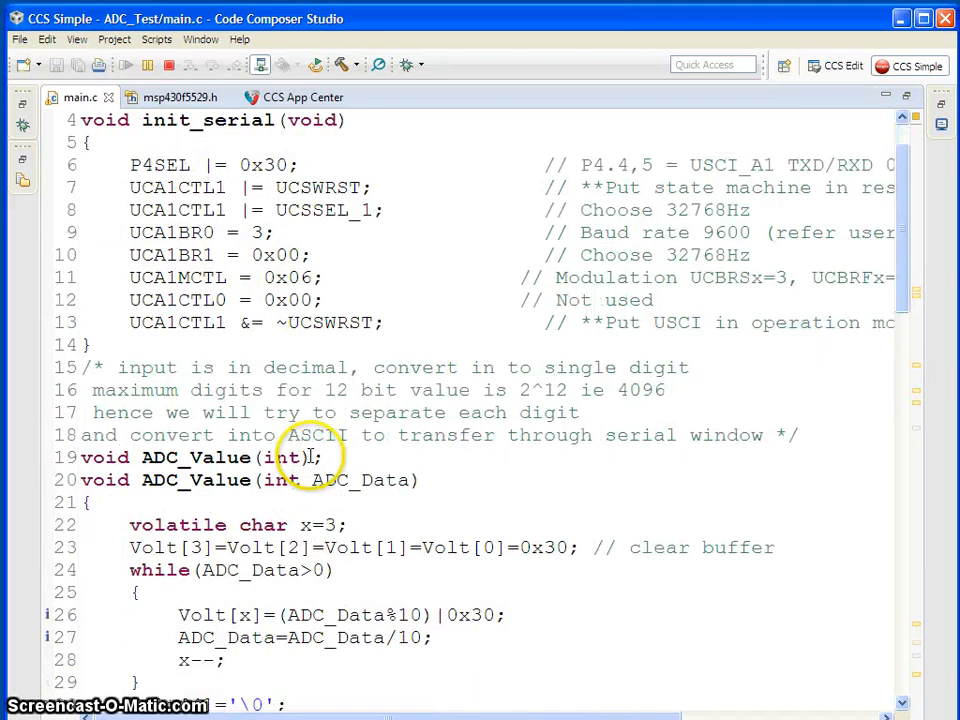
pyautogui.scroll(-3)
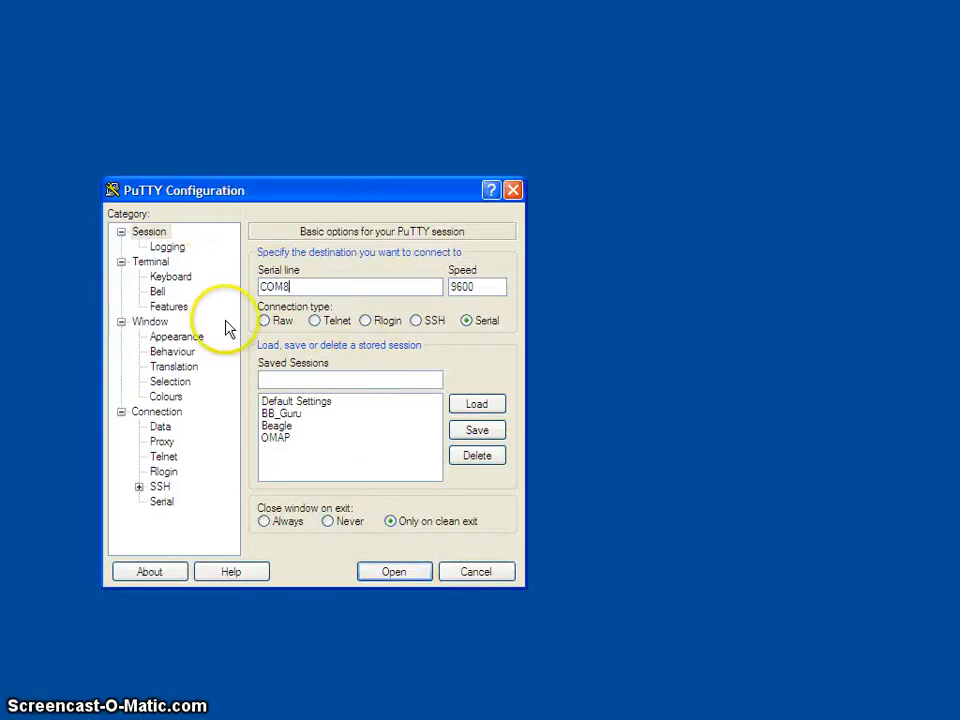
pyautogui.moveTo(394, 572)
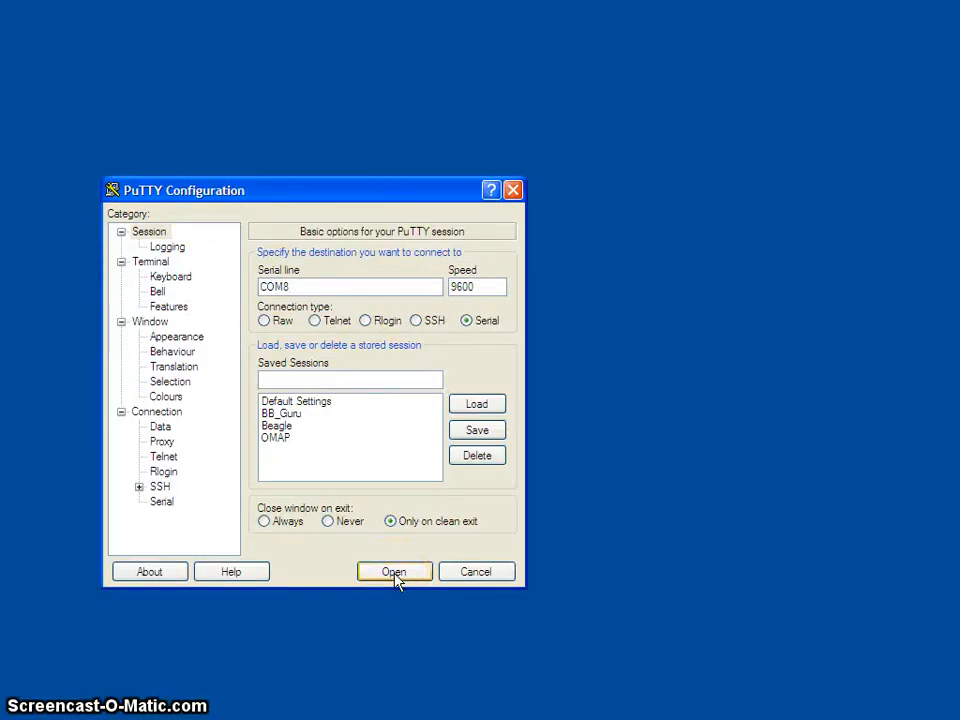
# Start the PuTTY serial session on COM5 at 9600 baud
pyautogui.click(392, 572)
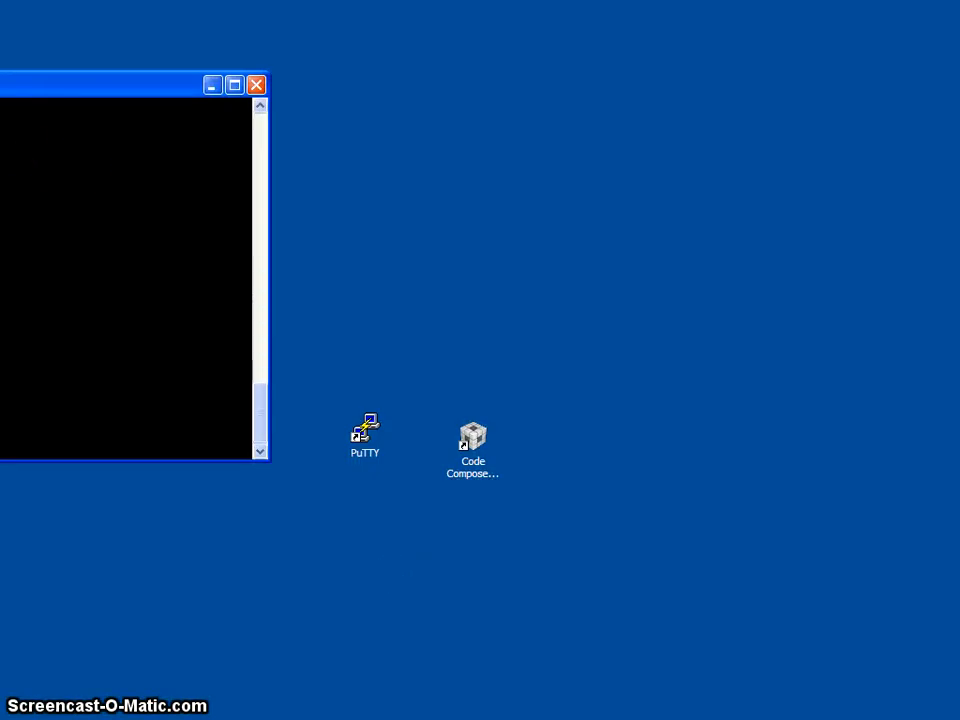